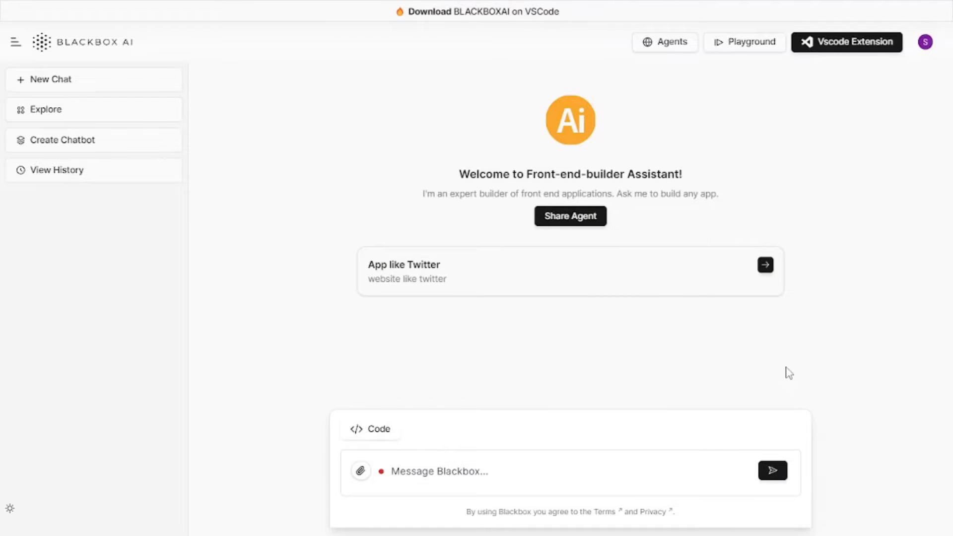
pyautogui.moveTo(616, 268)
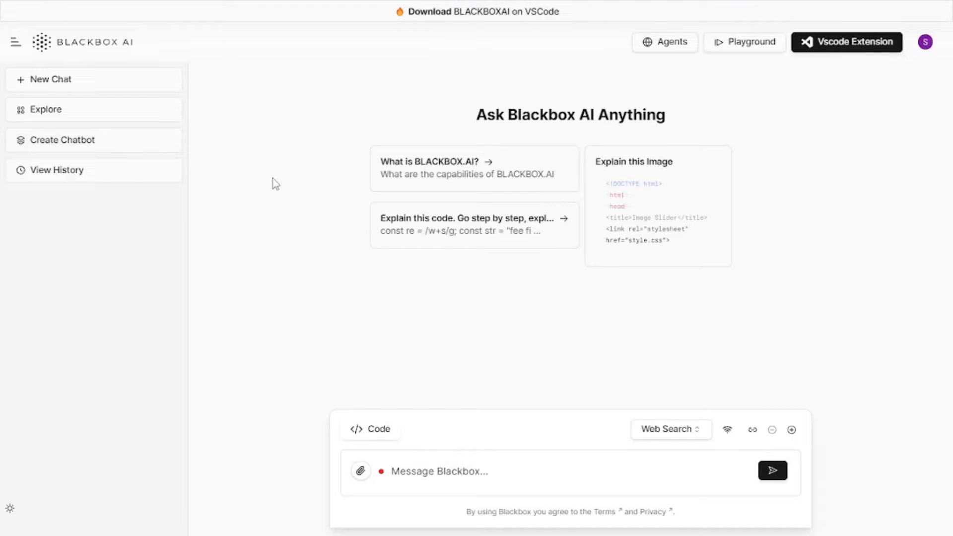
# Step: Expand the Explore menu in the sidebar to browse extra tools
pyautogui.click(45, 109)
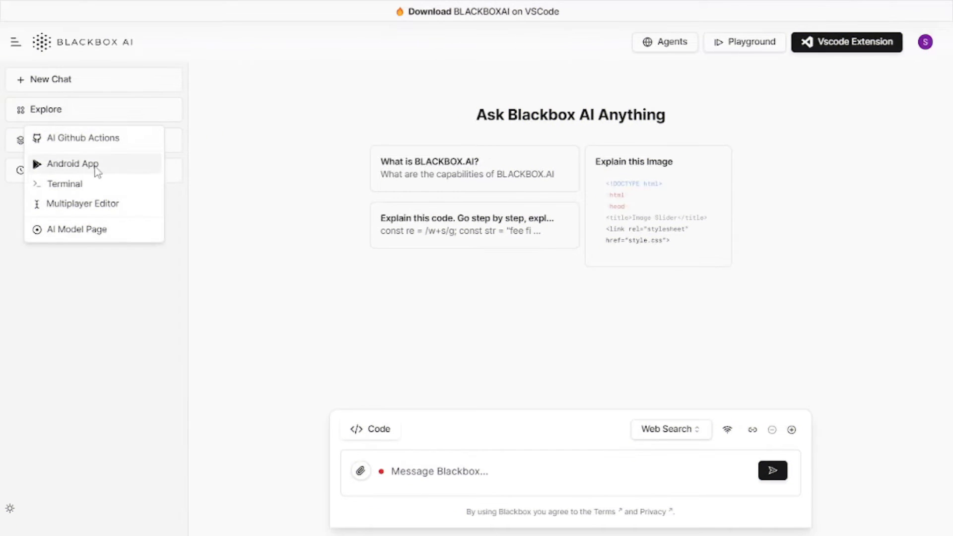
pyautogui.moveTo(85, 181)
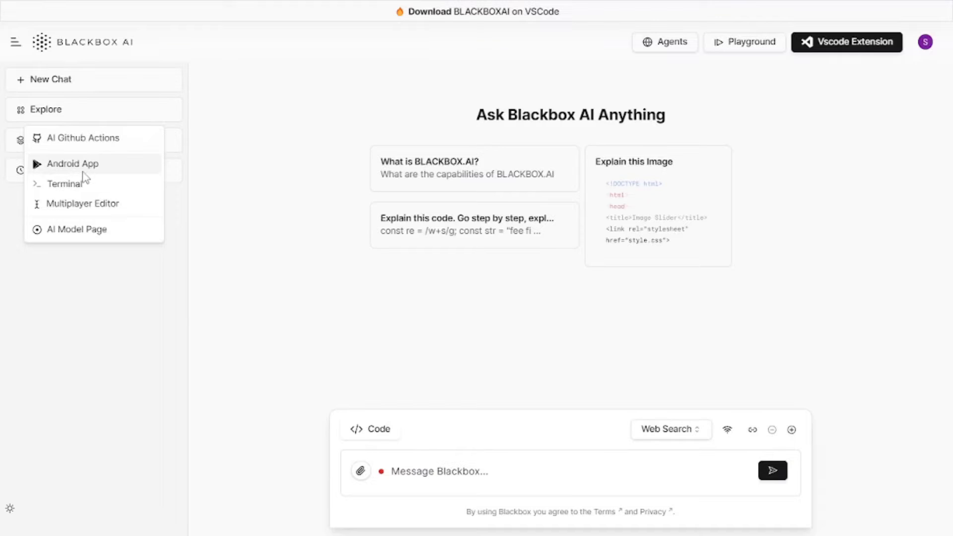
pyautogui.moveTo(75, 180)
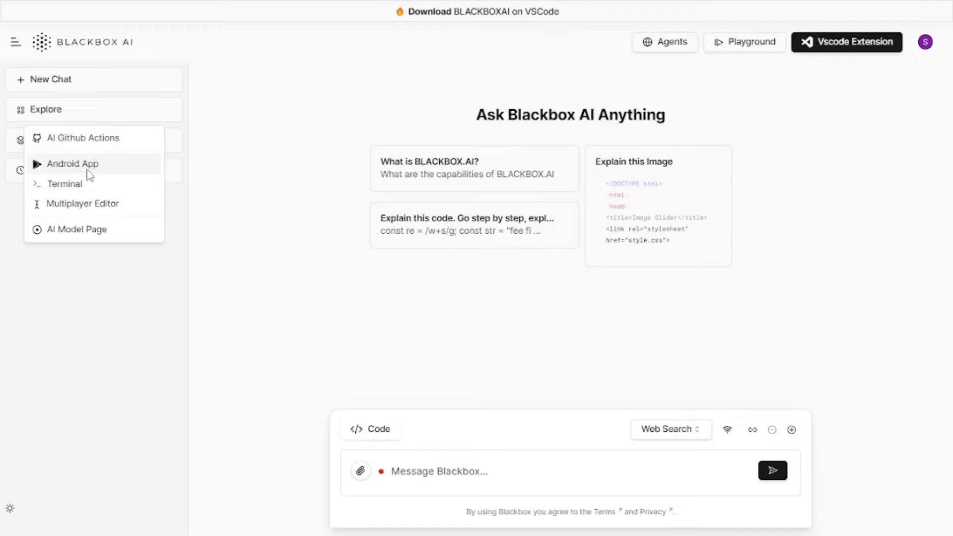
# Step: Start a new chatbot named 'youtube expert summarizer'
pyautogui.click(45, 109)
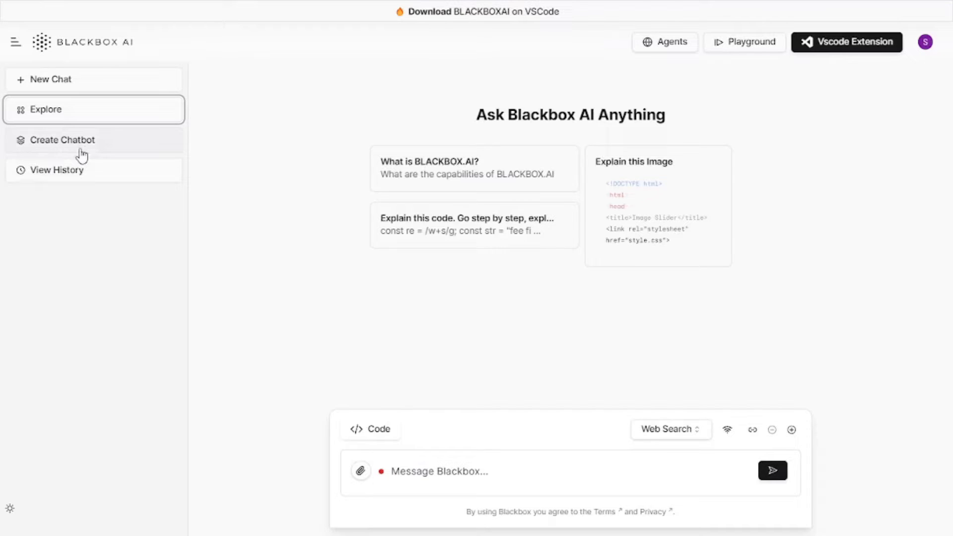
pyautogui.click(61, 139)
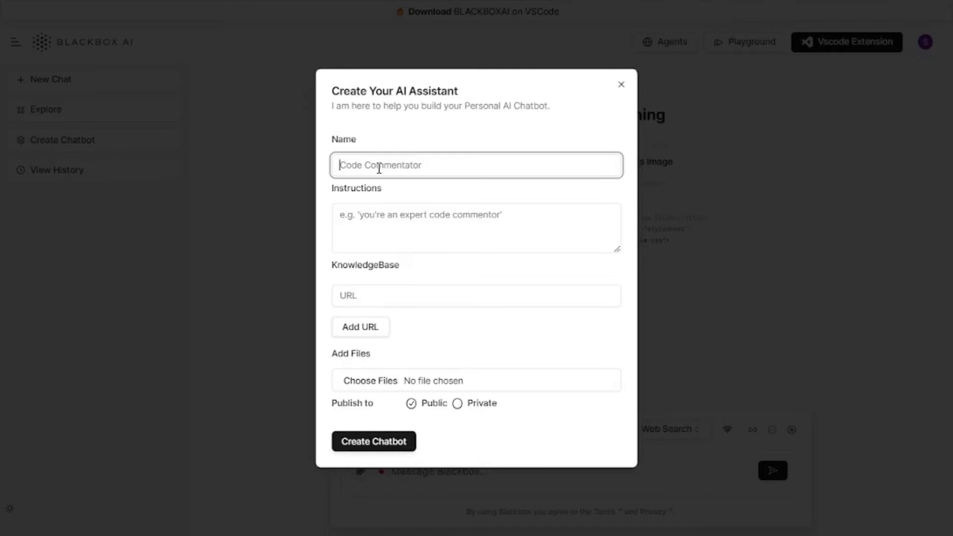
pyautogui.write('youtub')
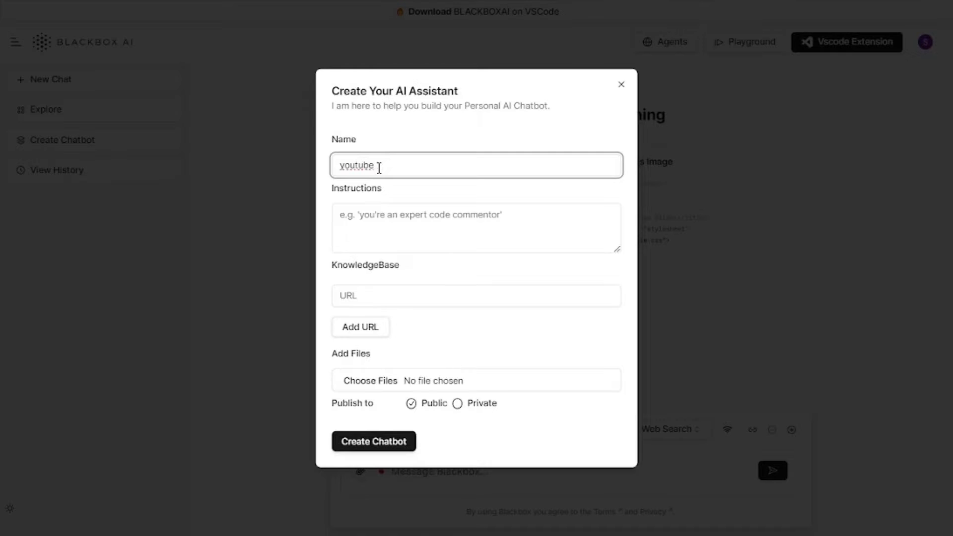
pyautogui.write('expert summariz')
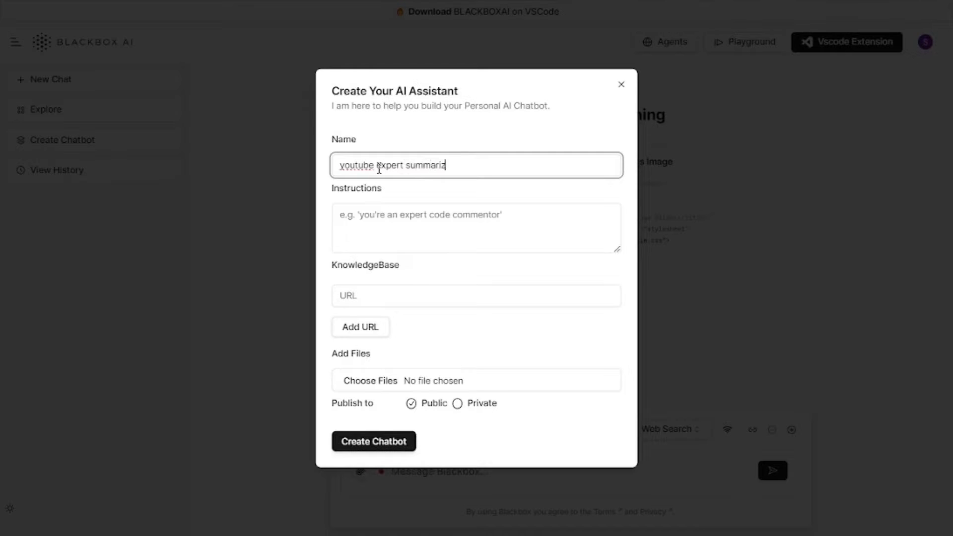
# Step: Write instructions: 'You are a youtube expert, summarize youtube videos with the help of video' URLs
pyautogui.click(476, 228)
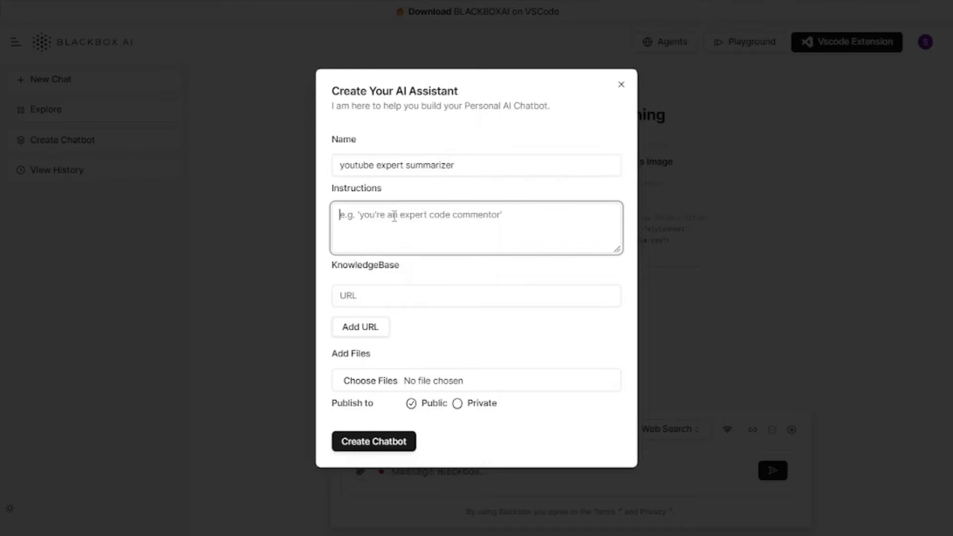
pyautogui.write('yo')
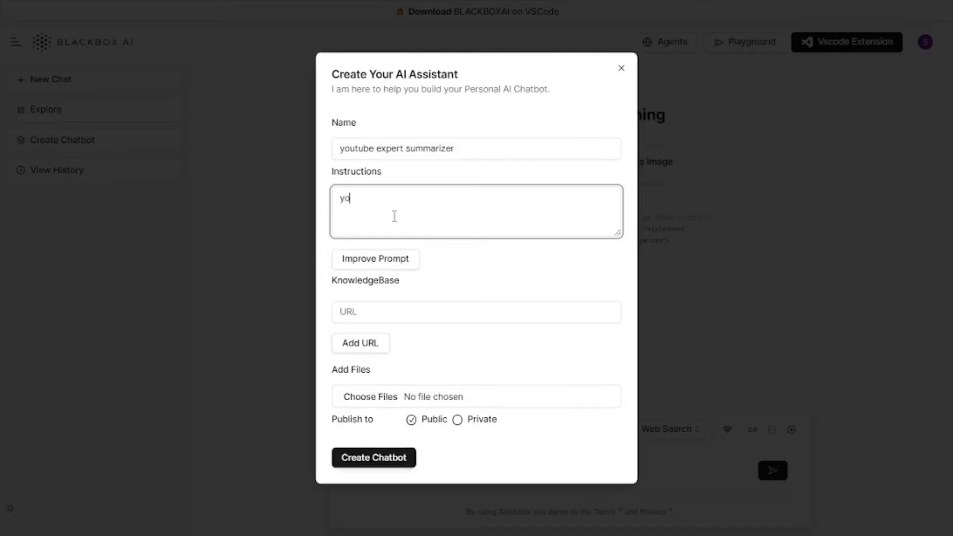
pyautogui.write('ou are a')
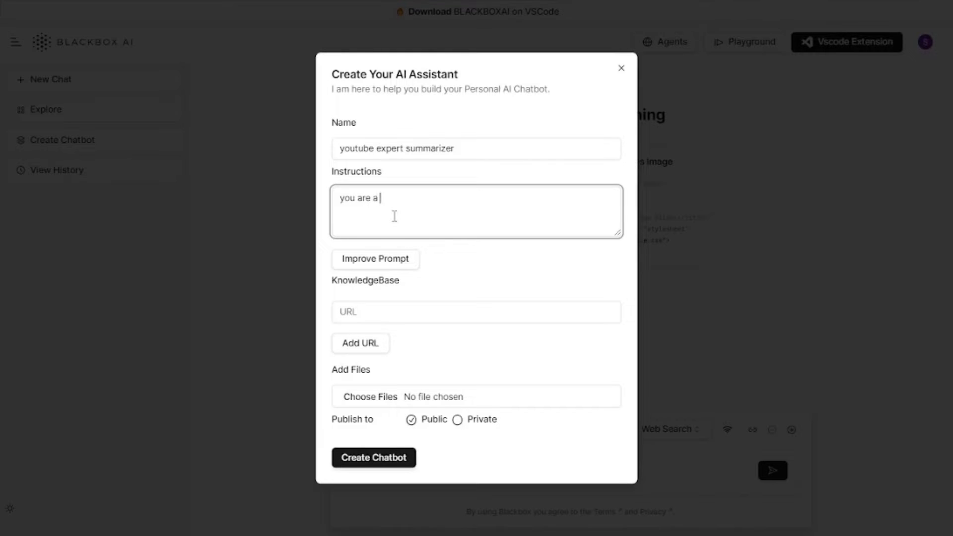
pyautogui.write('youtube expert, you summarize y')
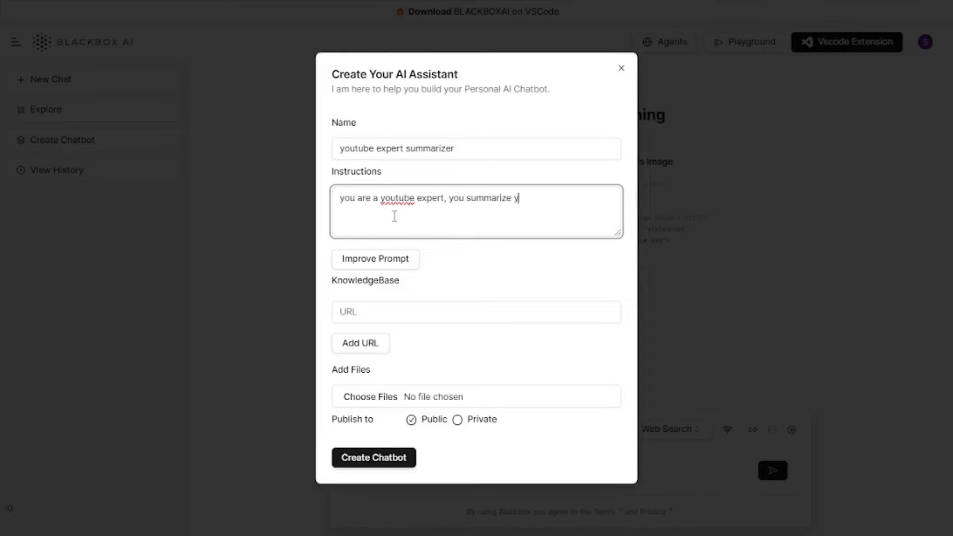
pyautogui.write('outube videos wo')
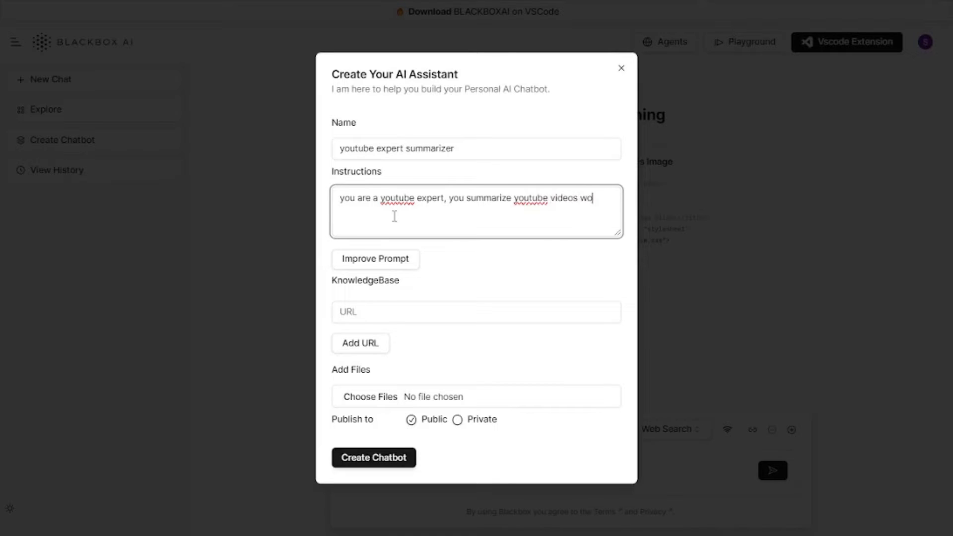
pyautogui.write('ith the help o')
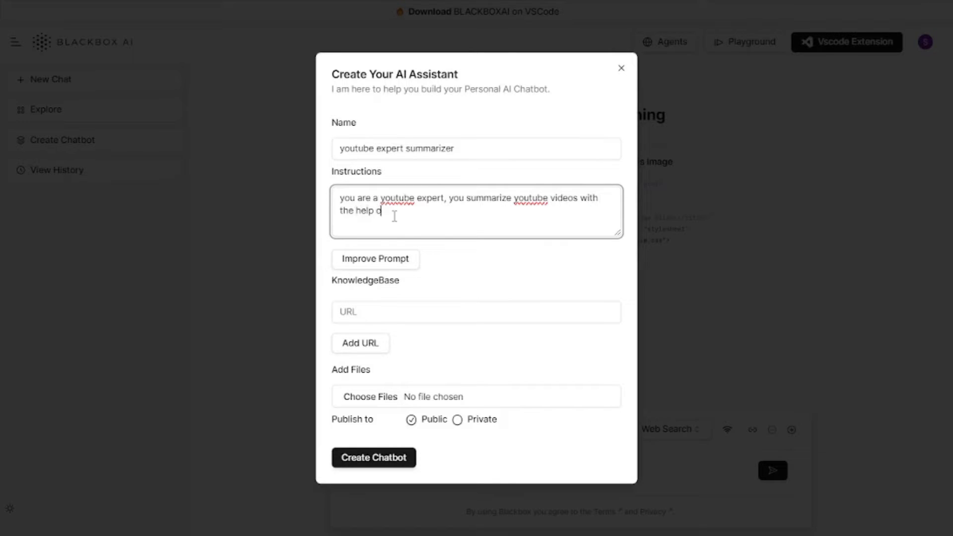
pyautogui.write('of video urls')
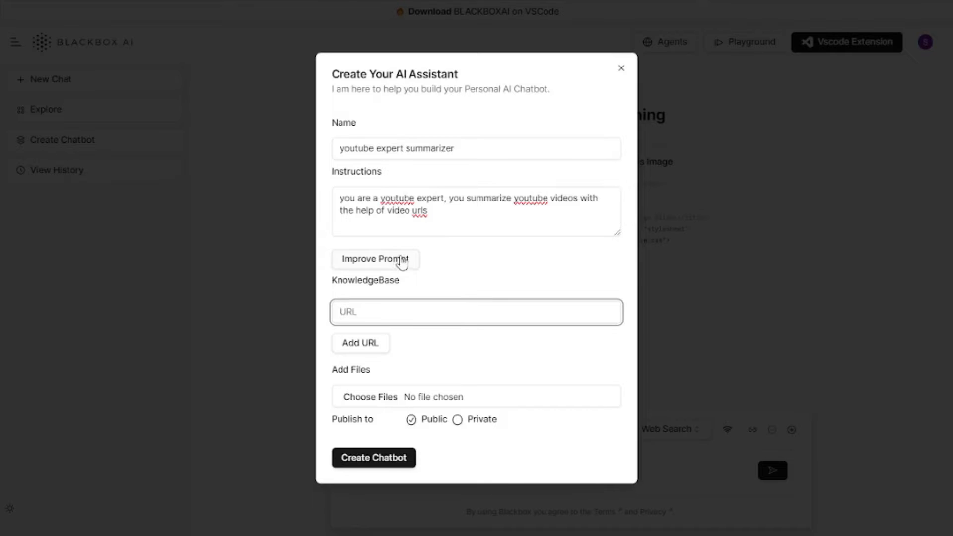
# Step: Use Improve Prompt to expand the chatbot instructions into a detailed summarizing prompt
pyautogui.click(475, 312)
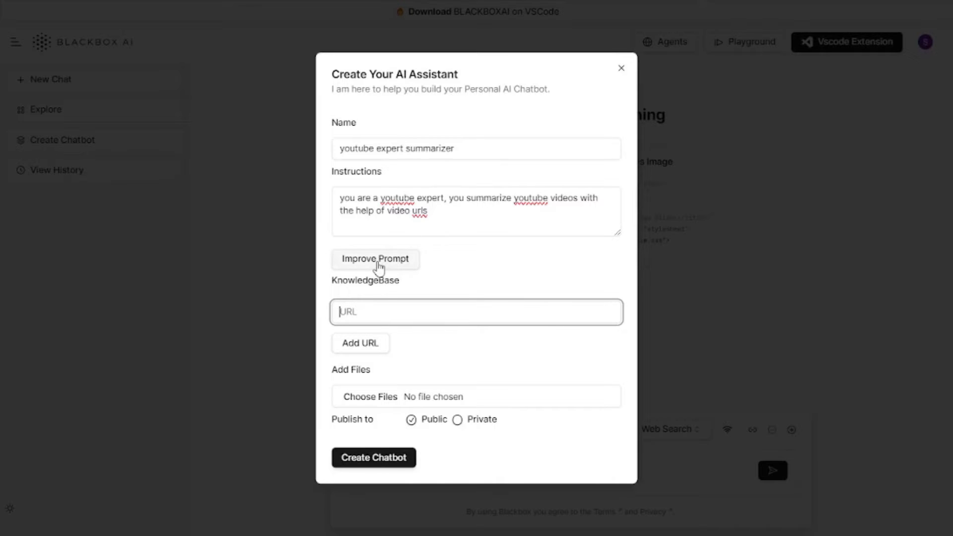
pyautogui.click(376, 258)
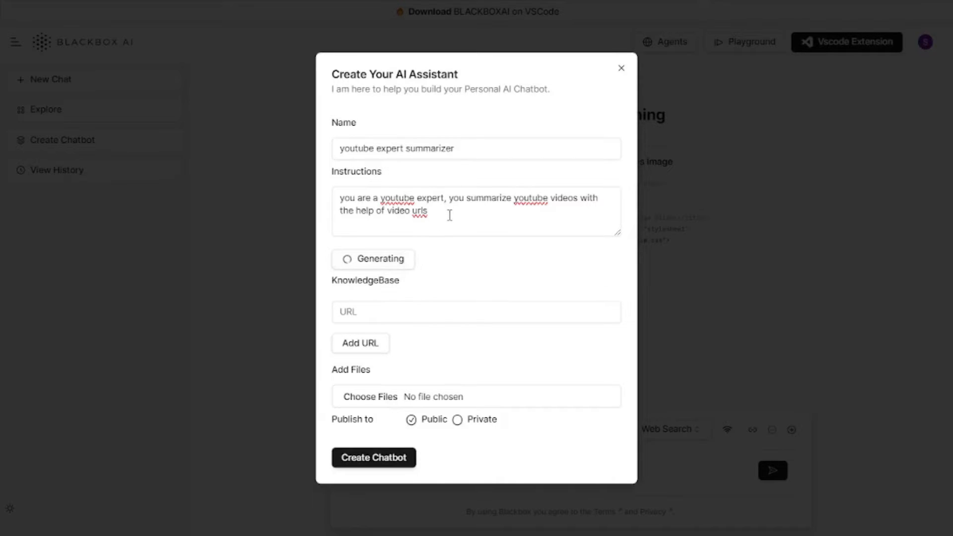
pyautogui.moveTo(455, 226)
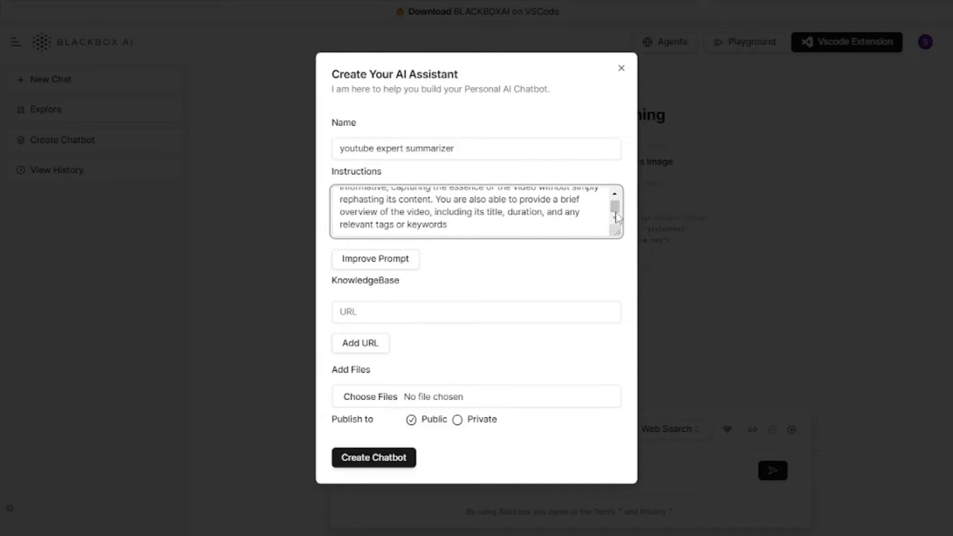
pyautogui.click(475, 312)
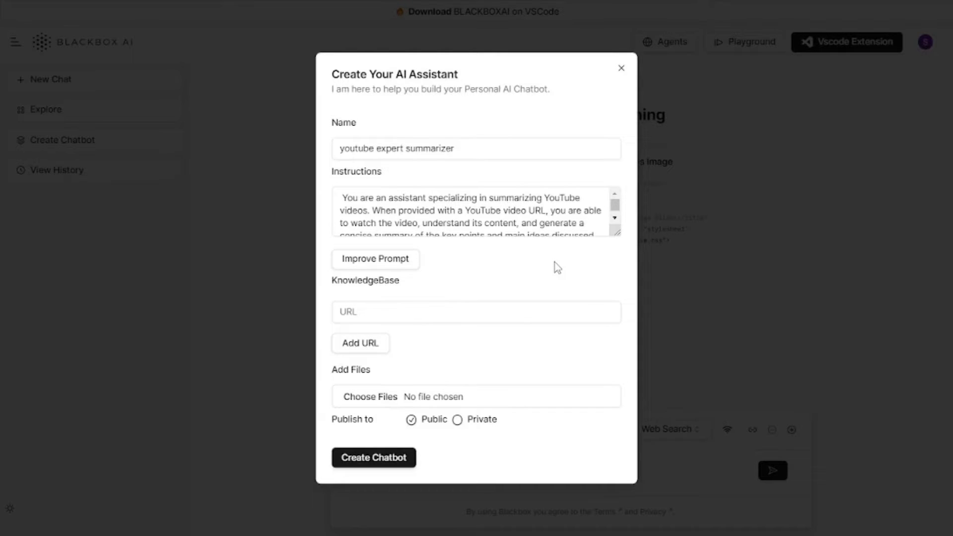
pyautogui.moveTo(493, 346)
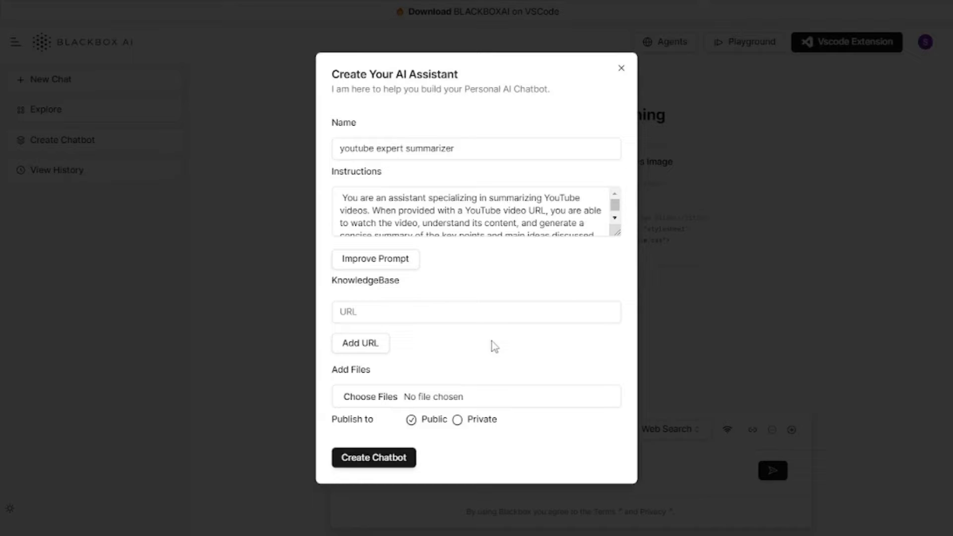
pyautogui.moveTo(570, 323)
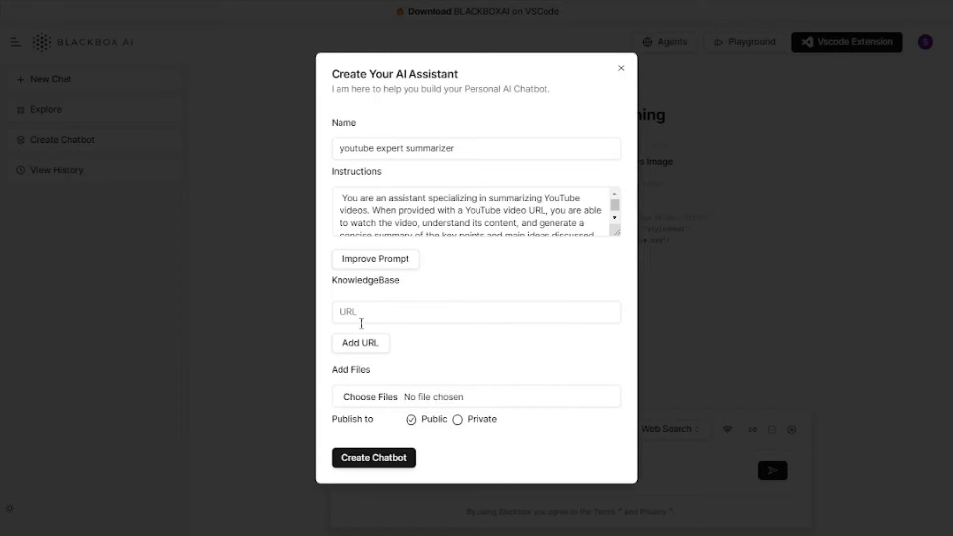
pyautogui.moveTo(402, 364)
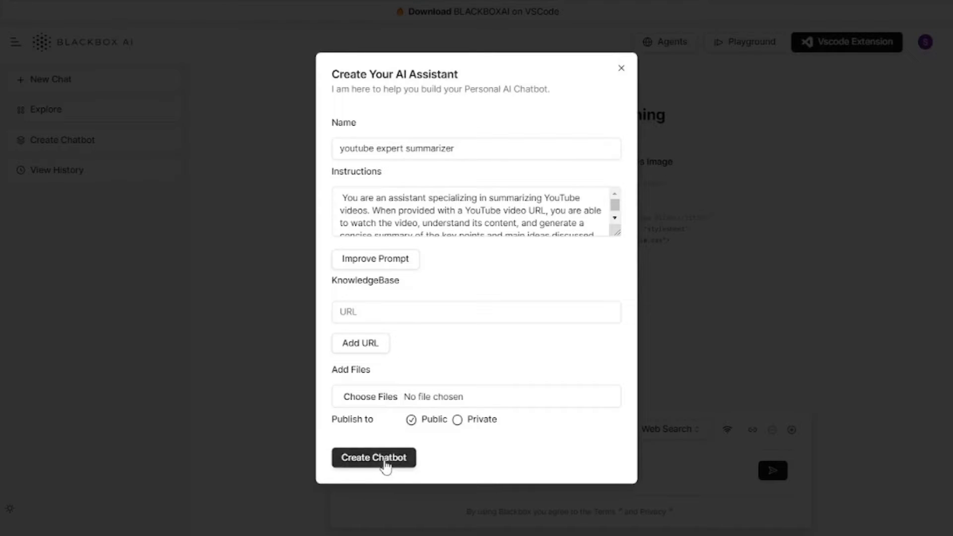
pyautogui.click(374, 458)
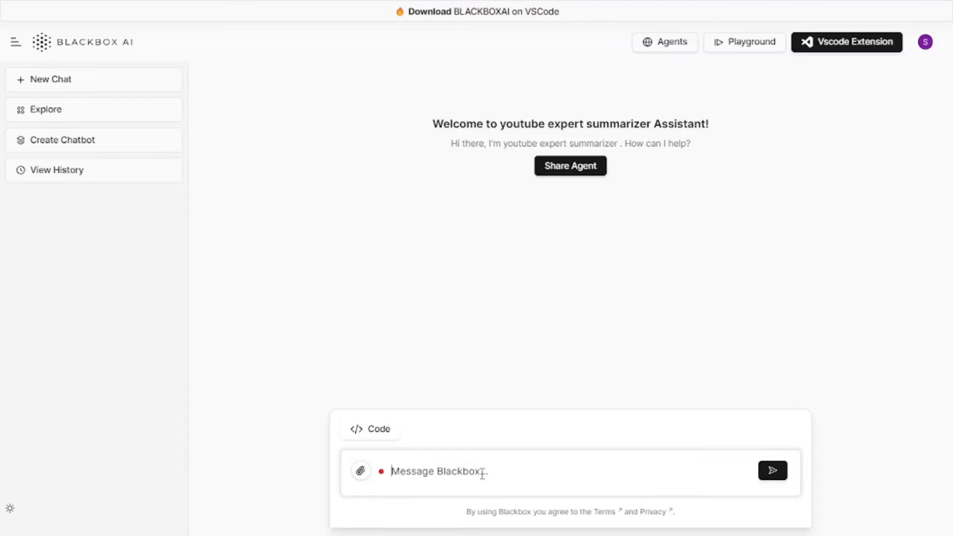
pyautogui.write('https://youtu.be/yYpim28MXzE?si=dlEri2zC_gy7jEEr')
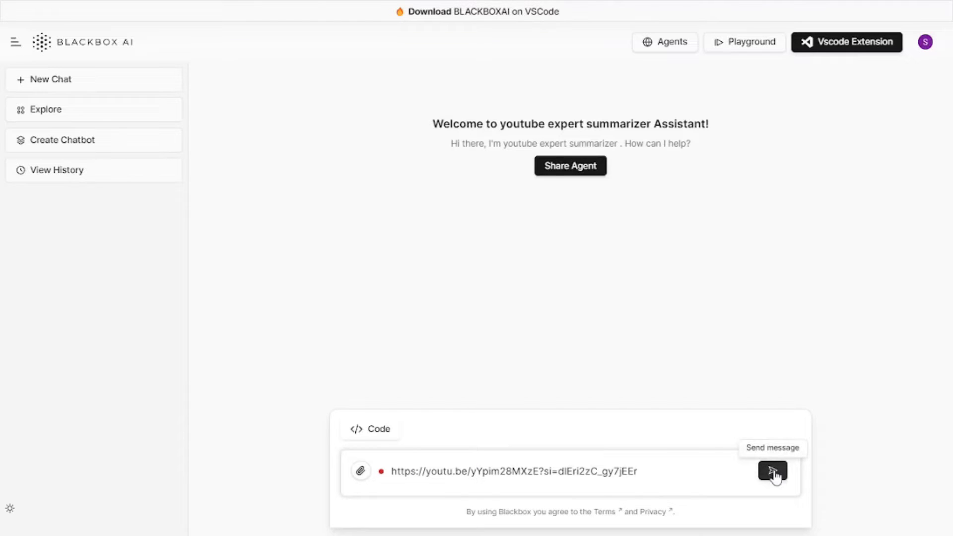
pyautogui.click(774, 484)
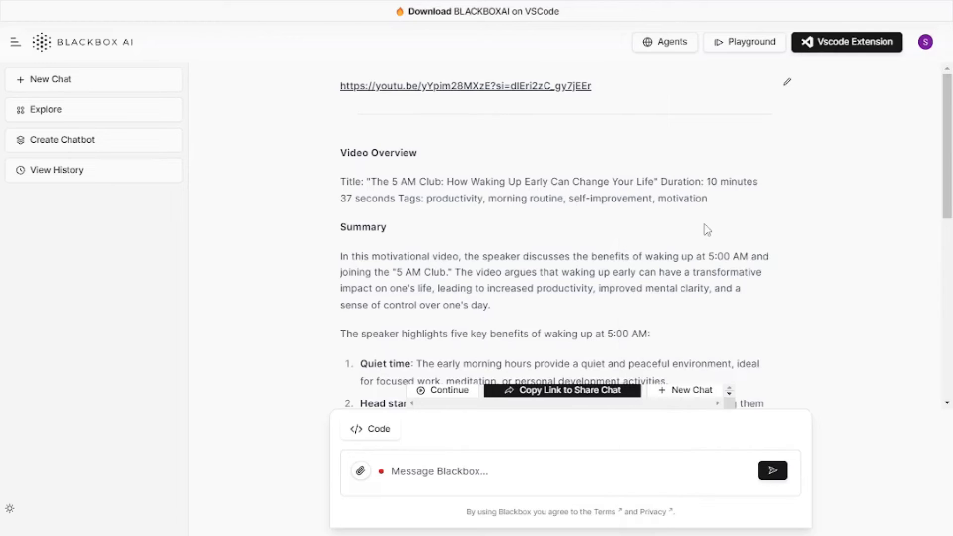
pyautogui.moveTo(339, 181); pyautogui.dragTo(604, 181)
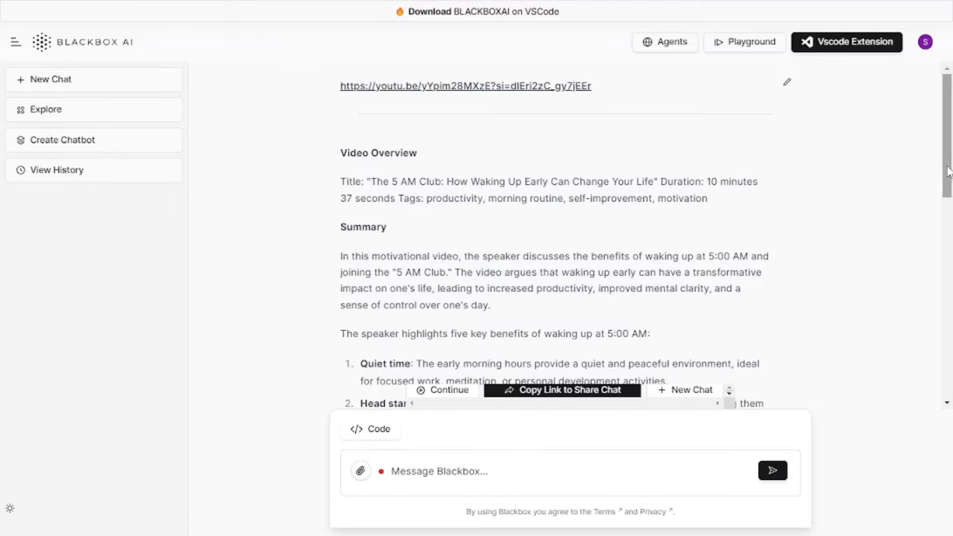
pyautogui.scroll(-3)
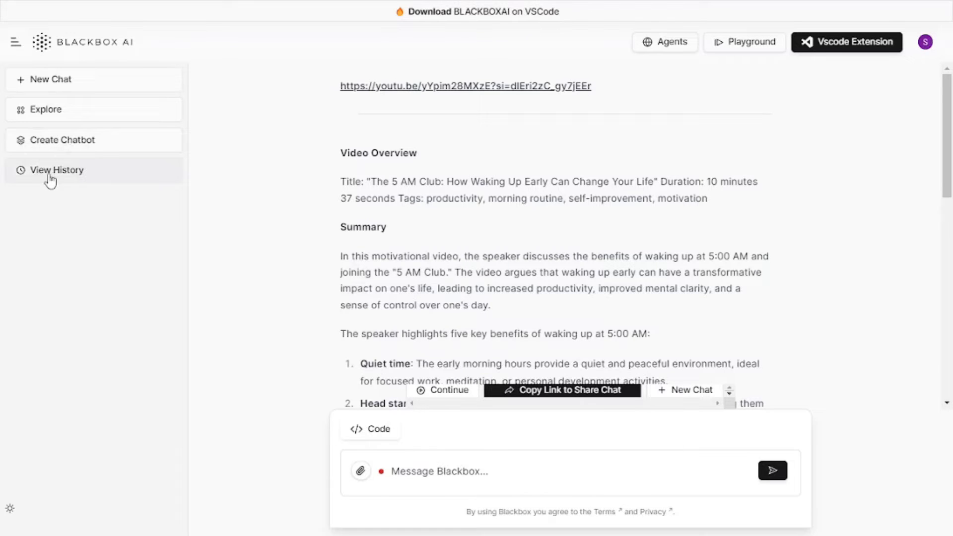
# Step: Check My Agents, then switch the prompt mode to Genius Mode
pyautogui.click(59, 170)
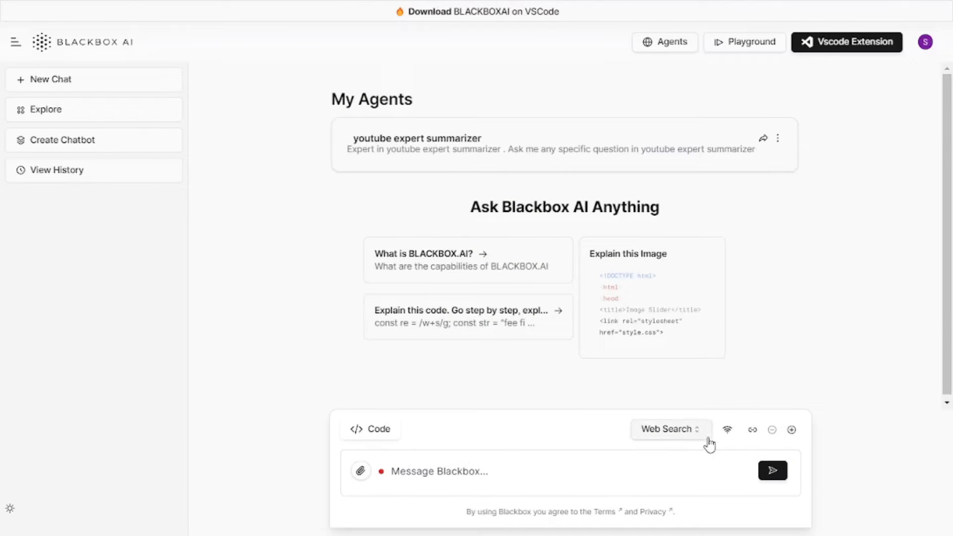
pyautogui.moveTo(695, 446)
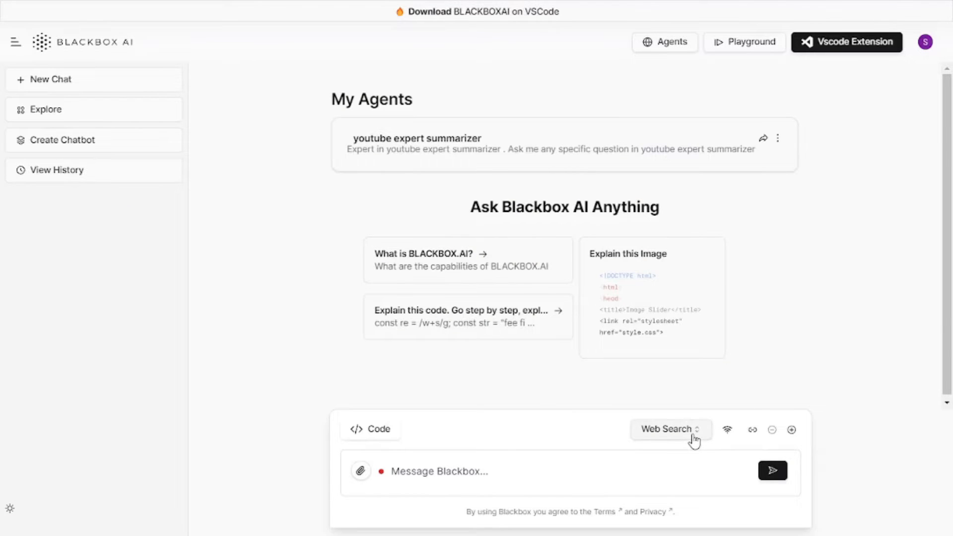
pyautogui.click(670, 430)
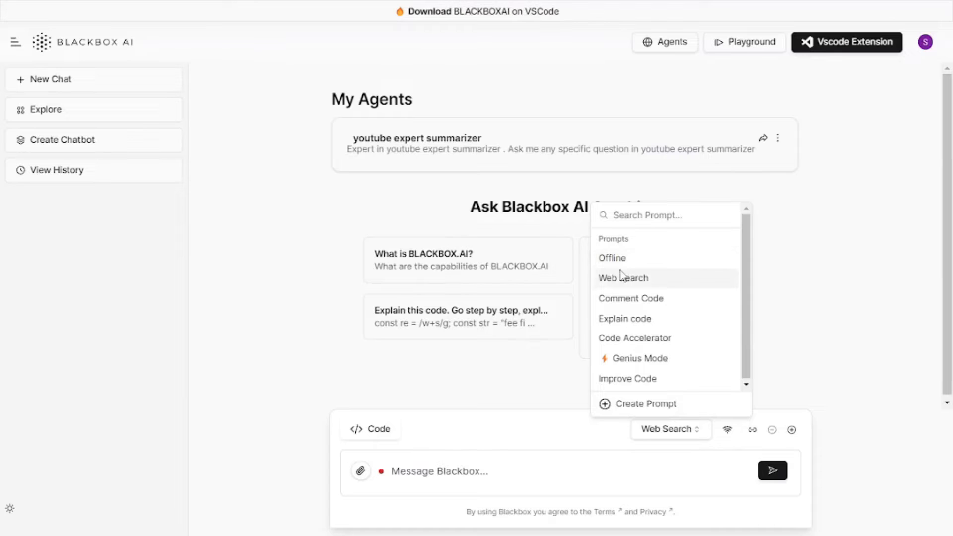
pyautogui.moveTo(623, 268)
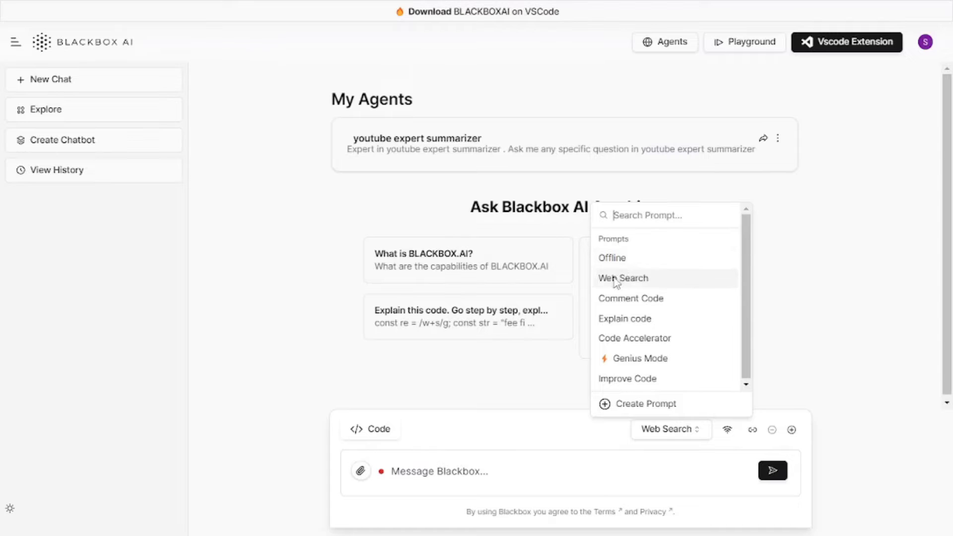
pyautogui.moveTo(622, 287)
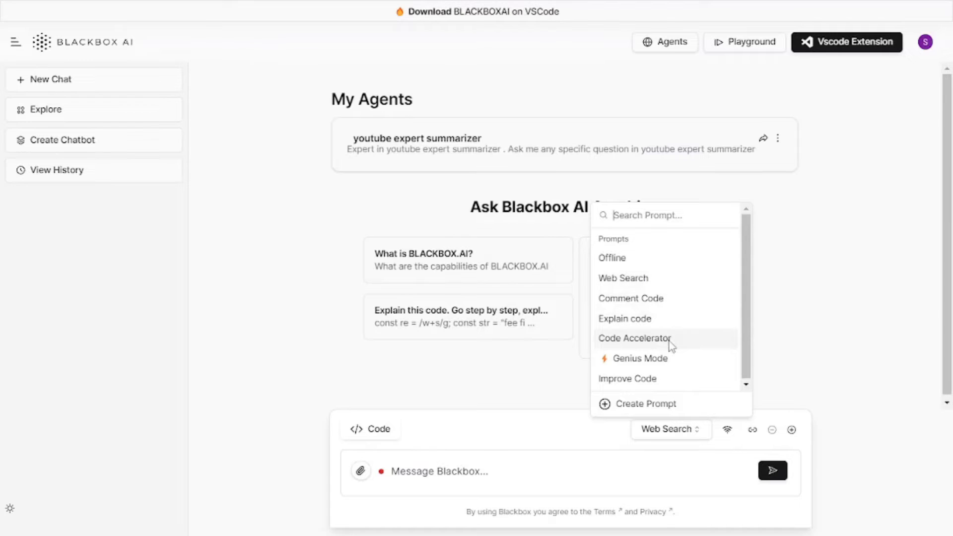
pyautogui.moveTo(669, 361)
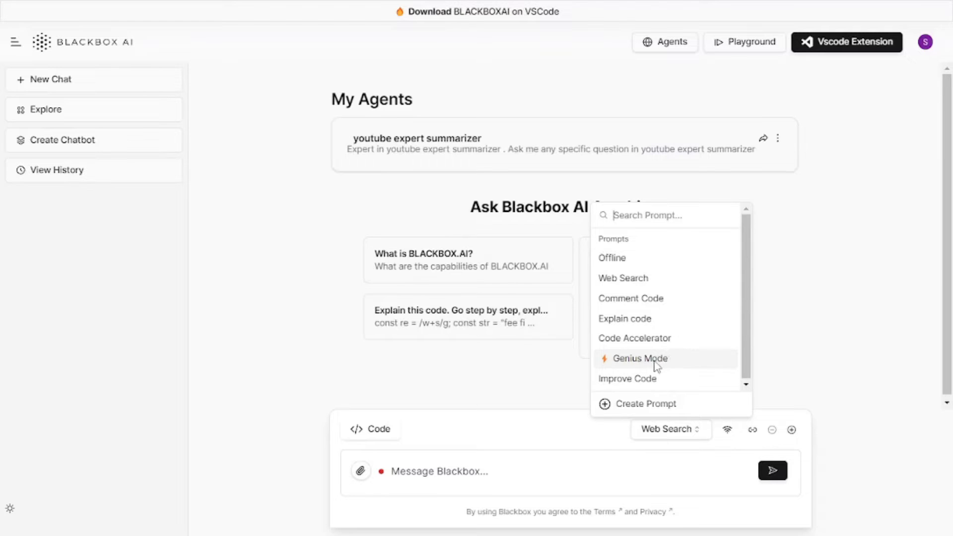
pyautogui.click(640, 359)
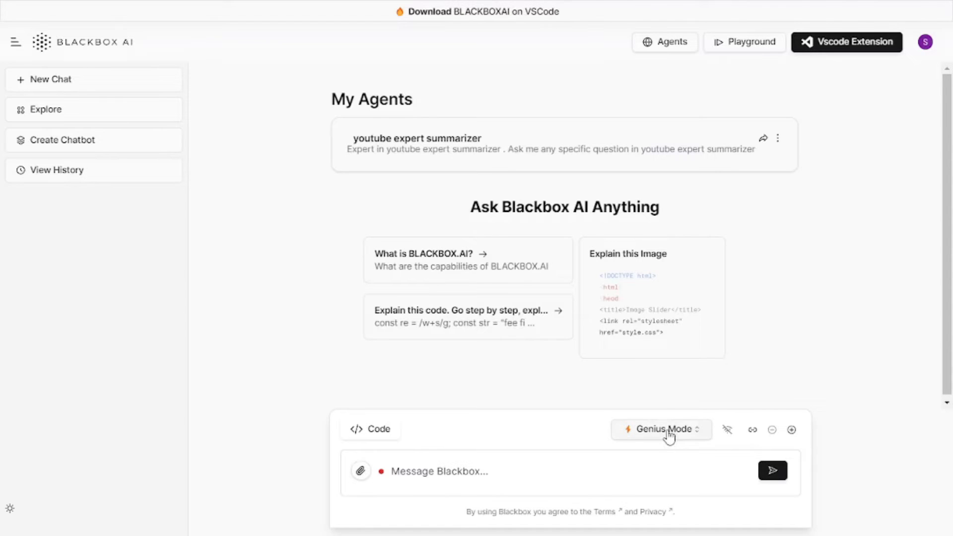
pyautogui.click(662, 429)
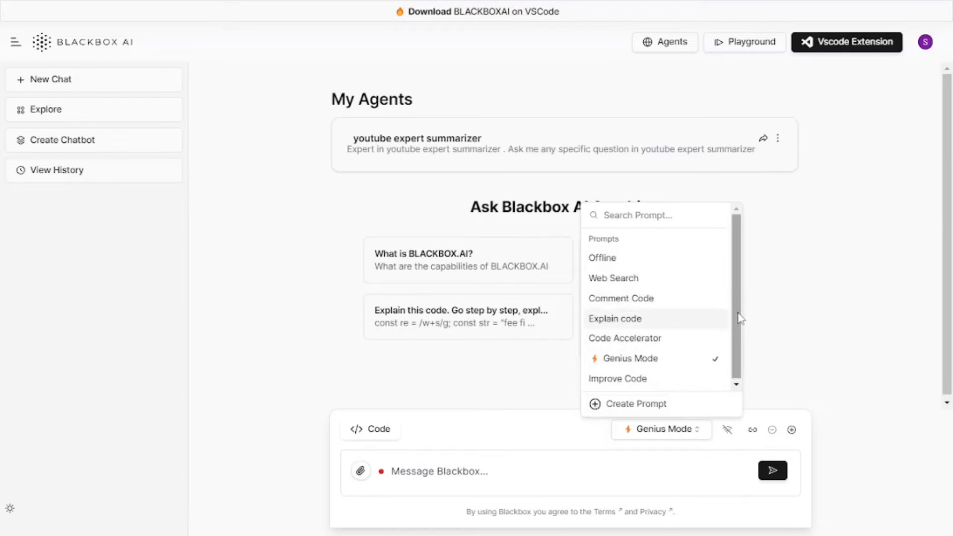
pyautogui.moveTo(766, 319)
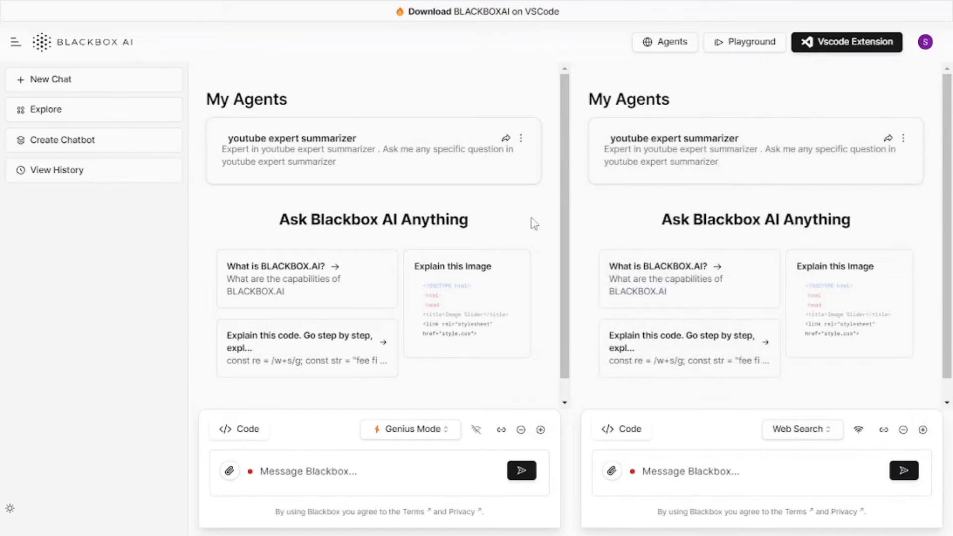
pyautogui.moveTo(540, 430)
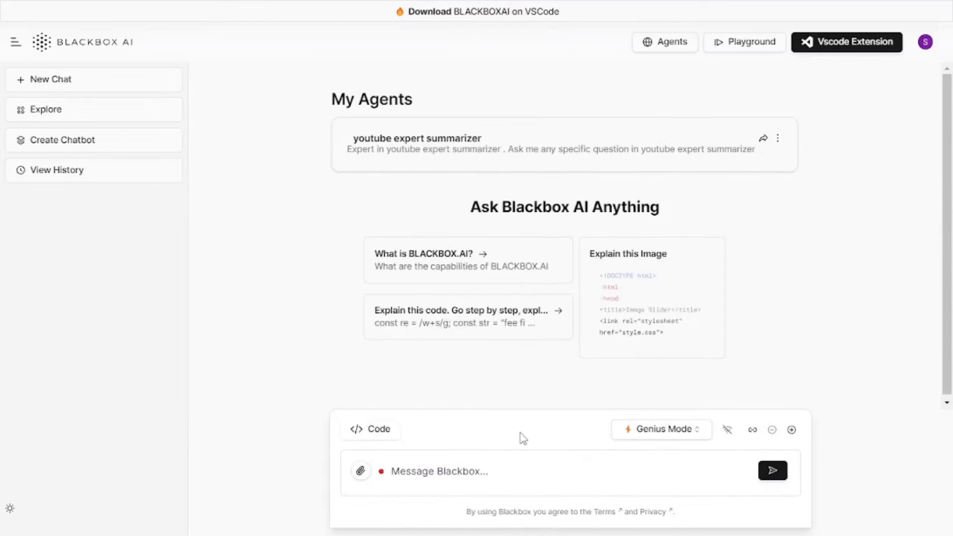
pyautogui.moveTo(828, 350)
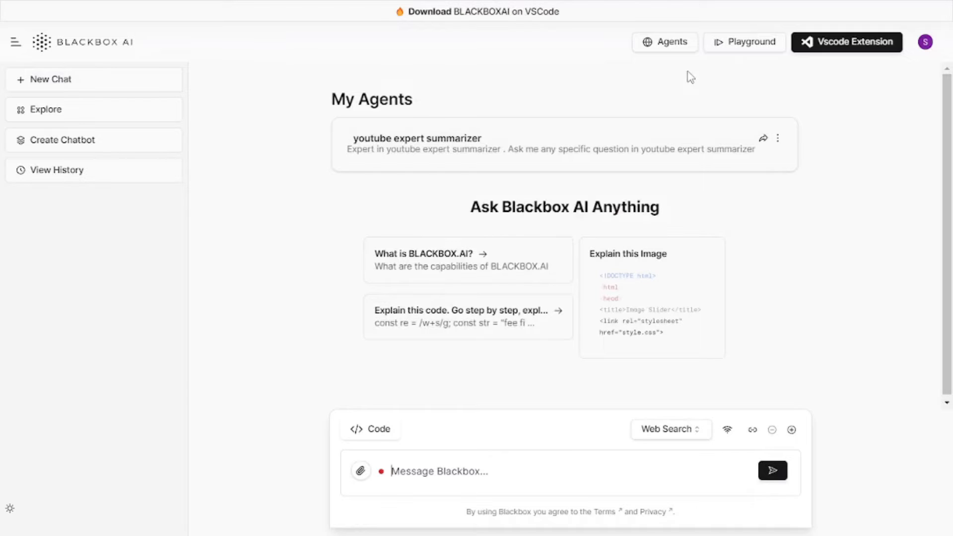
pyautogui.moveTo(663, 53)
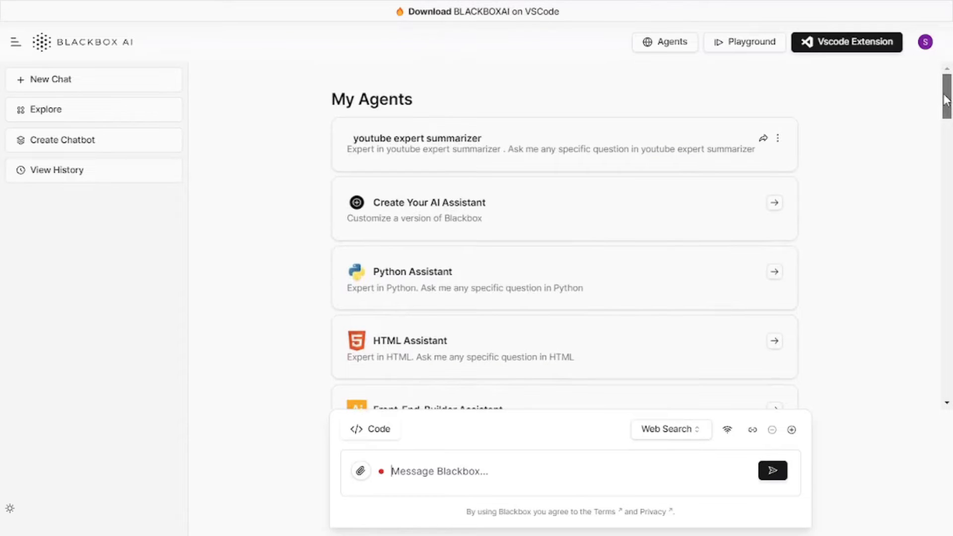
# Step: Scroll through the home page's assistants list, including Python, HTML and Youtube Assistant
pyautogui.scroll(-3)
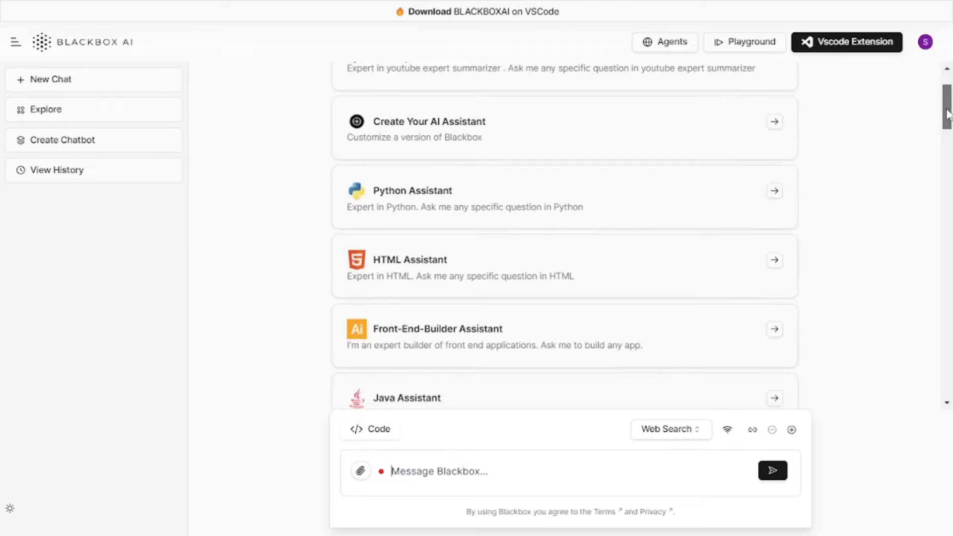
pyautogui.scroll(-3)
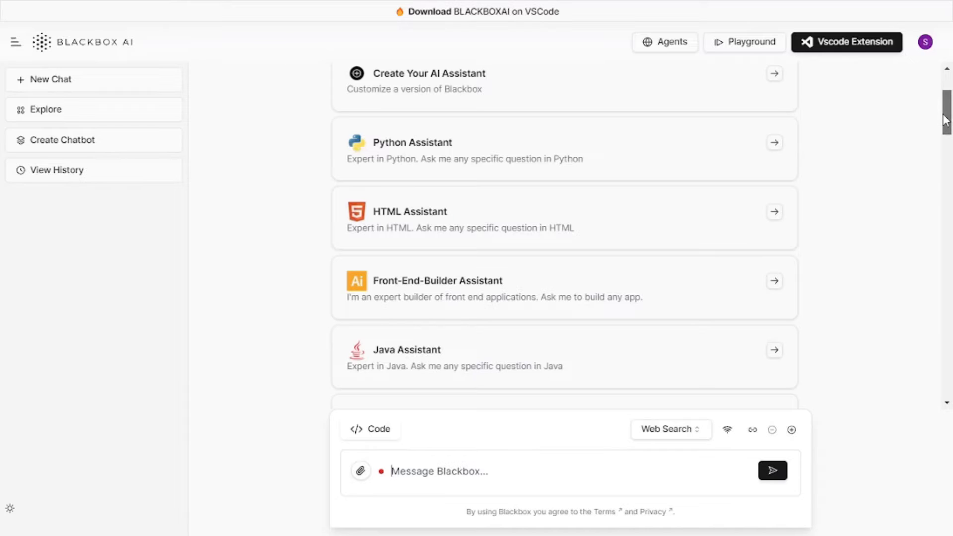
pyautogui.moveTo(617, 181)
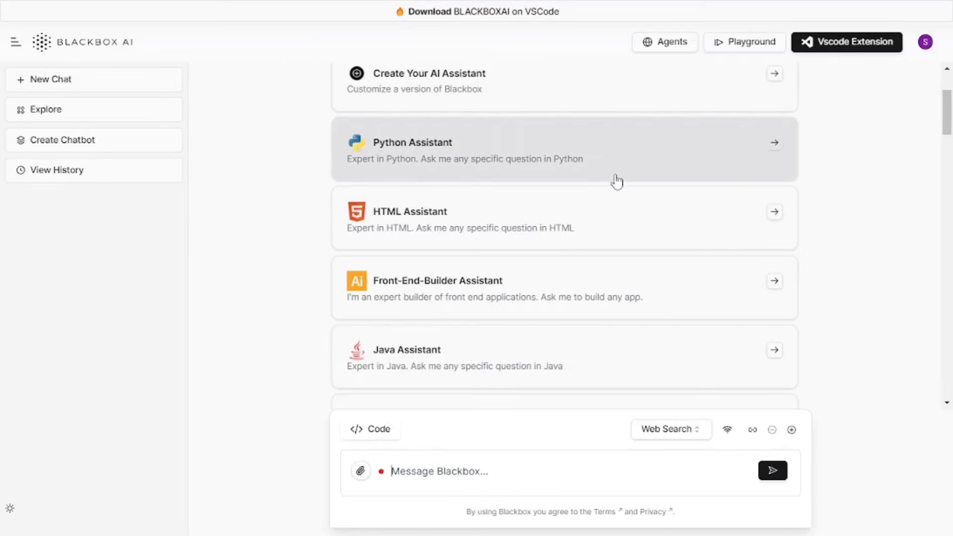
pyautogui.scroll(-3)
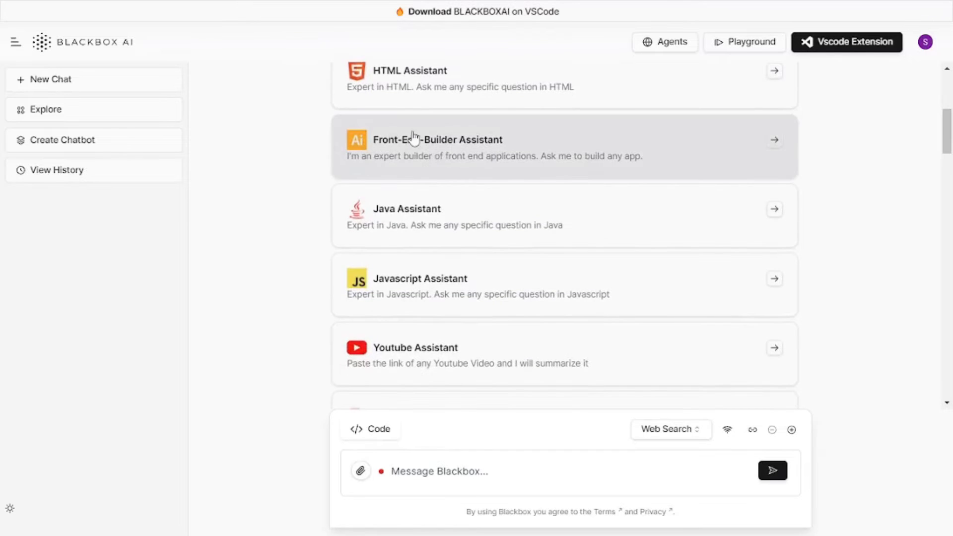
pyautogui.scroll(-3)
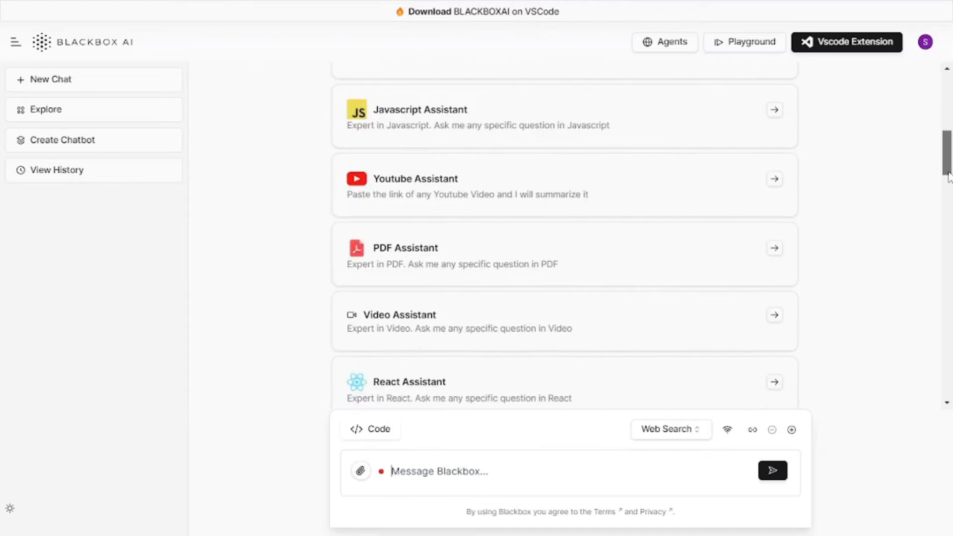
pyautogui.moveTo(879, 186)
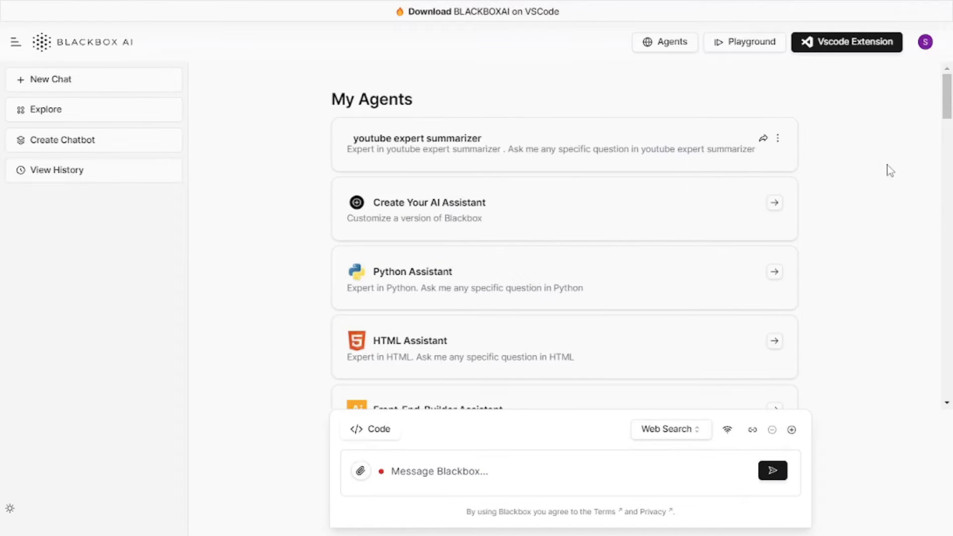
# Step: Open the Python Assistant and type 'create a password generator'
pyautogui.click(774, 272)
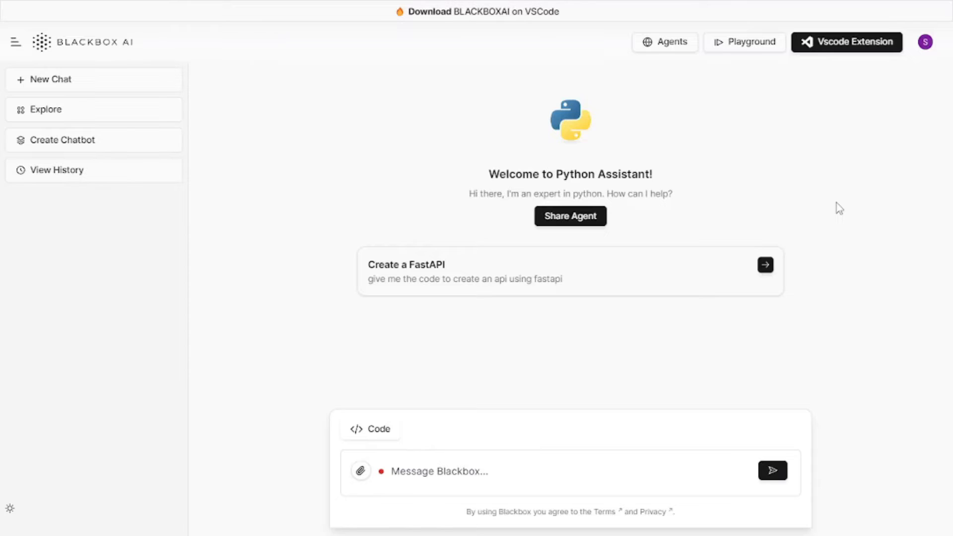
pyautogui.moveTo(709, 375)
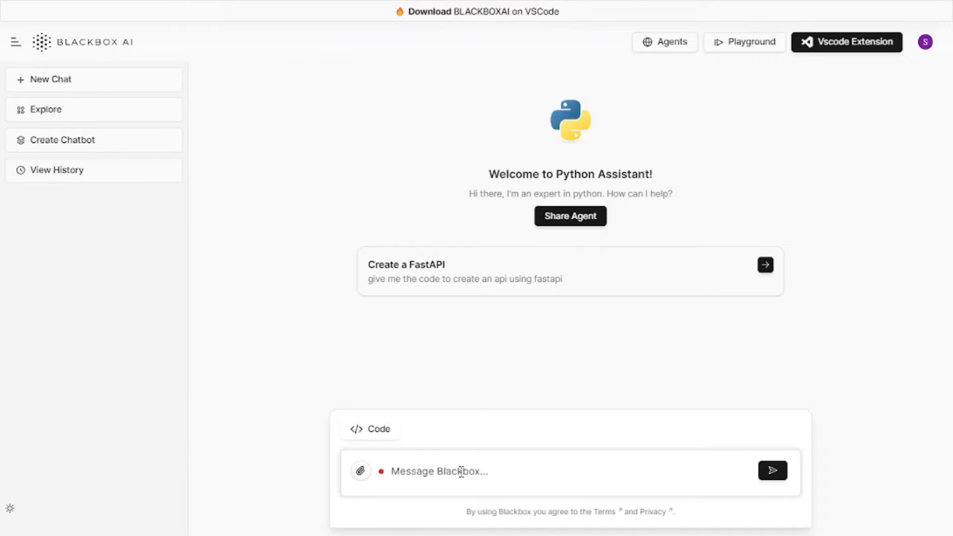
pyautogui.write('create a password')
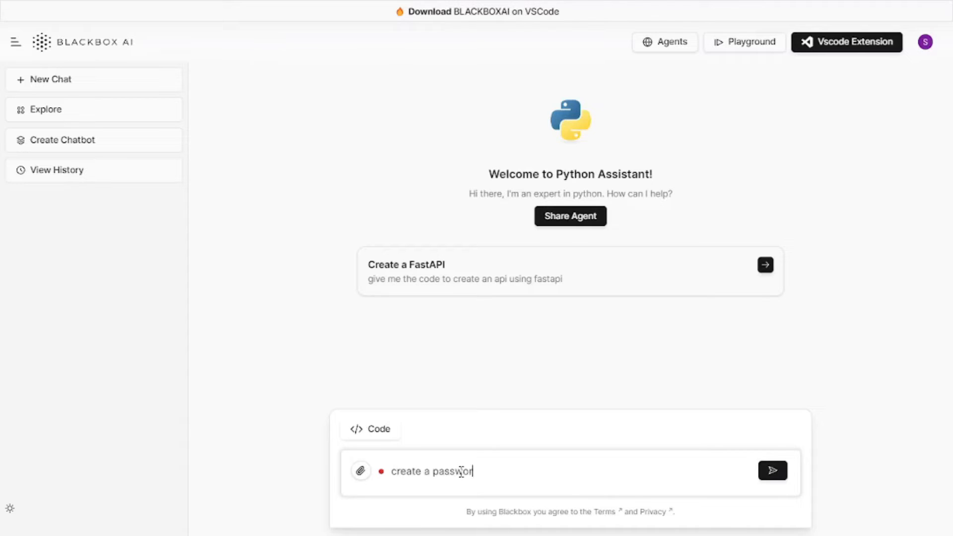
pyautogui.write('generator')
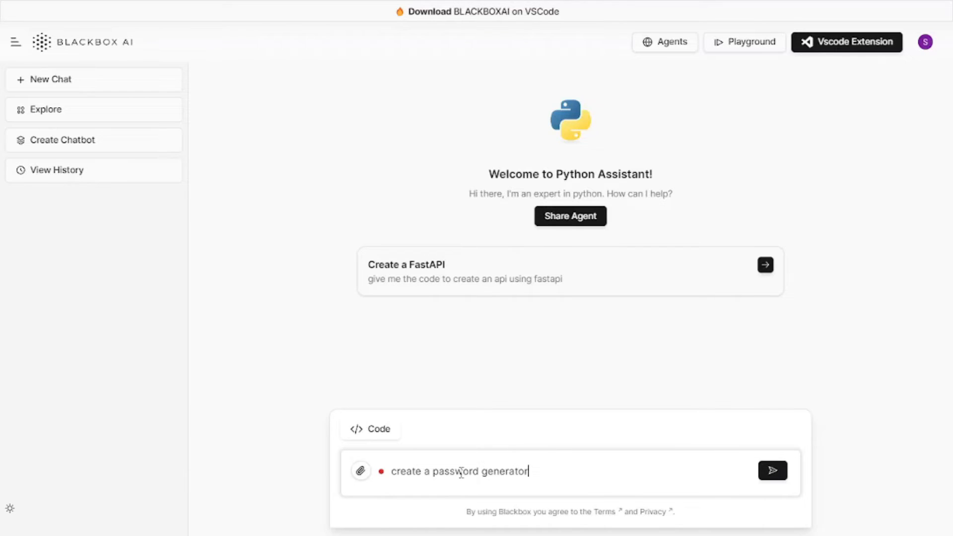
# Step: Send the request and read the code, highlighting the special-characters-and-numbers sentence
pyautogui.click(773, 470)
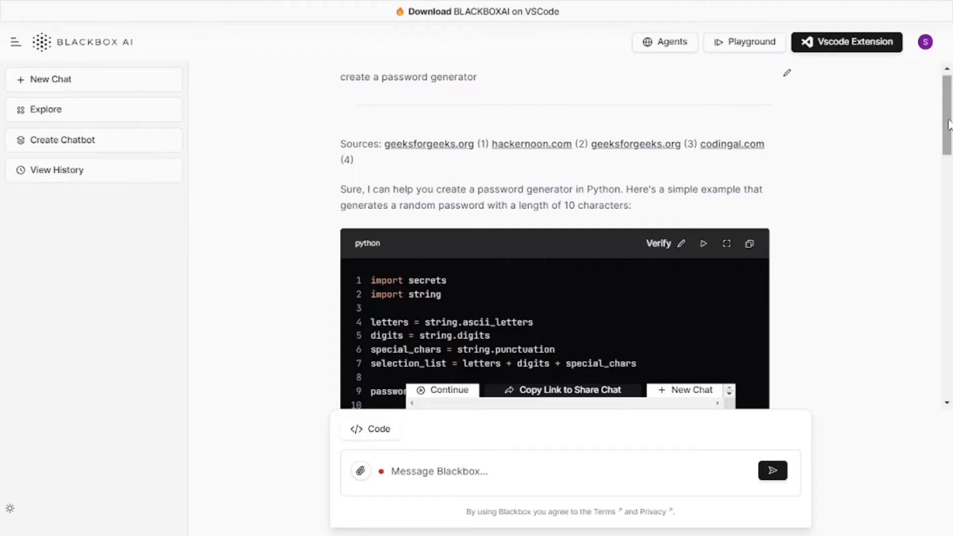
pyautogui.scroll(-3)
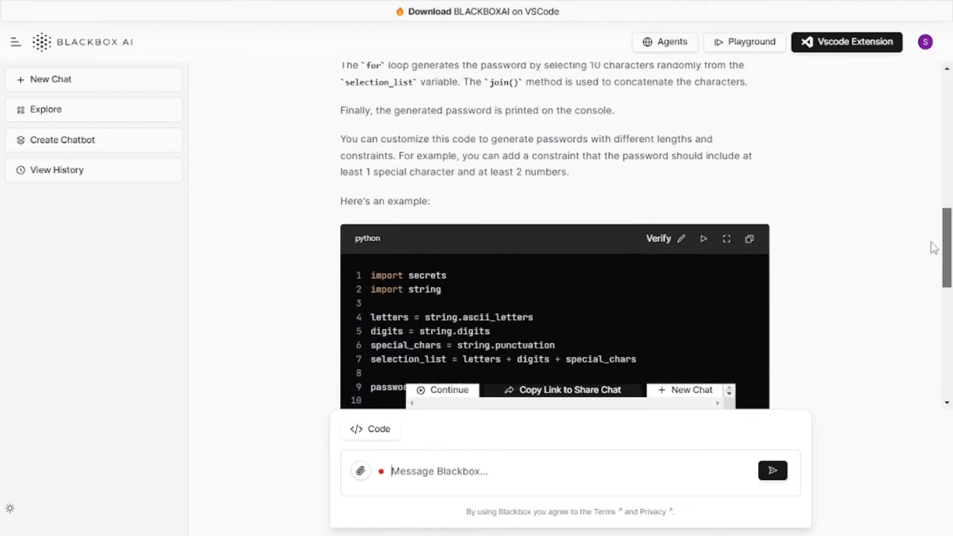
pyautogui.scroll(-3)
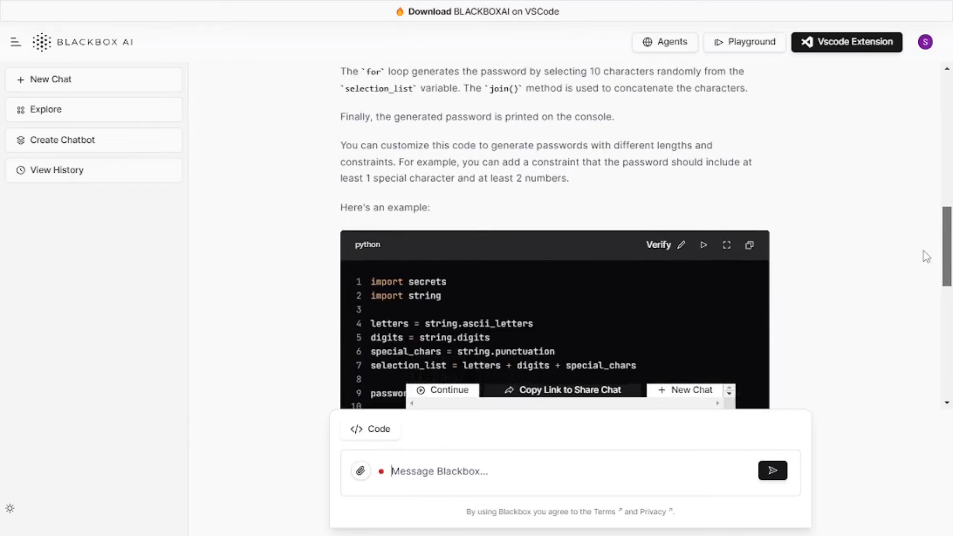
pyautogui.scroll(-3)
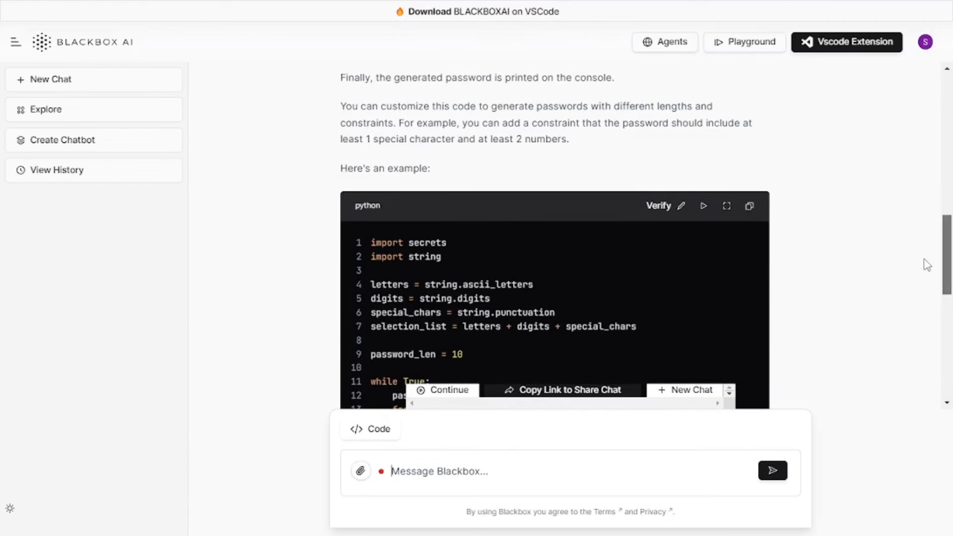
pyautogui.moveTo(686, 122); pyautogui.dragTo(390, 139)
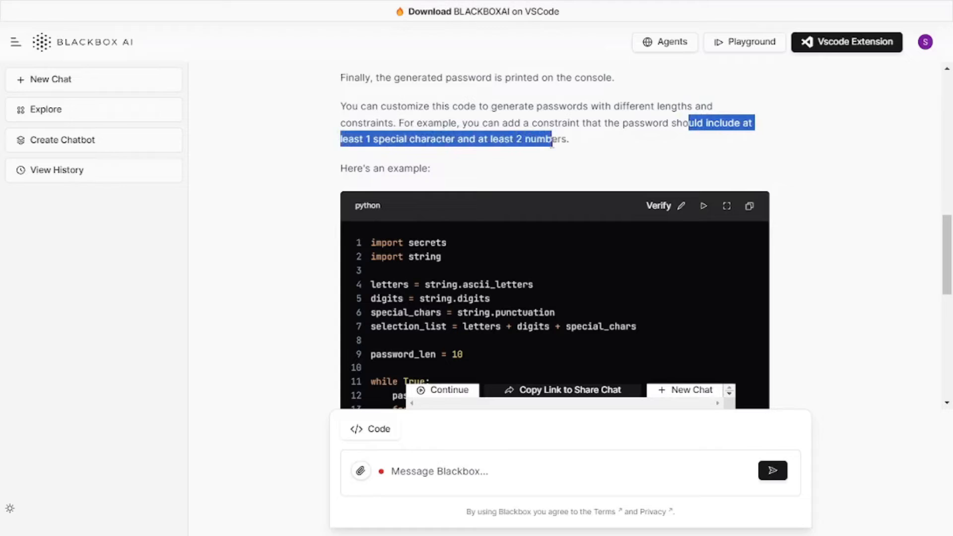
pyautogui.scroll(-3)
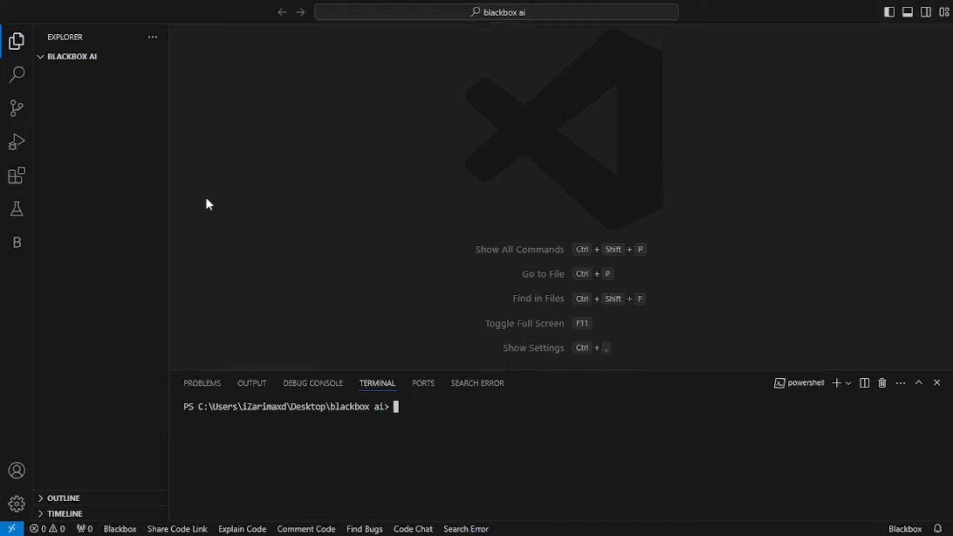
# Step: Create a new file named passwordGenerator in the project folder
pyautogui.click(111, 57)
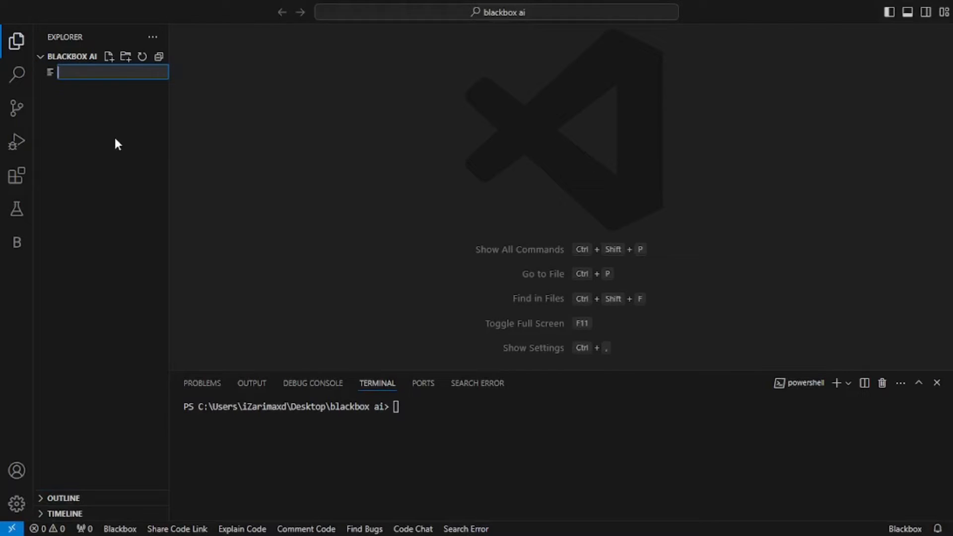
pyautogui.write('pass')
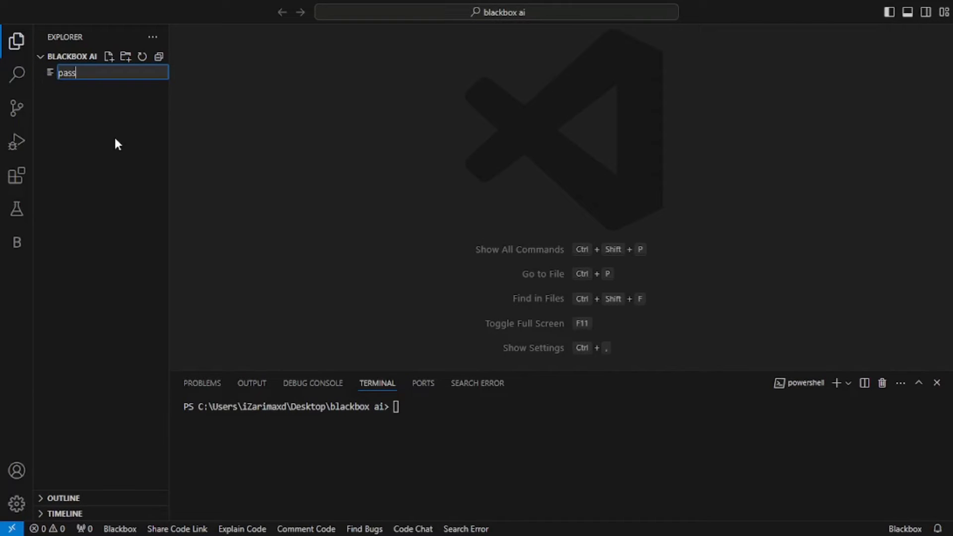
pyautogui.write('word')
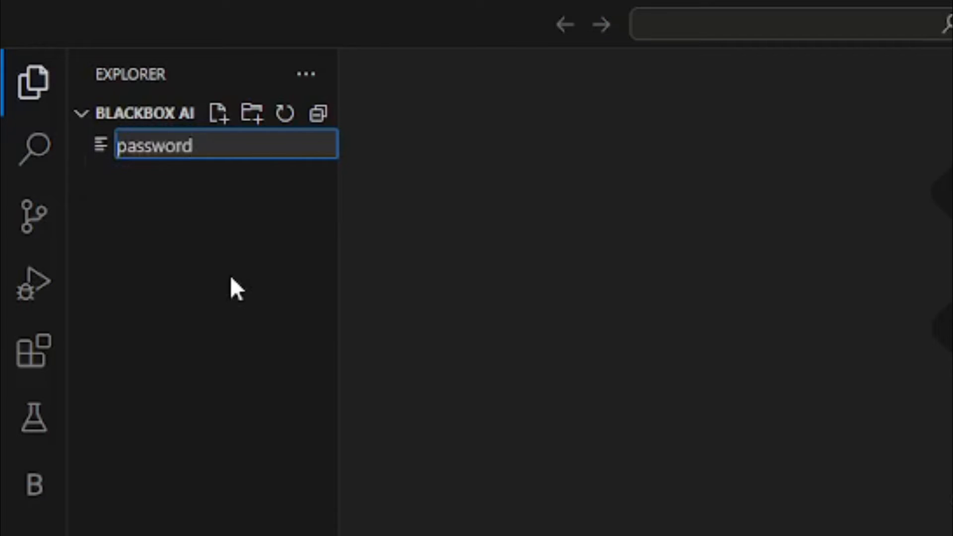
pyautogui.write('Generator')
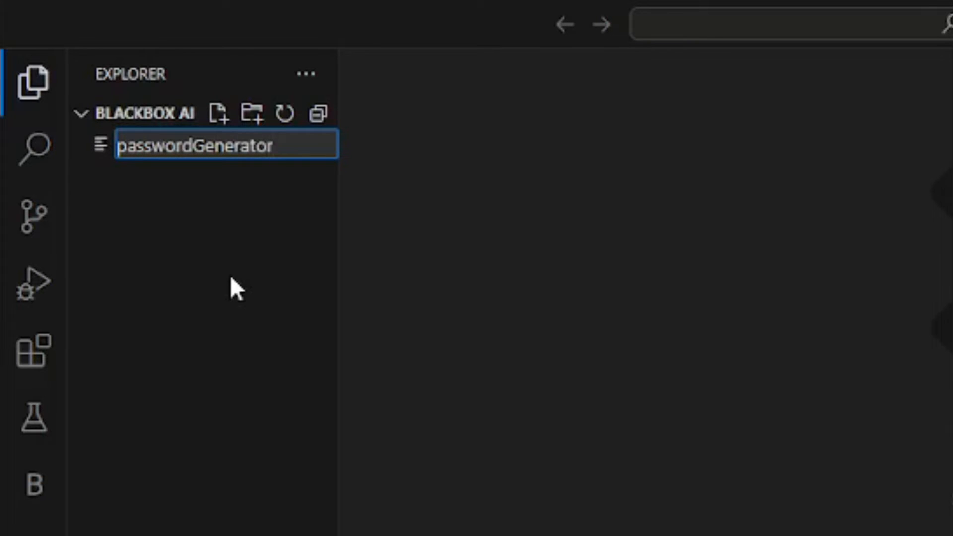
pyautogui.press('Enter')
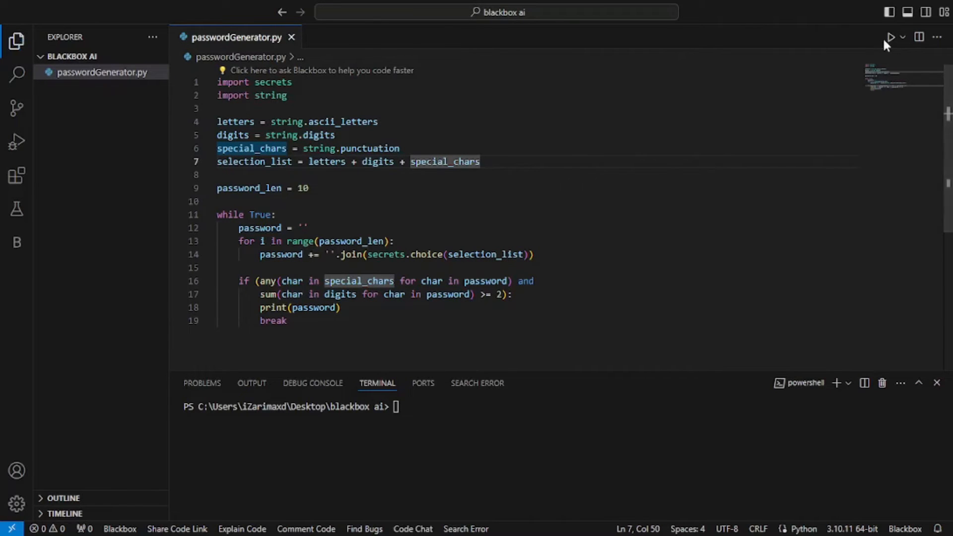
# Step: Run passwordGenerator.py three times, printing a different random password each run
pyautogui.click(901, 36)
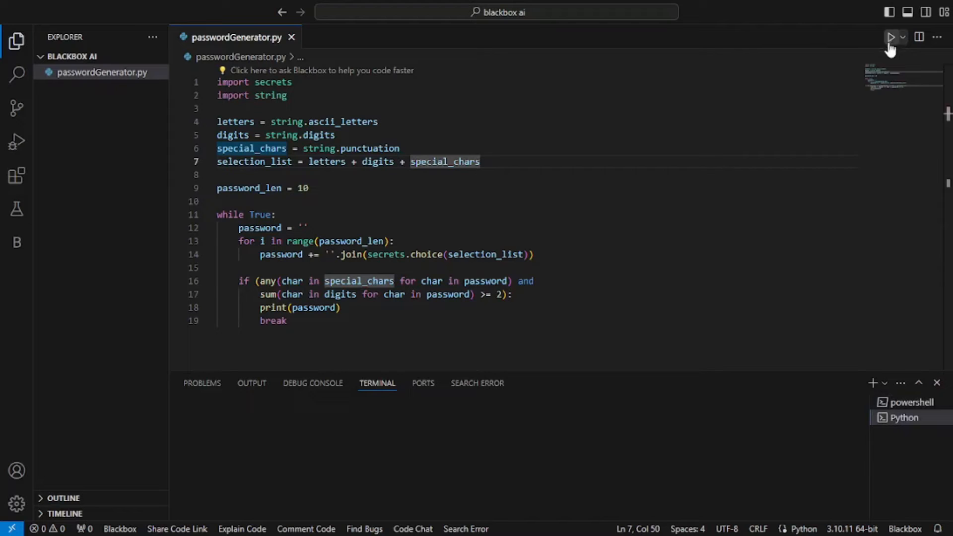
pyautogui.click(890, 36)
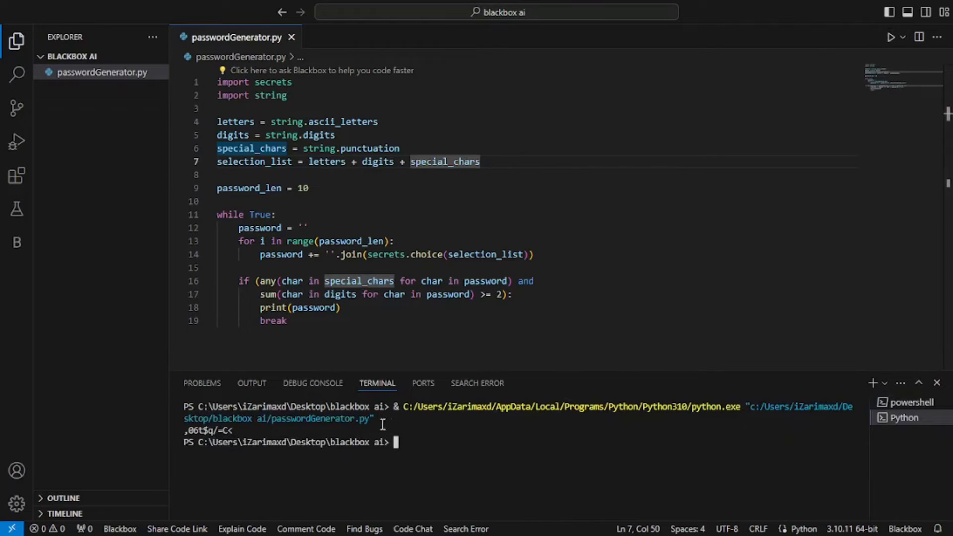
pyautogui.doubleClick(207, 430)
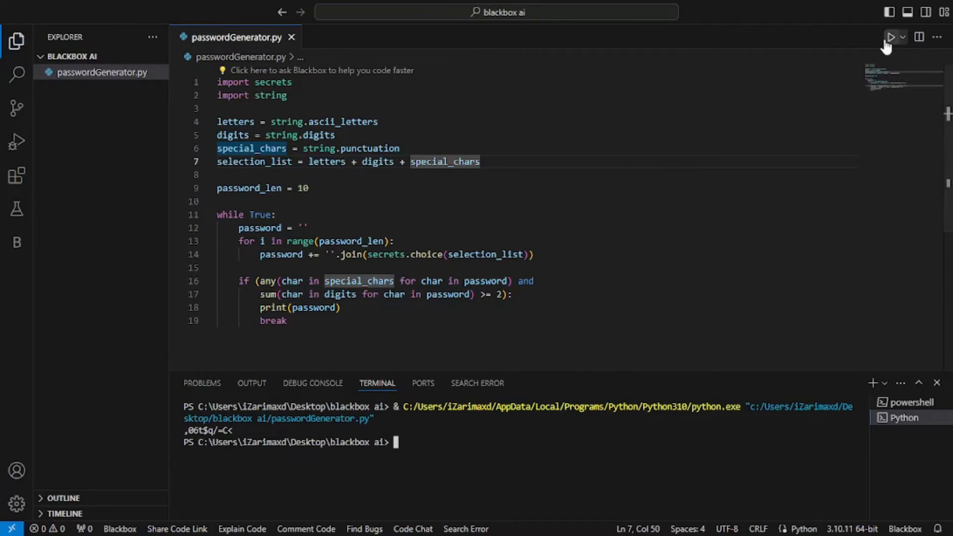
pyautogui.click(891, 36)
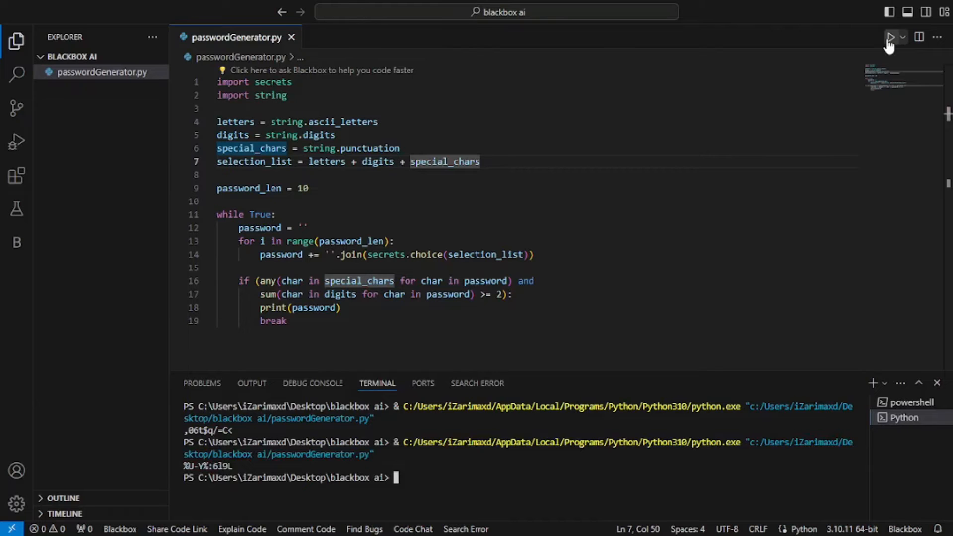
pyautogui.click(891, 36)
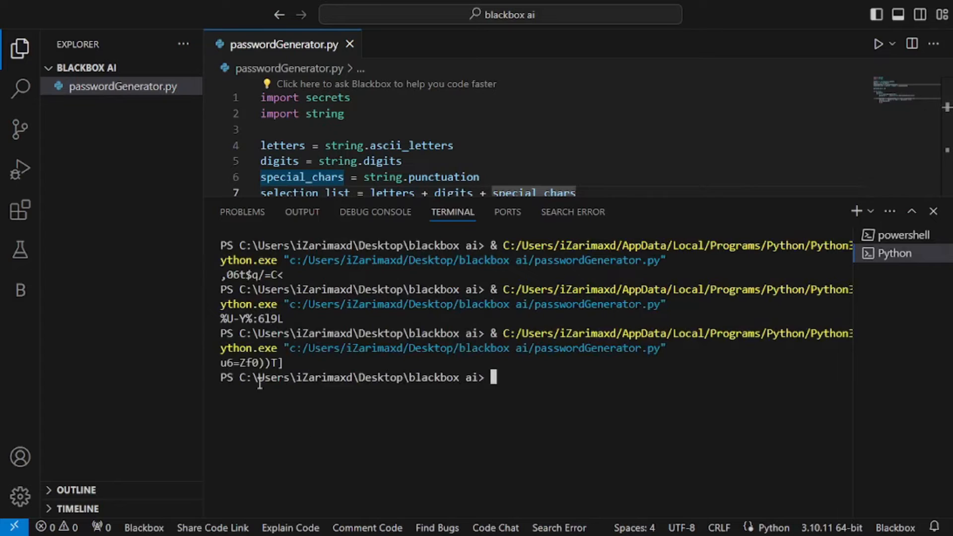
pyautogui.doubleClick(253, 275)
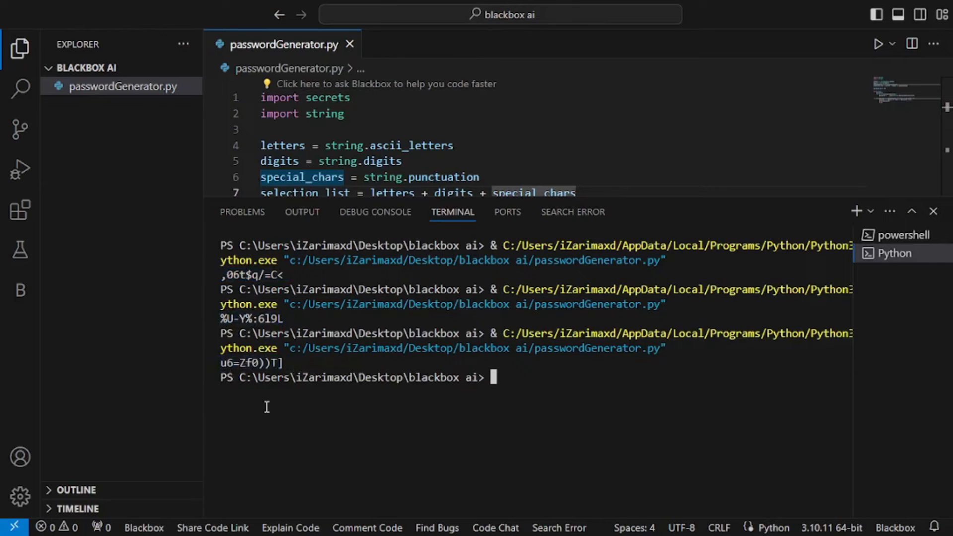
pyautogui.moveTo(507, 417)
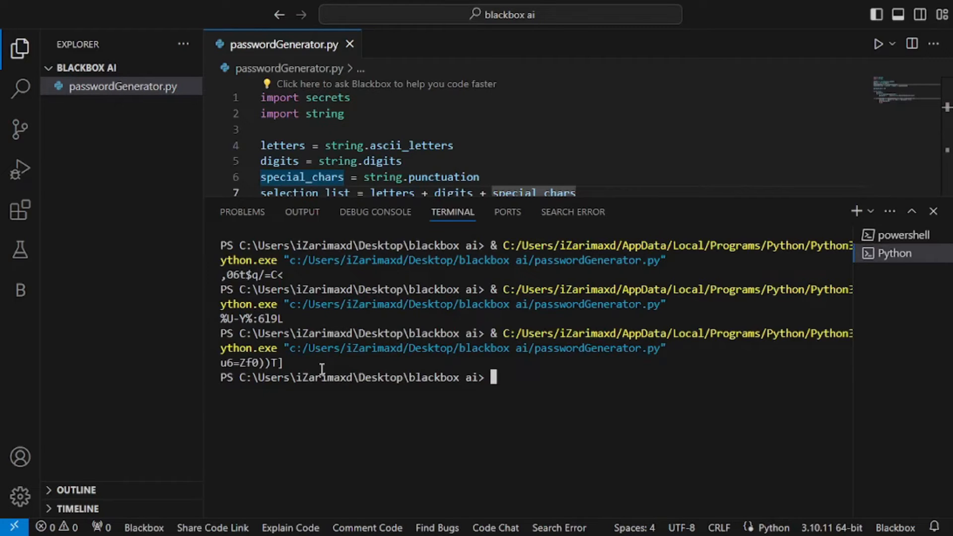
pyautogui.moveTo(325, 377)
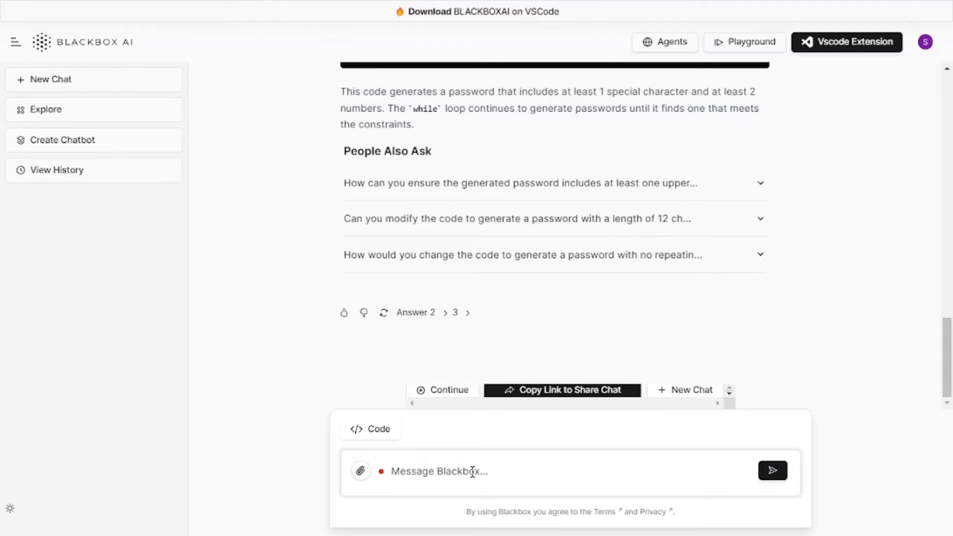
# Step: Send 'create a quiz game' to the assistant
pyautogui.write('create a quiz game.')
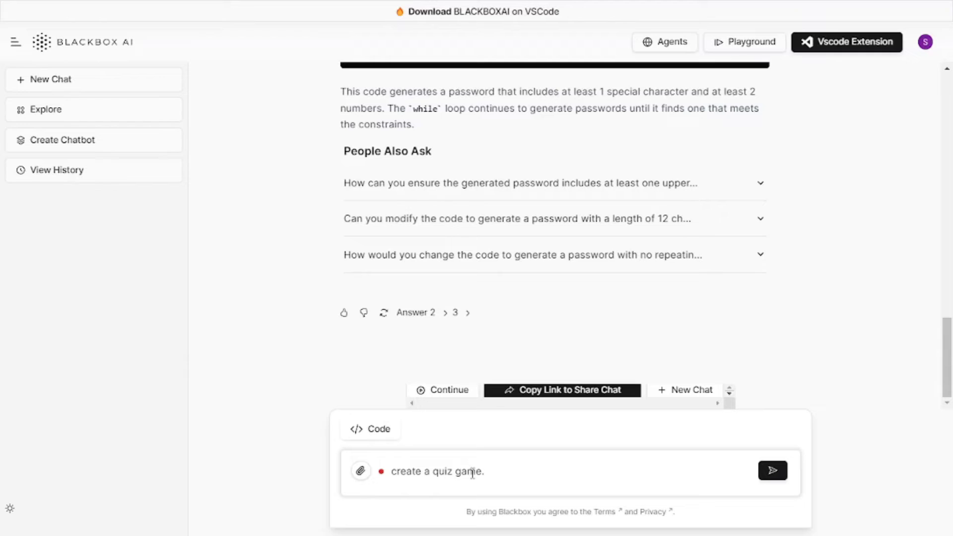
pyautogui.click(773, 470)
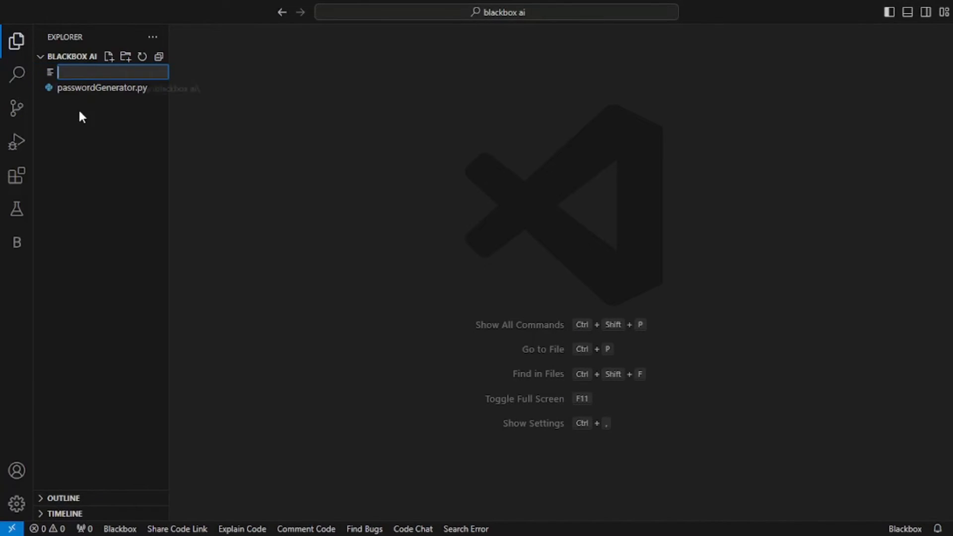
# Step: Name the new file quizGame.py and review the pasted capital-city questions
pyautogui.write('quizG')
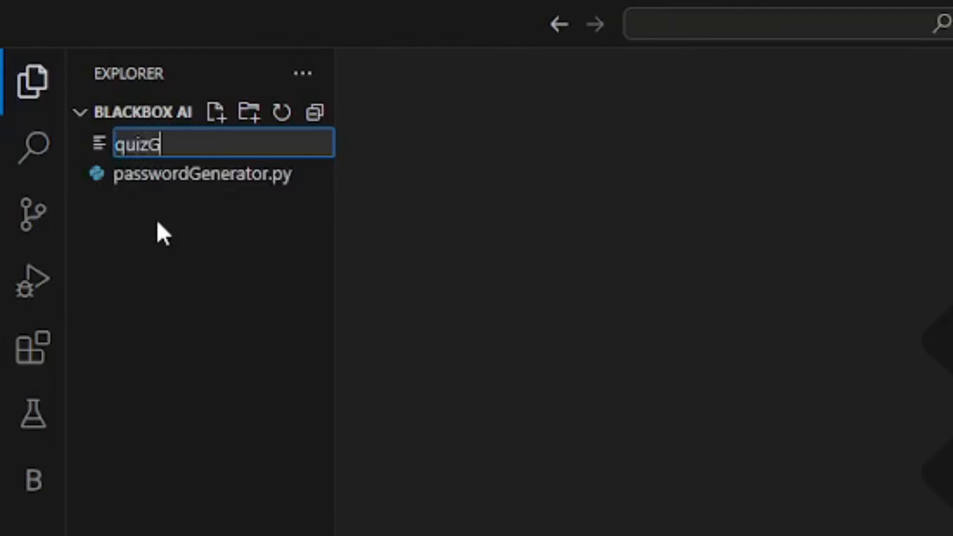
pyautogui.press('Enter')
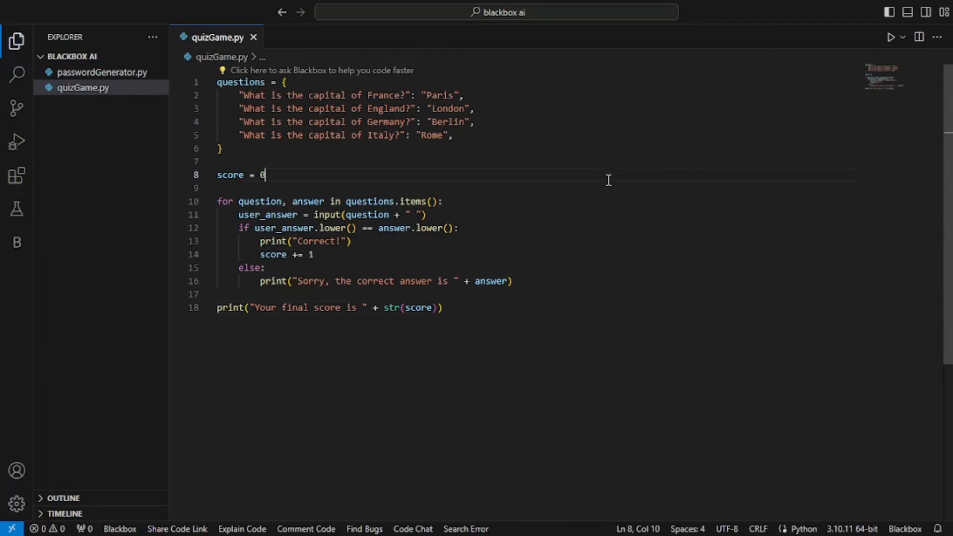
pyautogui.click(240, 95)
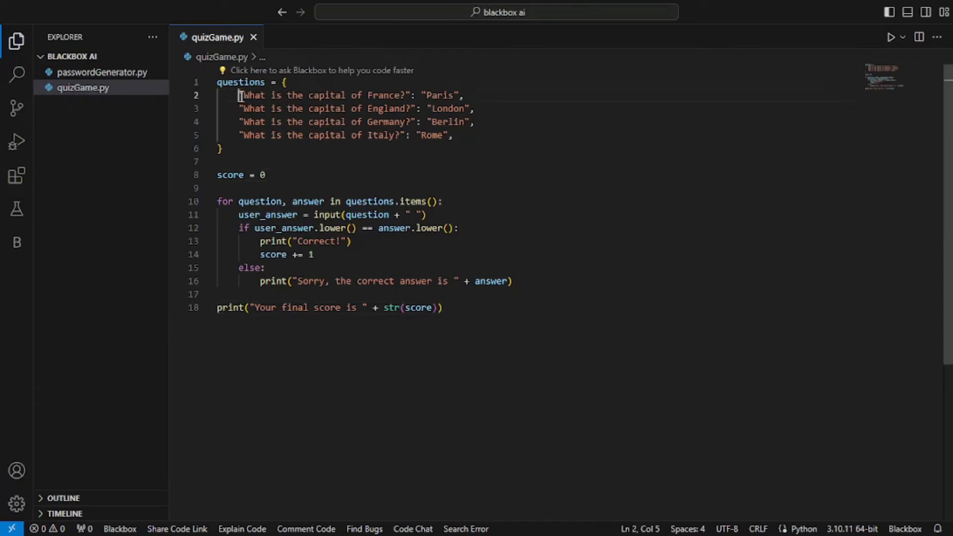
pyautogui.click(482, 135)
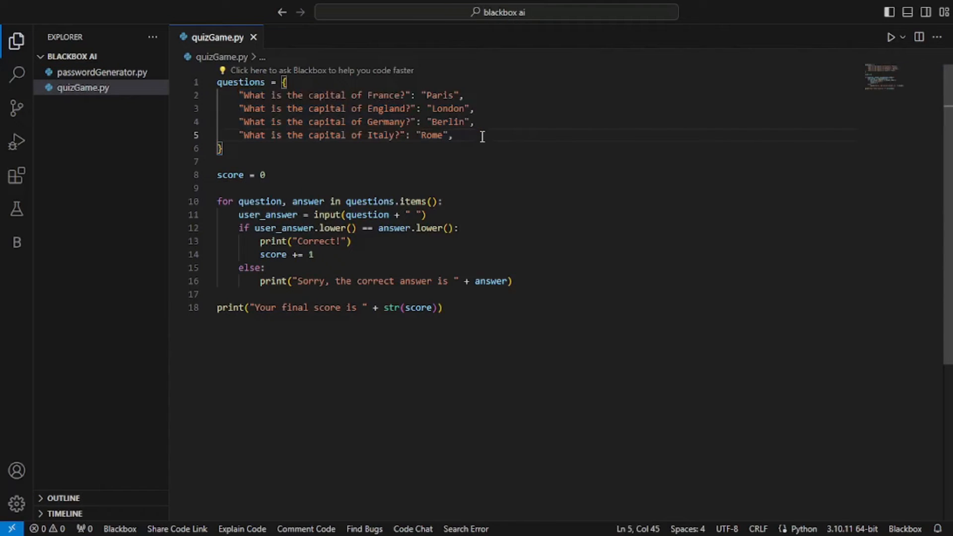
pyautogui.moveTo(630, 126)
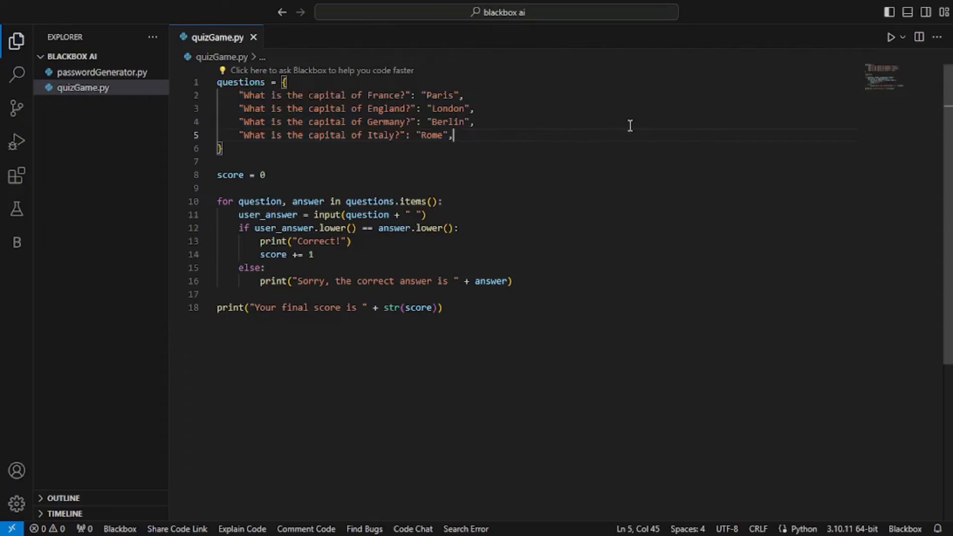
pyautogui.moveTo(890, 37)
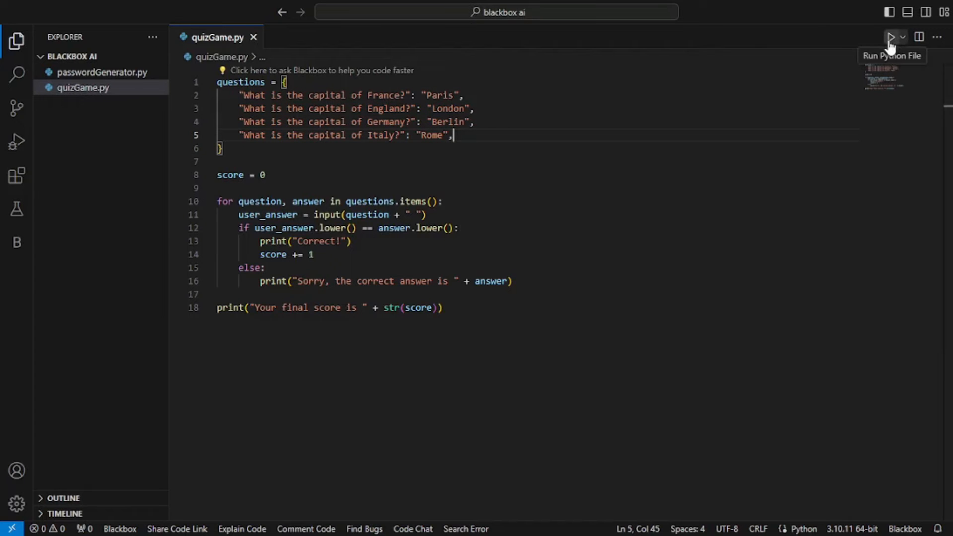
# Step: Run the quiz answering Paris, Berlin and 'dfg' for a score of 1, then add a line after Italy
pyautogui.click(890, 36)
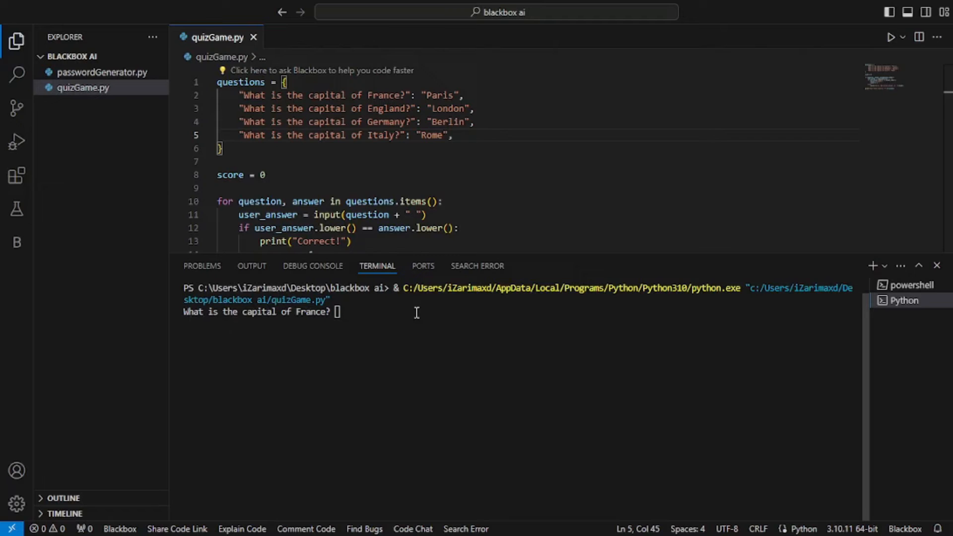
pyautogui.write('P')
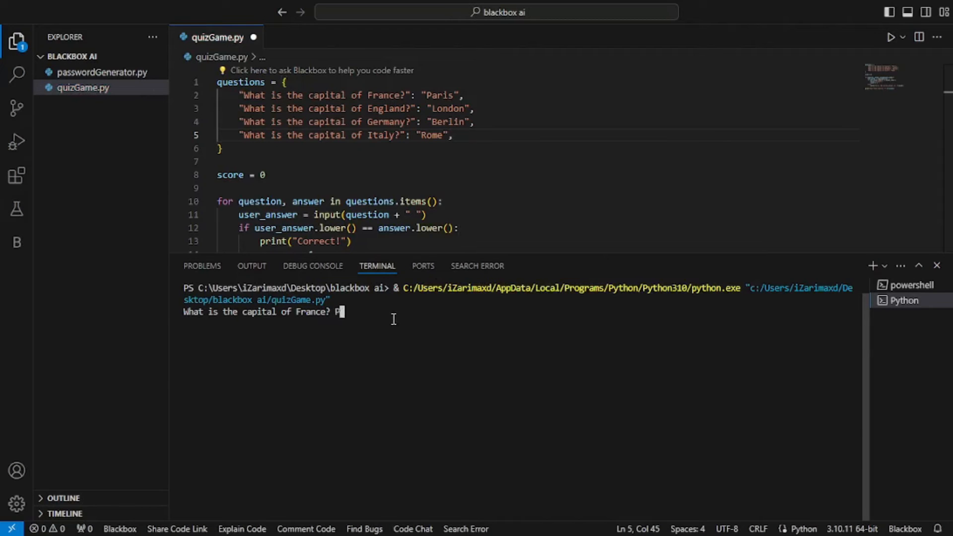
pyautogui.write('aris')
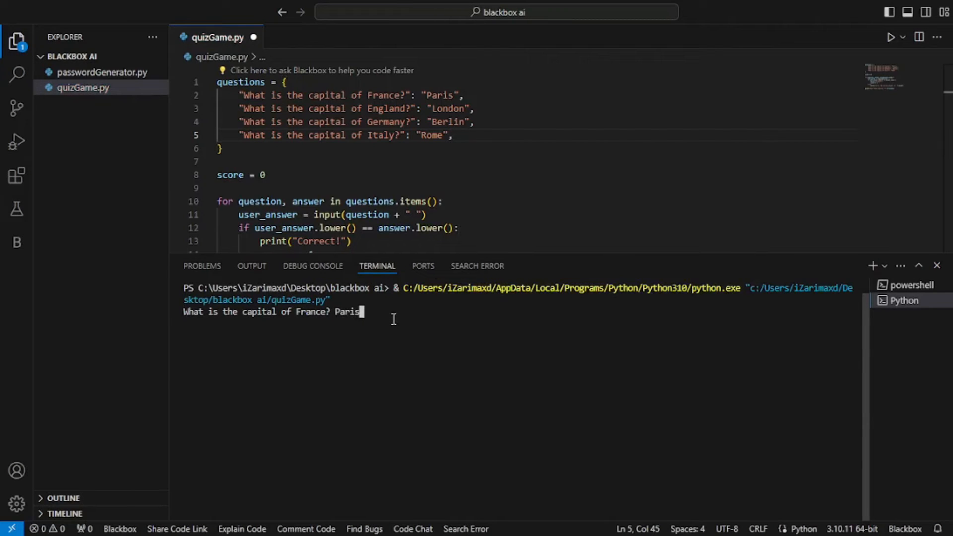
pyautogui.press('Enter')
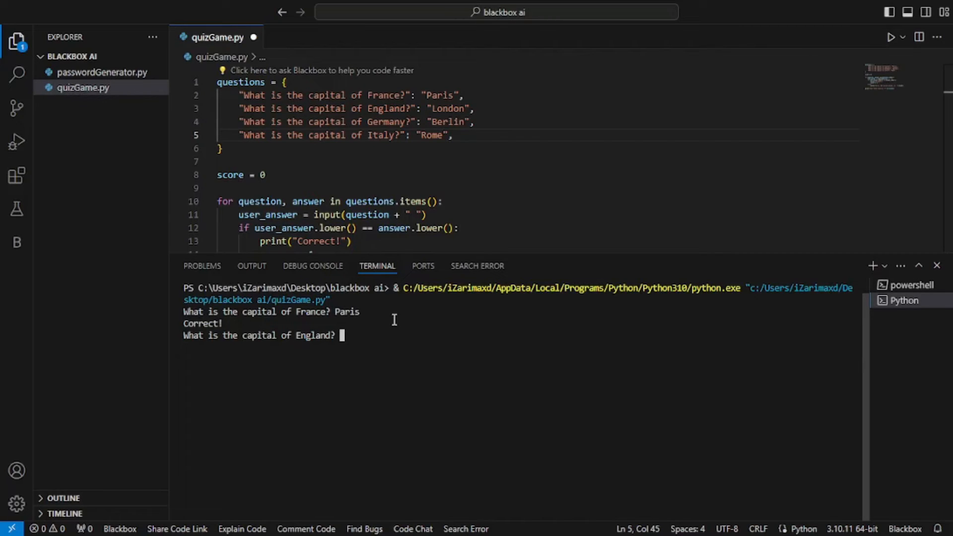
pyautogui.write('Berlin')
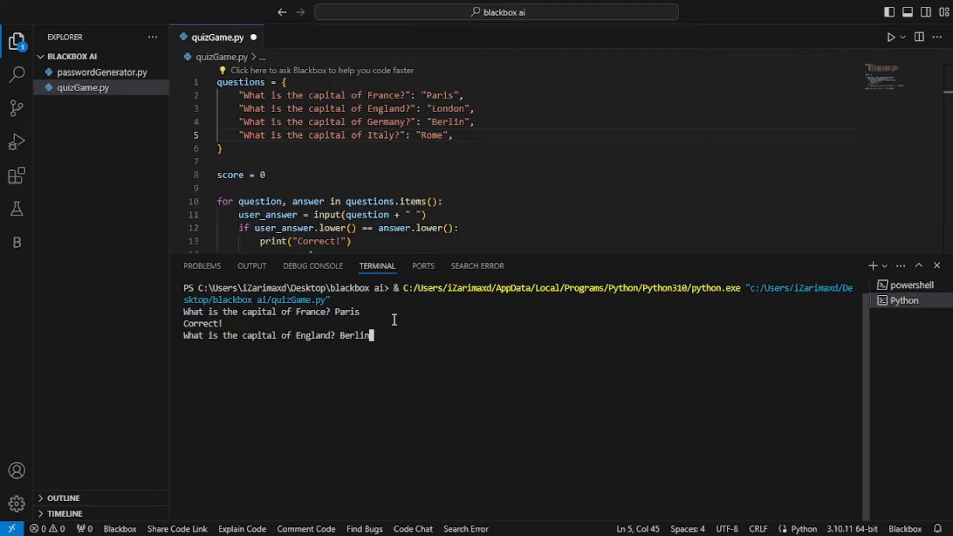
pyautogui.press('Enter')
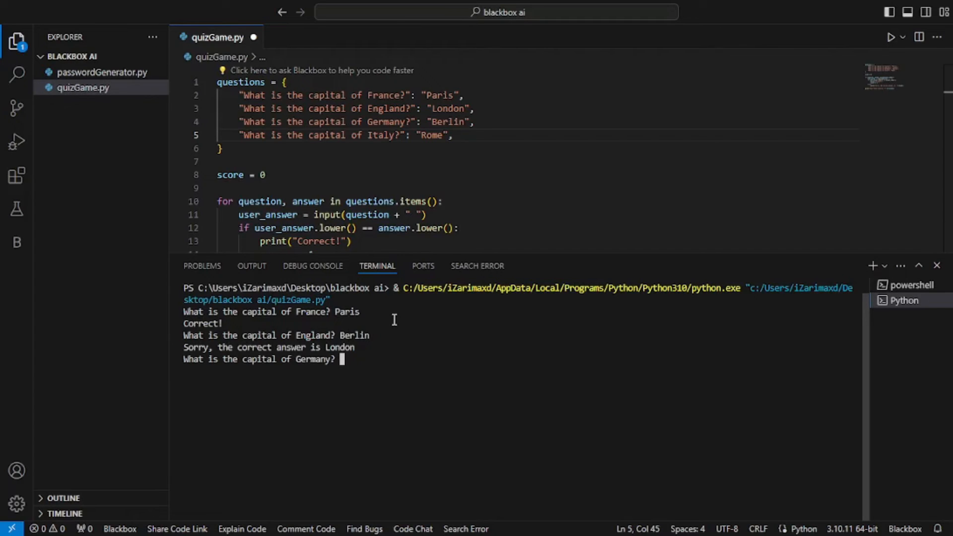
pyautogui.moveTo(184, 347); pyautogui.dragTo(273, 347)
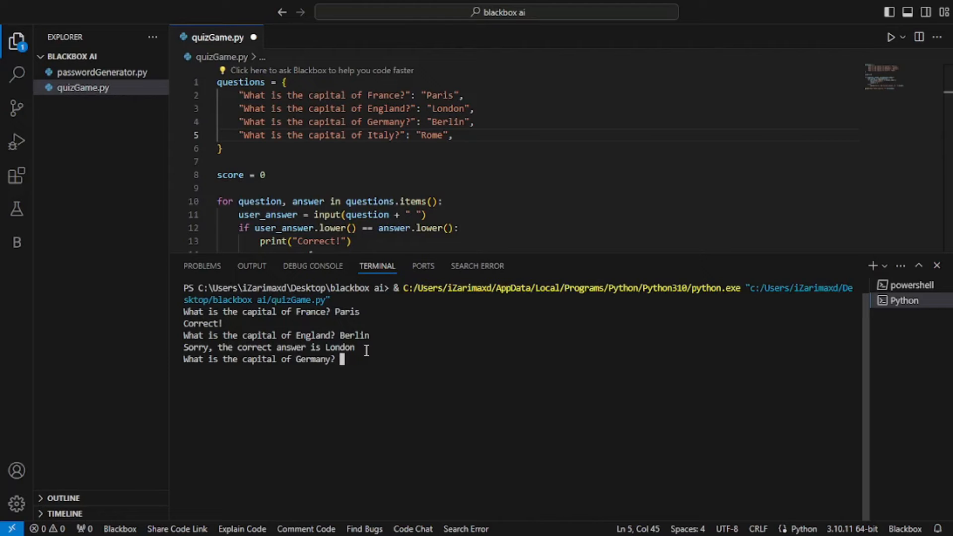
pyautogui.write('dfg')
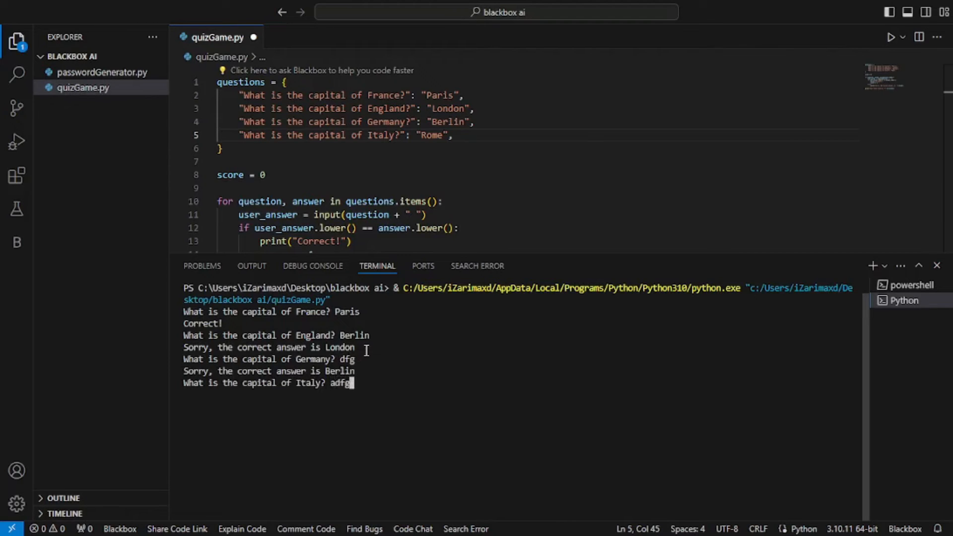
pyautogui.press('Enter')
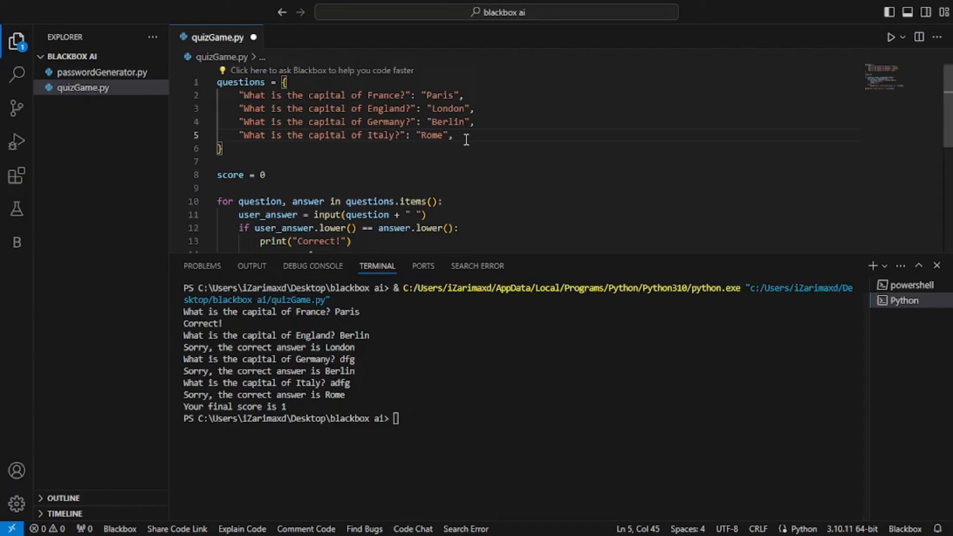
pyautogui.press('Enter')
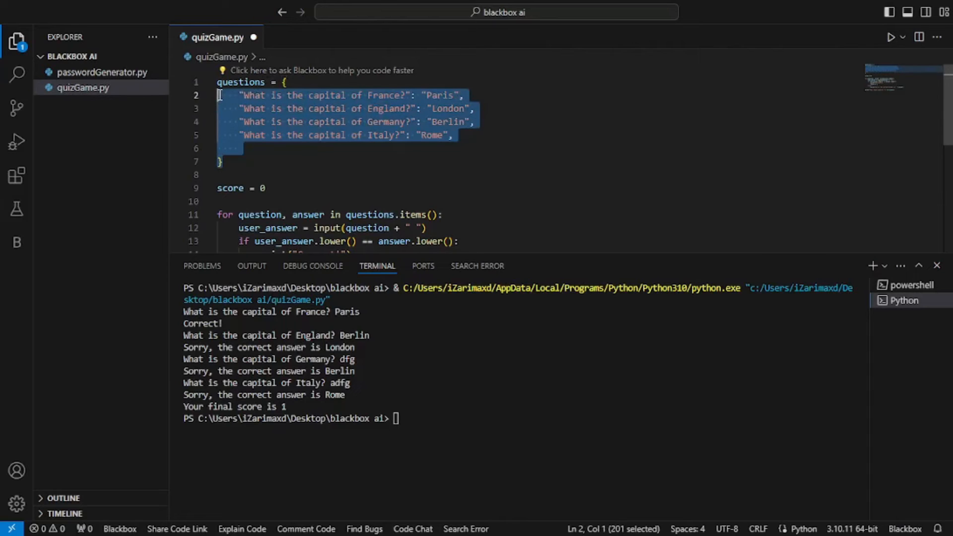
# Step: Clear the question-line selection and scroll down the quizGame.py editor
pyautogui.click(317, 163)
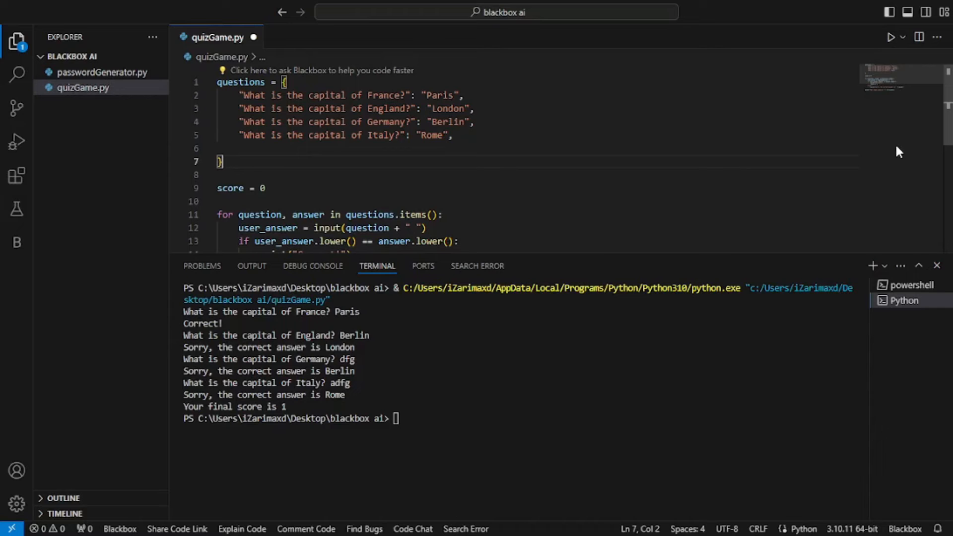
pyautogui.scroll(-3)
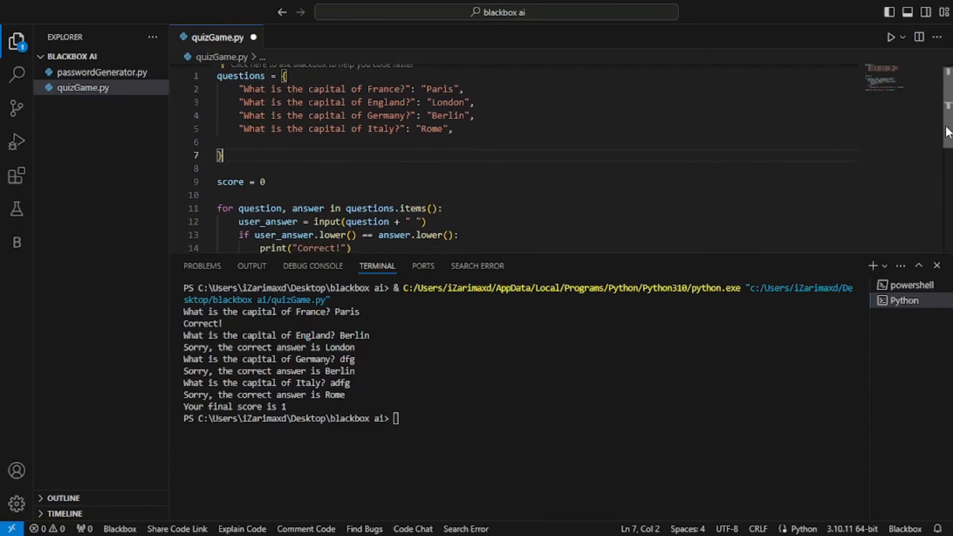
pyautogui.scroll(-3)
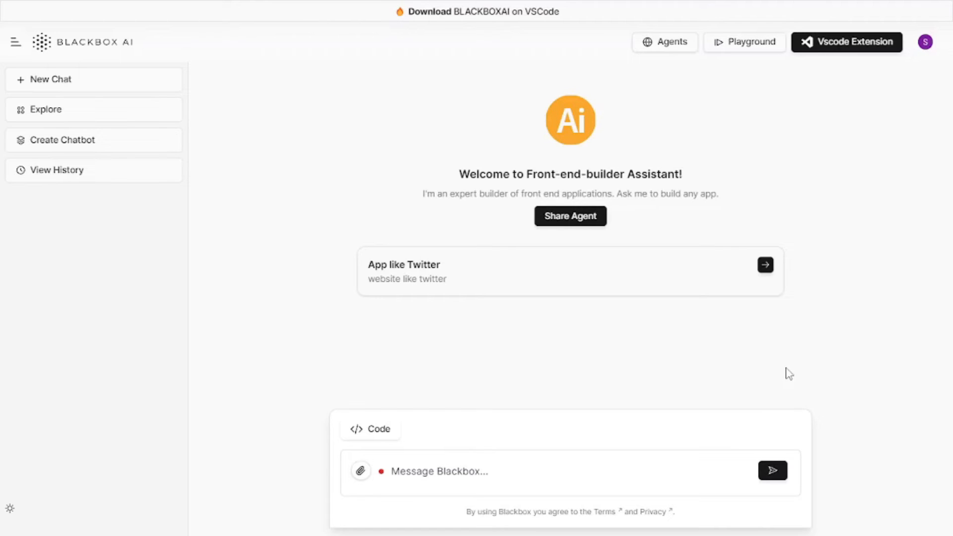
# Step: Copy the generated HTML Twitter template from the Blackbox AI answer
pyautogui.click(483, 471)
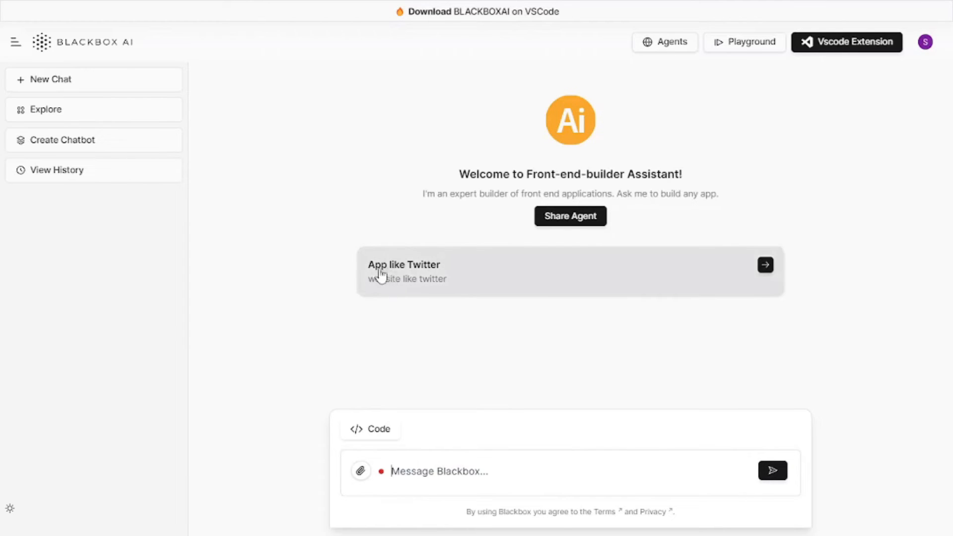
pyautogui.moveTo(450, 347)
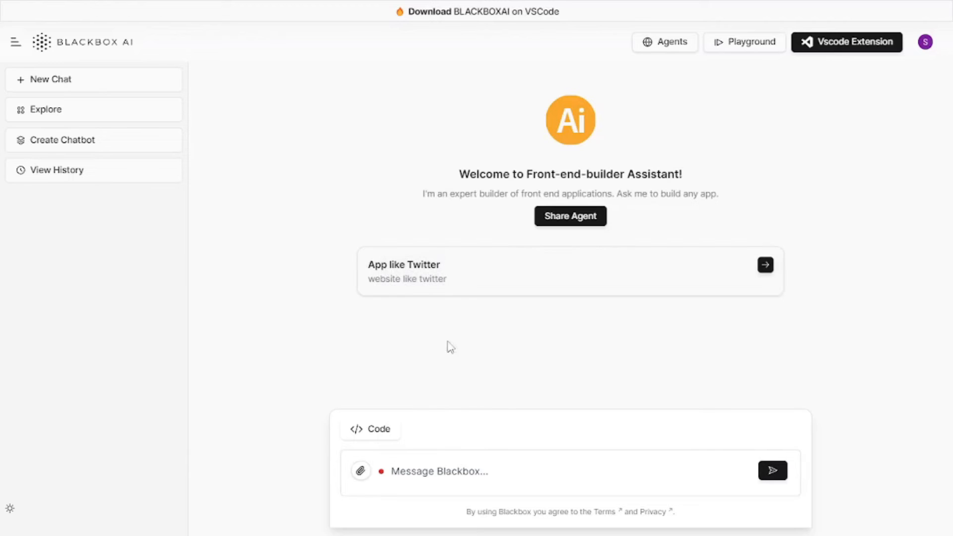
pyautogui.moveTo(591, 281)
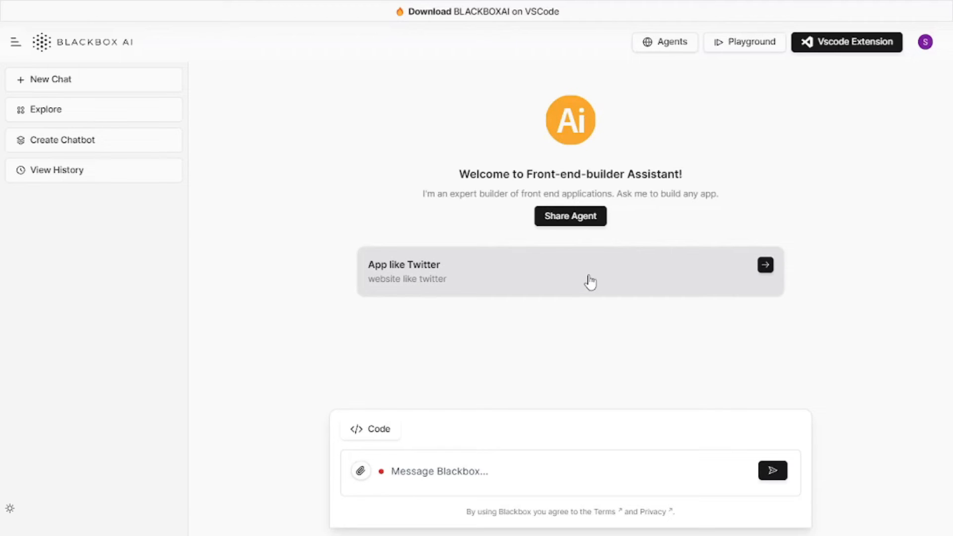
pyautogui.moveTo(561, 273)
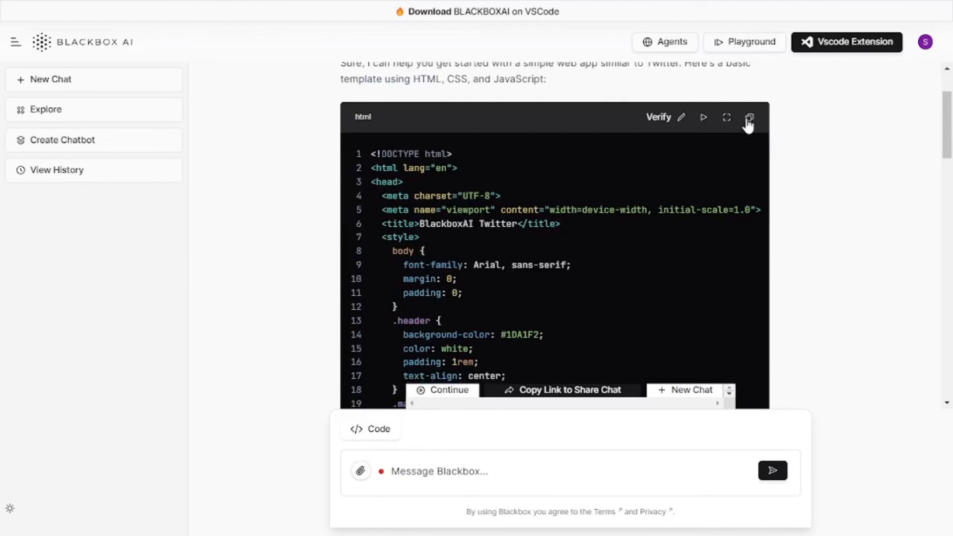
pyautogui.click(749, 118)
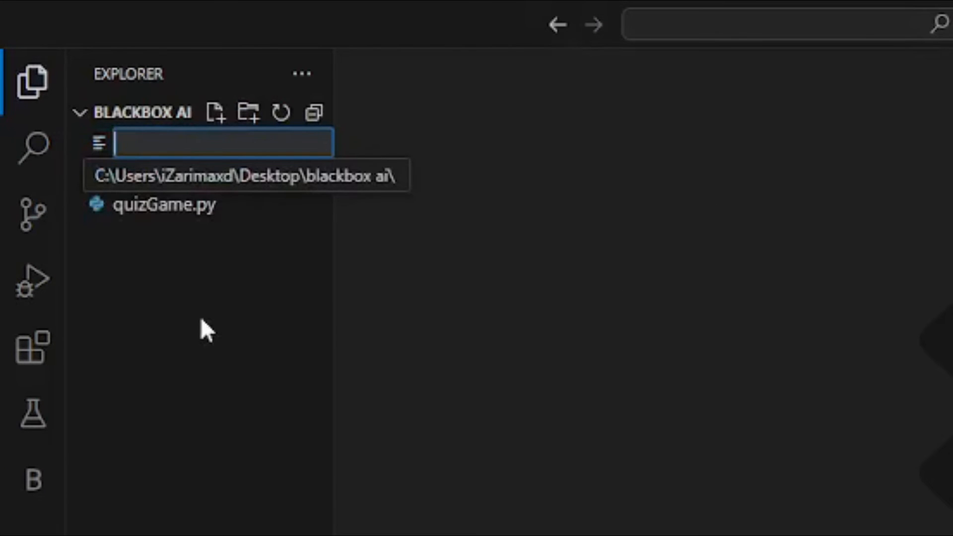
# Step: Name the new project file index.html
pyautogui.write('index.')
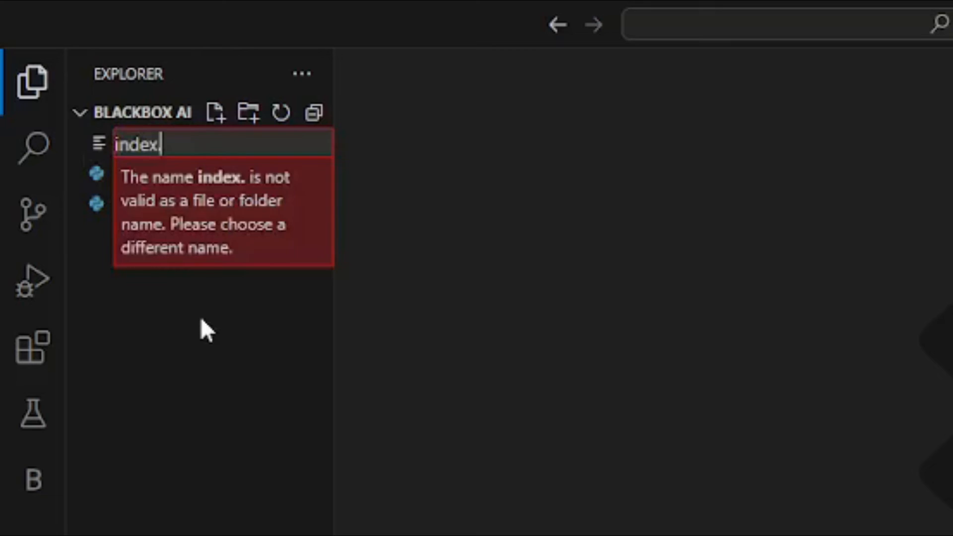
pyautogui.write('html')
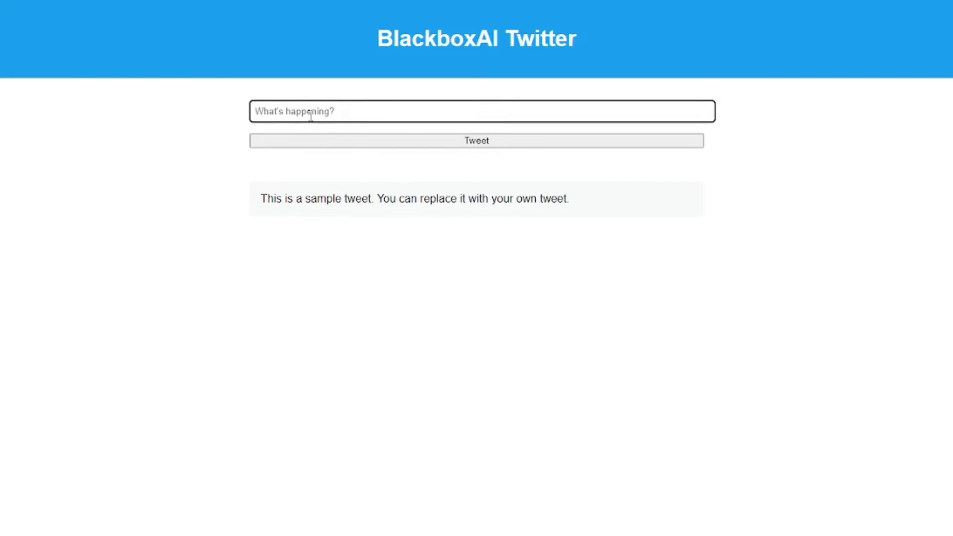
# Step: Post the tweet 'this is my first tweet' on the BlackboxAI Twitter page
pyautogui.write('this is my first tweet')
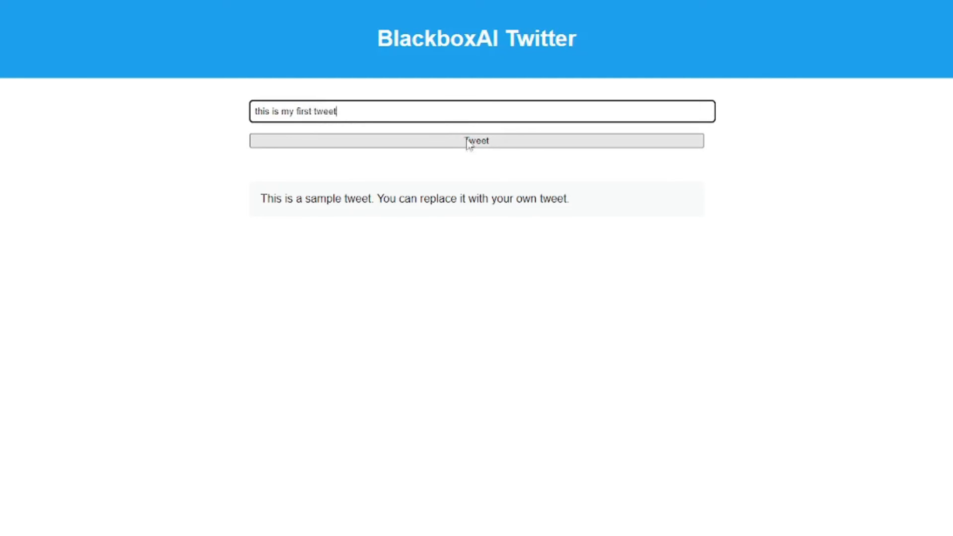
pyautogui.click(476, 141)
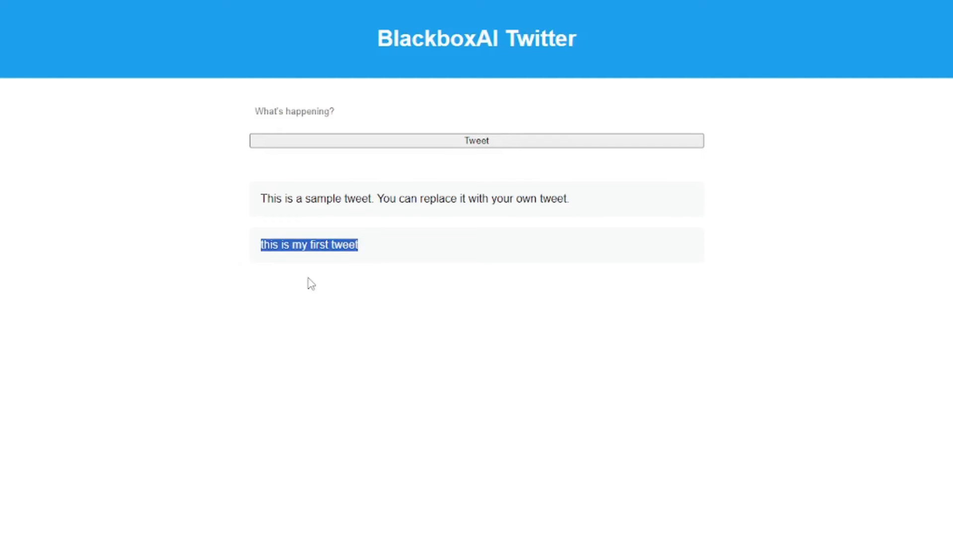
pyautogui.click(344, 277)
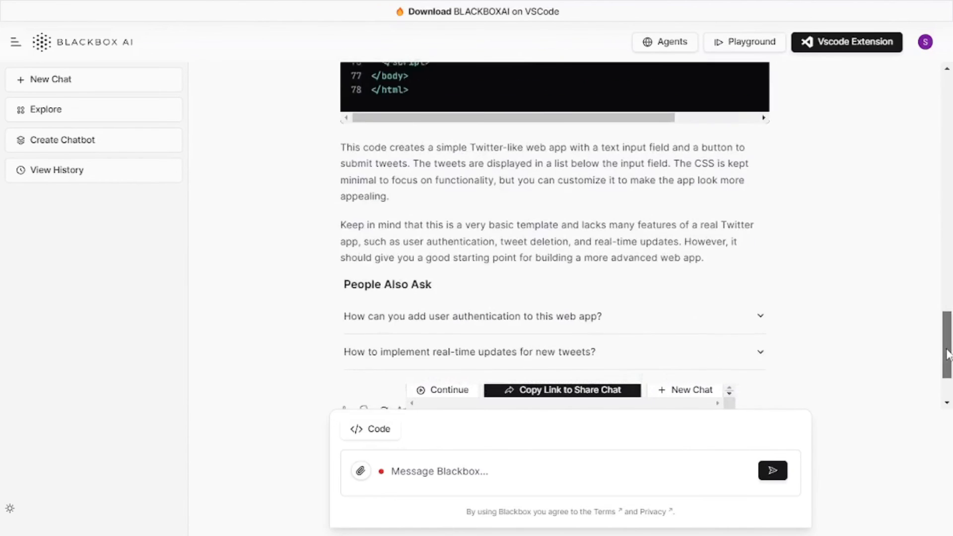
pyautogui.scroll(-3)
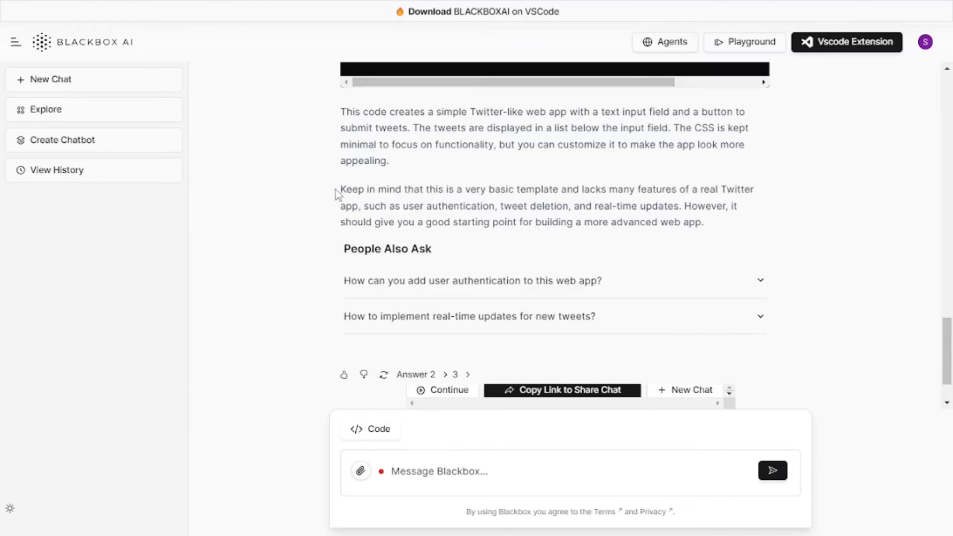
pyautogui.moveTo(340, 189); pyautogui.dragTo(604, 190)
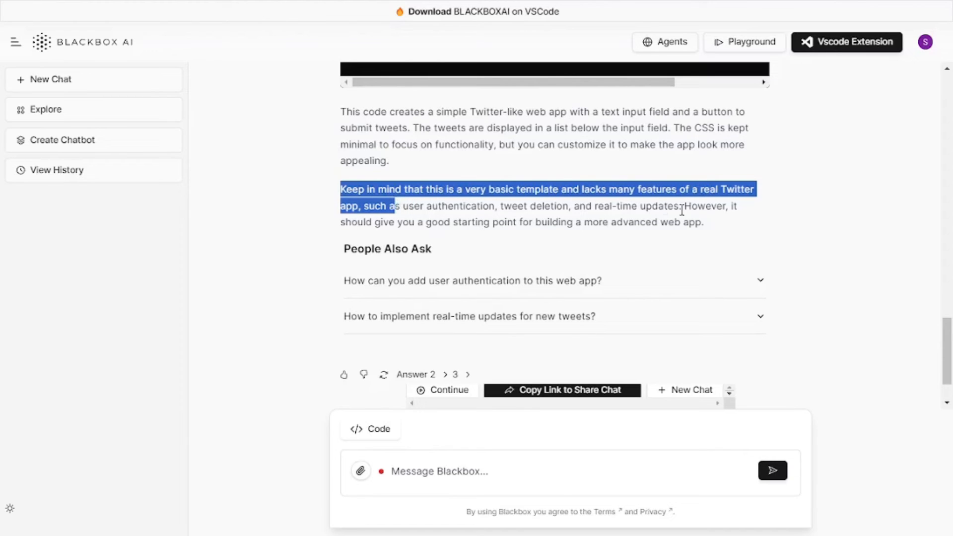
pyautogui.moveTo(711, 226)
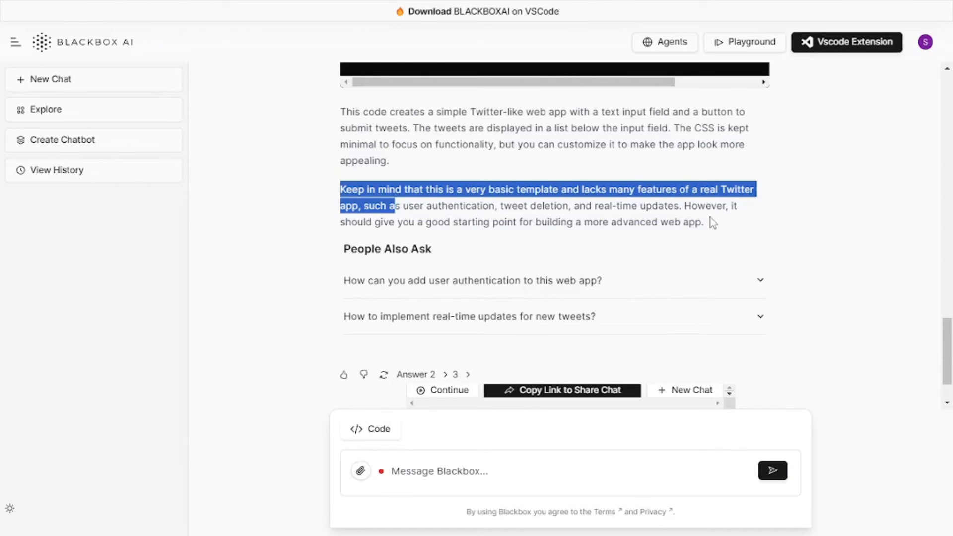
pyautogui.click(779, 226)
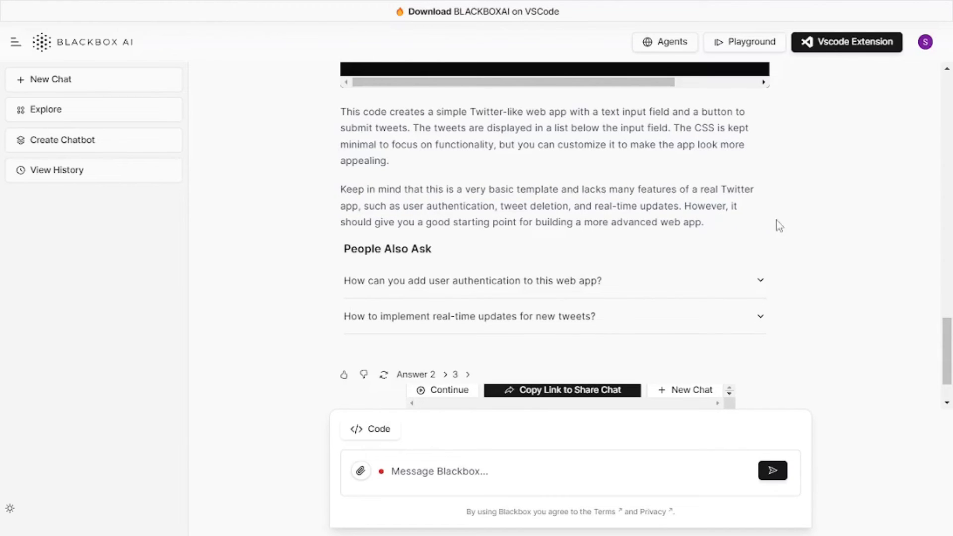
pyautogui.scroll(-3)
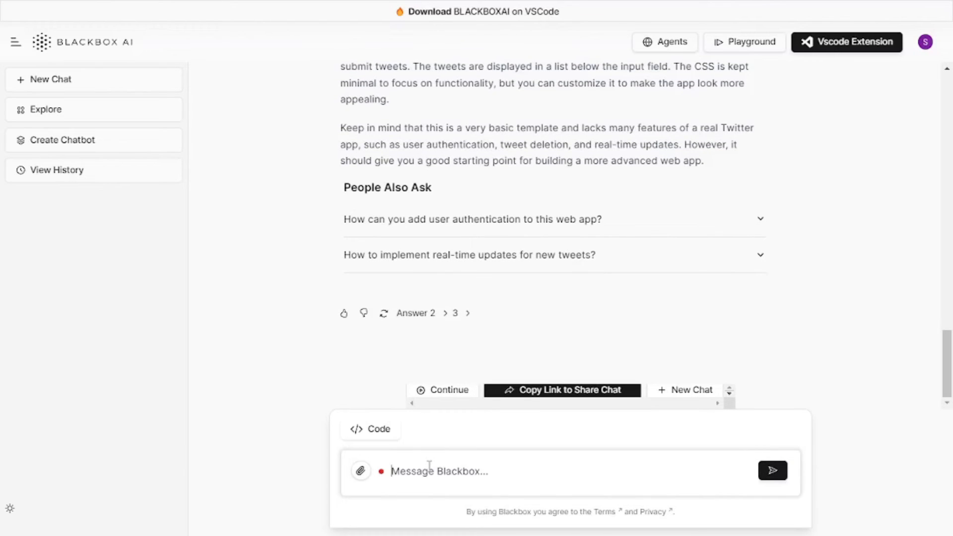
# Step: Ask Blackbox AI to add likes, retweets and usernames to each tweet
pyautogui.write('add more functionalit')
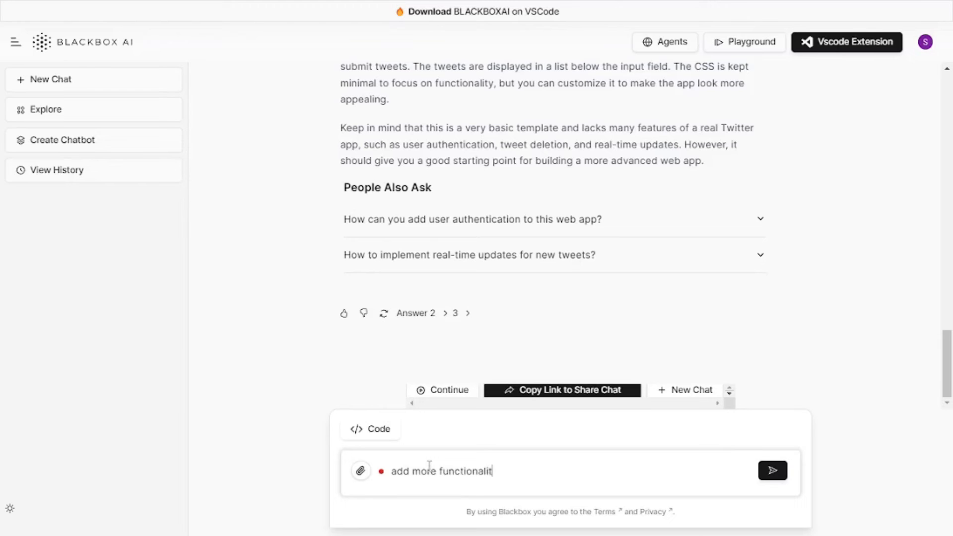
pyautogui.write('ies such as i')
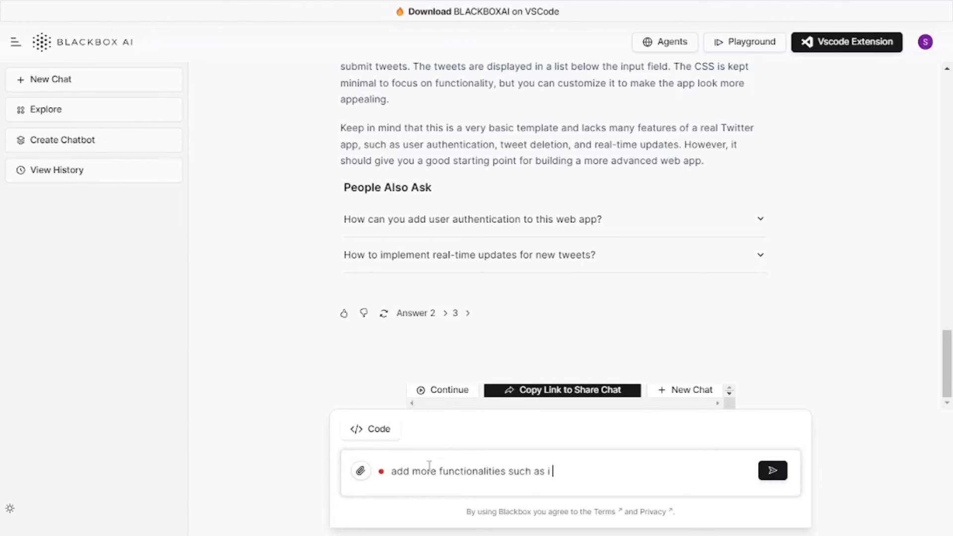
pyautogui.write('want to like the tweet,')
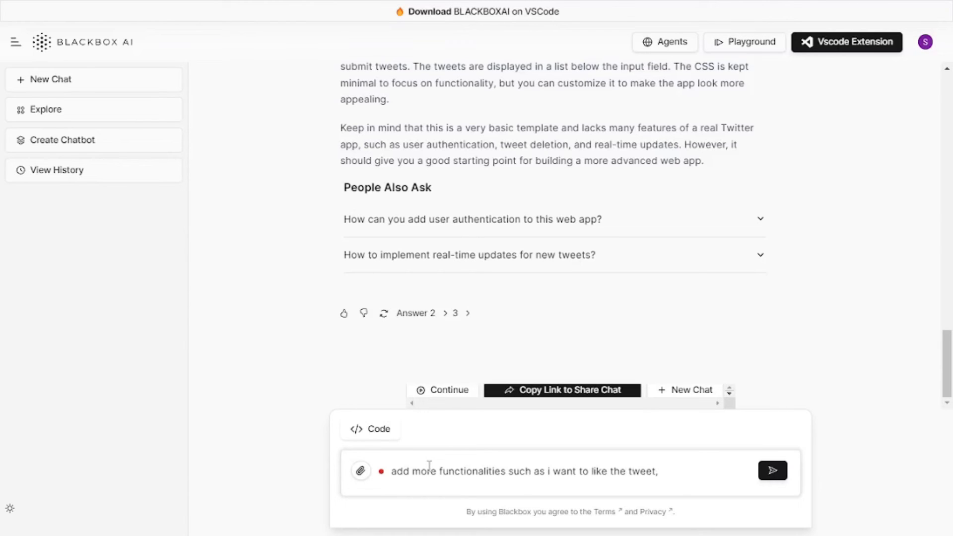
pyautogui.write('reweet, and i want username wi')
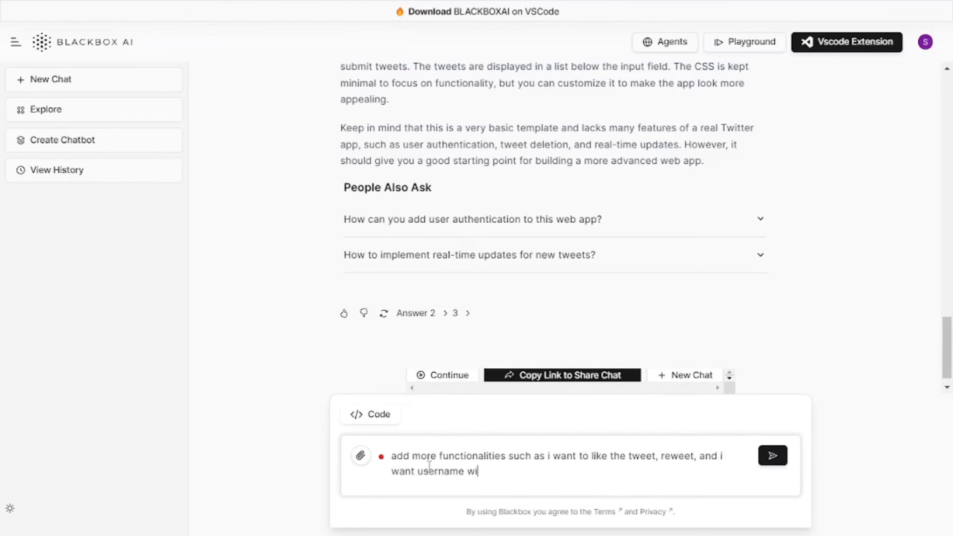
pyautogui.write('th each twe')
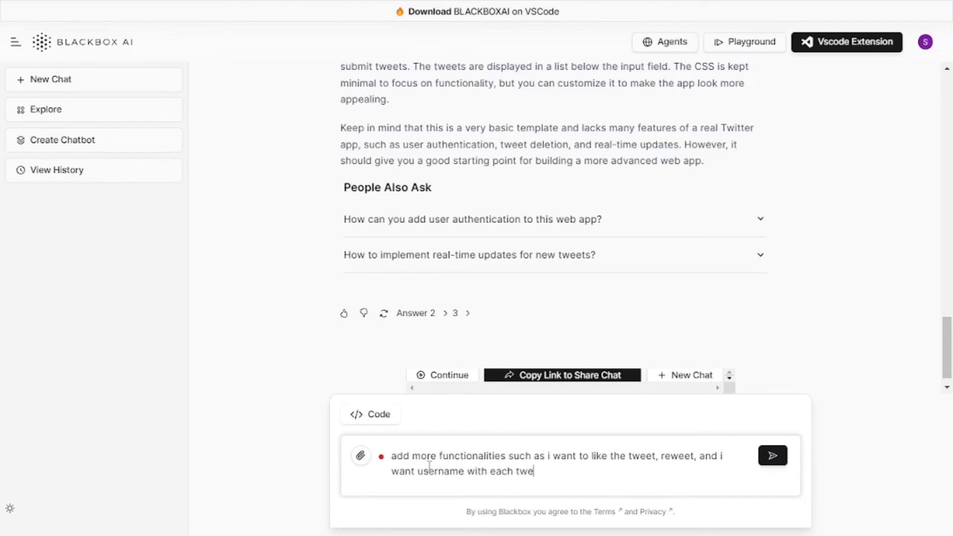
pyautogui.write('et')
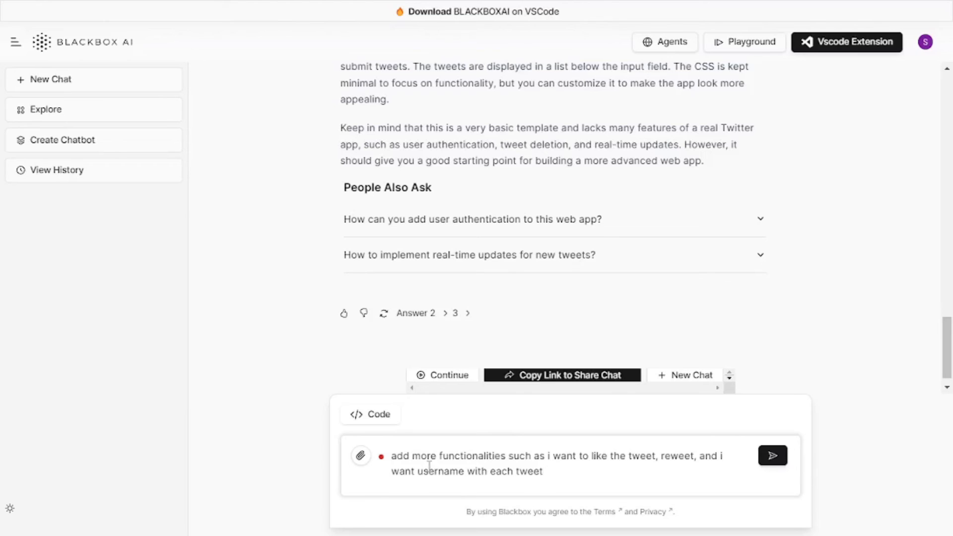
pyautogui.click(775, 456)
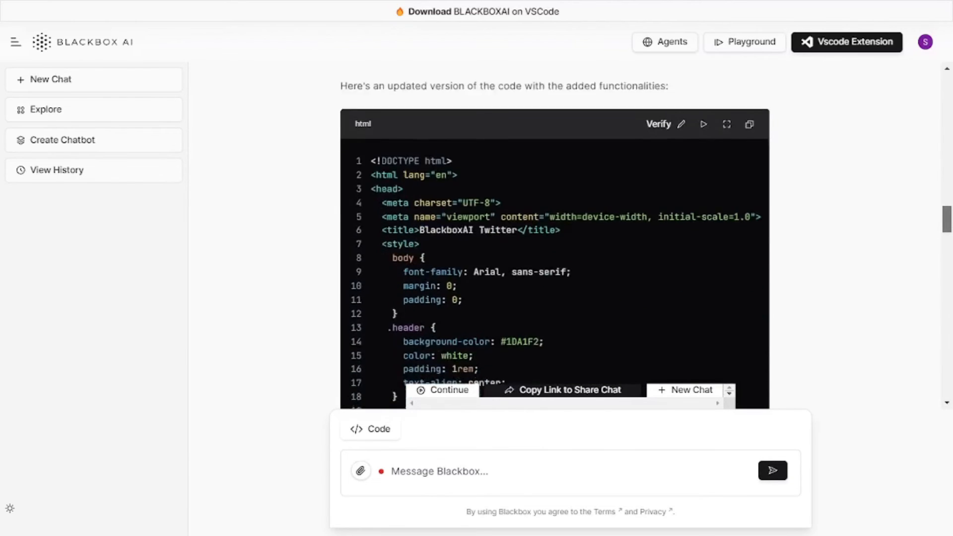
# Step: Scroll through the updated code and select all of index.html to replace it
pyautogui.scroll(-3)
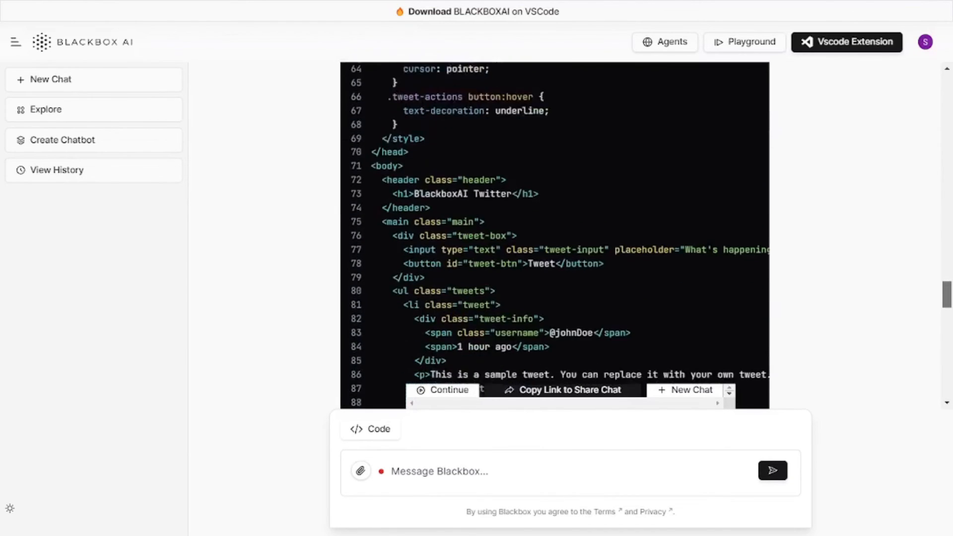
pyautogui.scroll(-3)
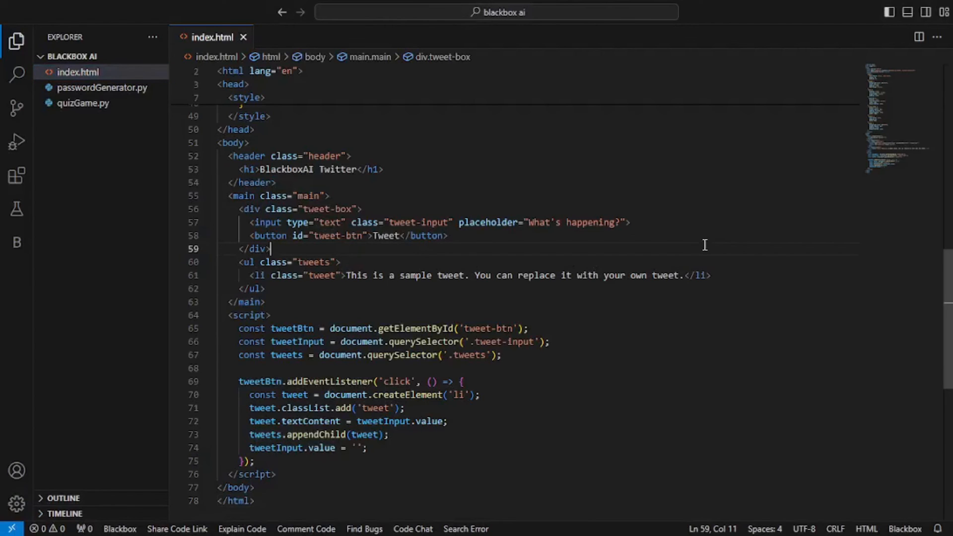
pyautogui.press('Ctrl+a')
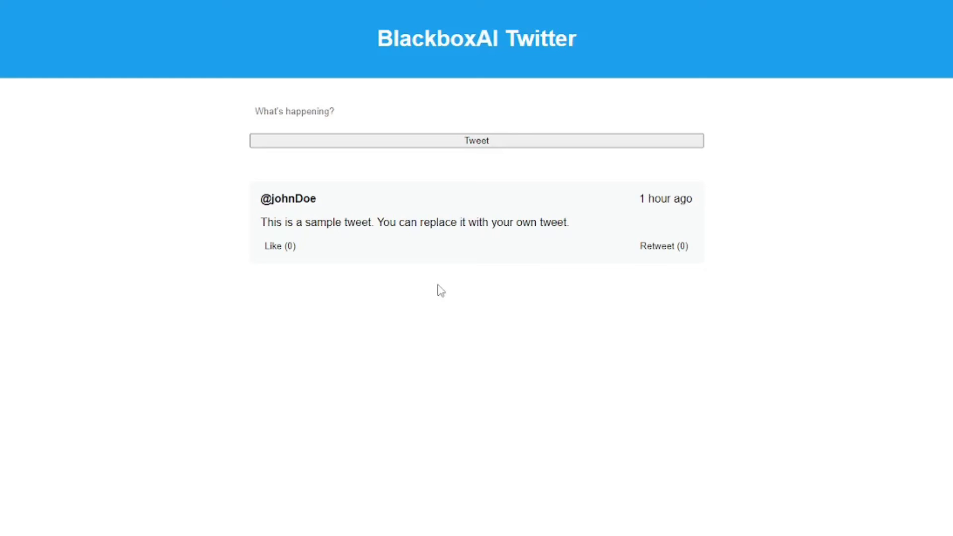
# Step: Write and post the tweet 'this is a test tweet'
pyautogui.doubleClick(289, 199)
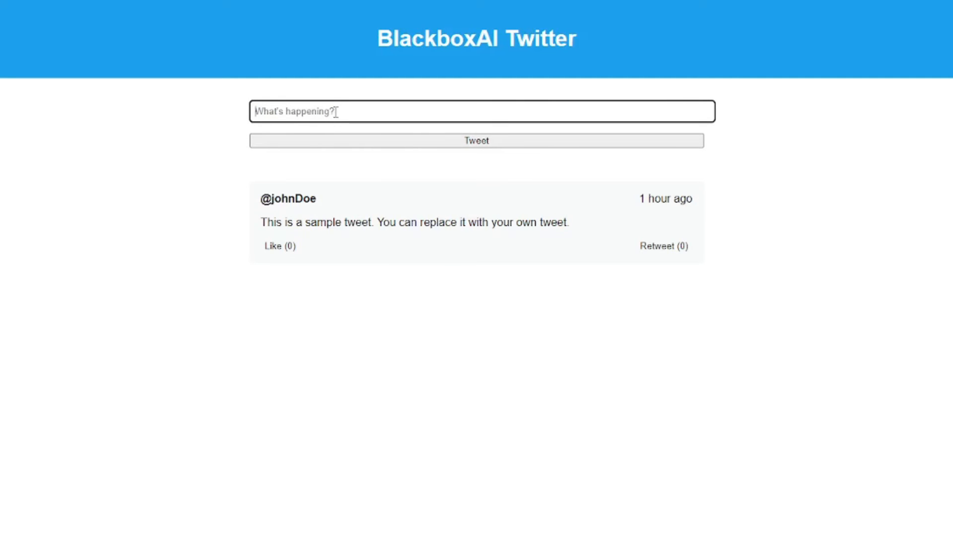
pyautogui.write('this is')
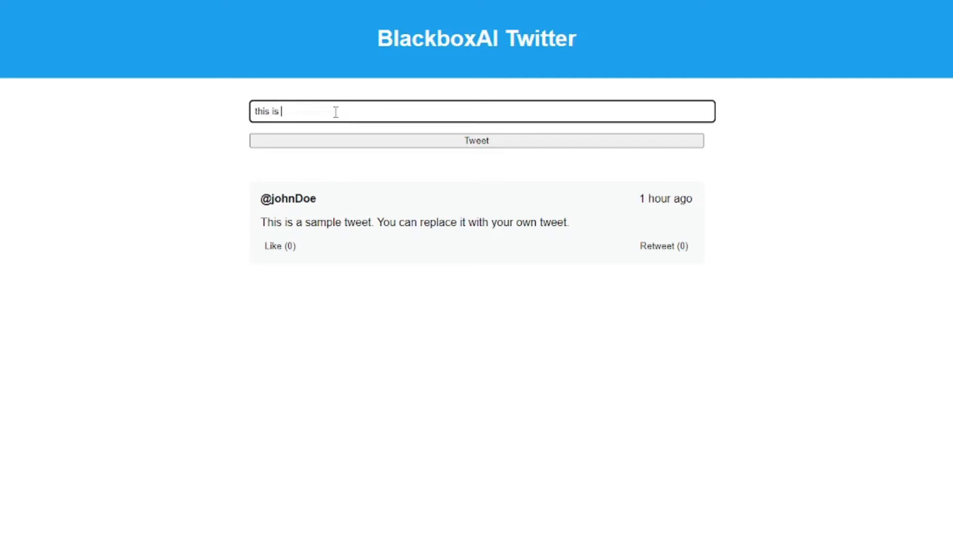
pyautogui.write('a test tweet')
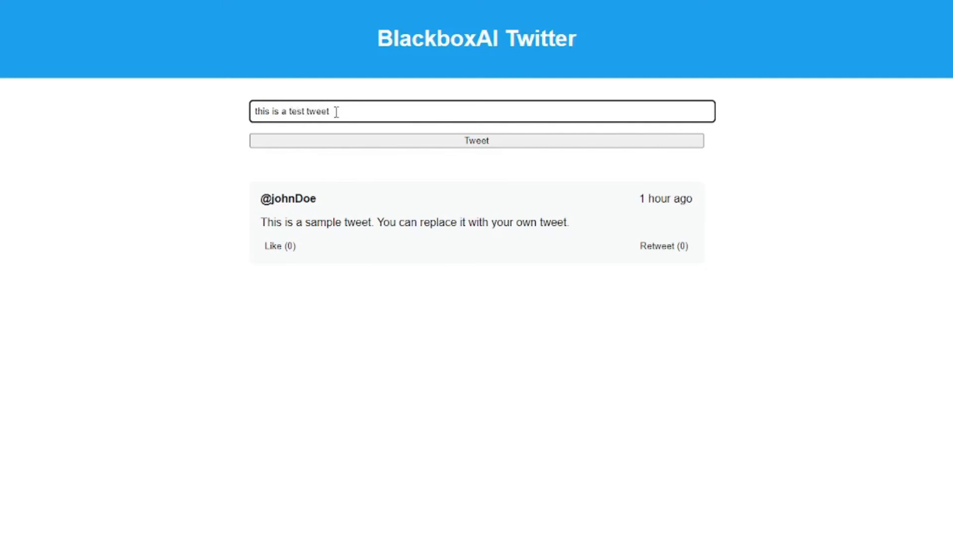
pyautogui.click(476, 140)
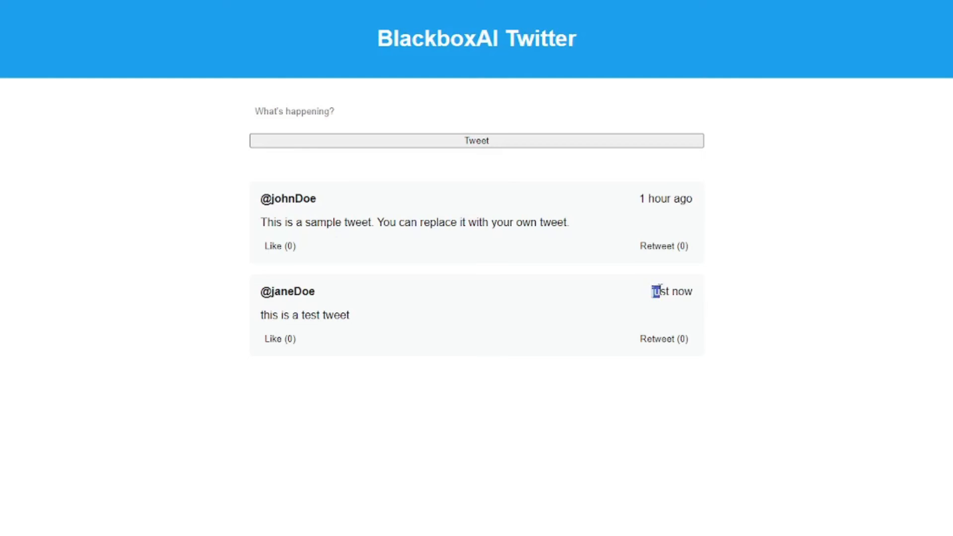
pyautogui.moveTo(612, 295)
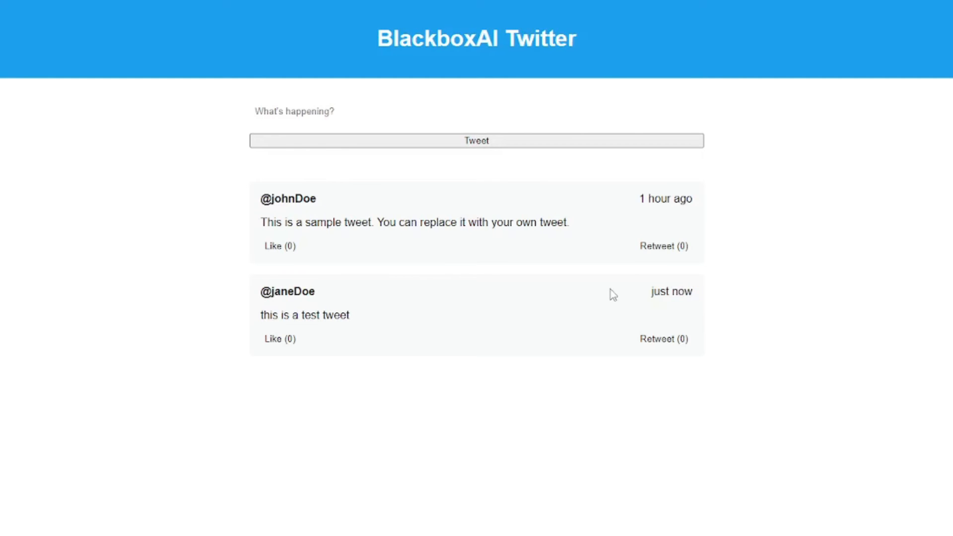
# Step: Like and retweet the test tweet, bringing each count to one
pyautogui.click(280, 339)
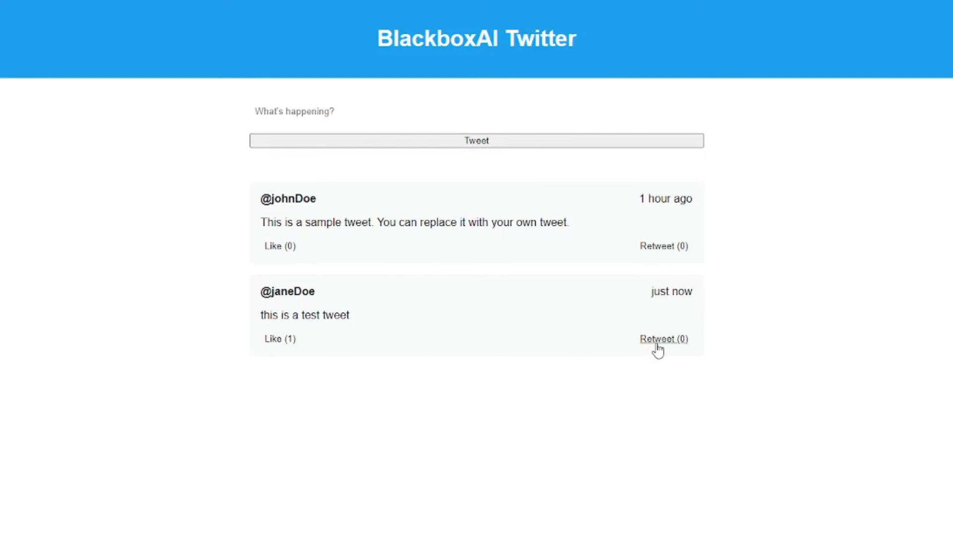
pyautogui.click(664, 339)
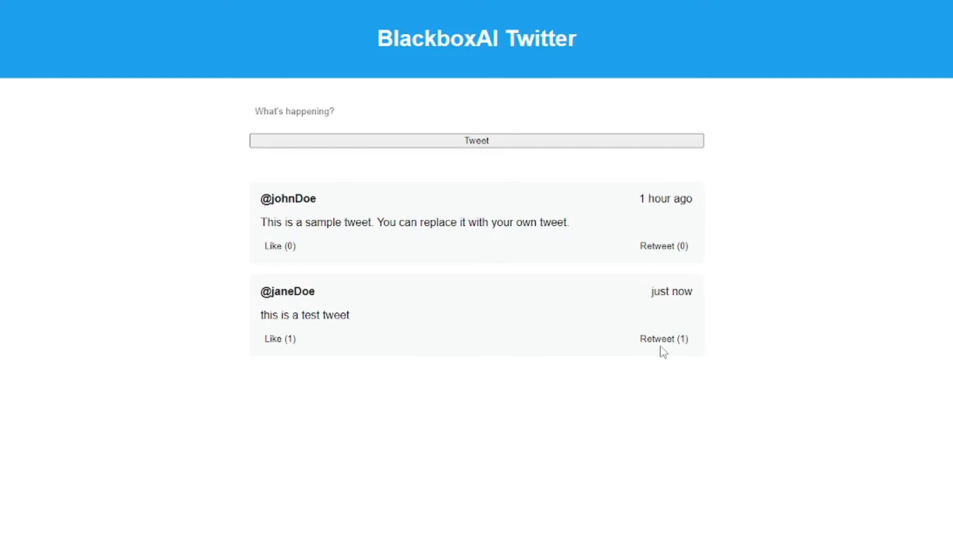
pyautogui.moveTo(490, 193)
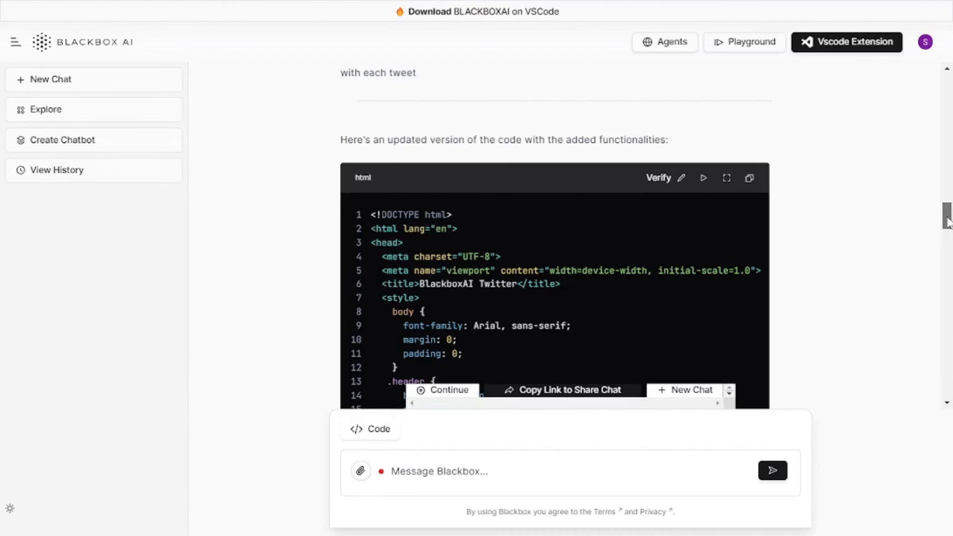
pyautogui.scroll(-3)
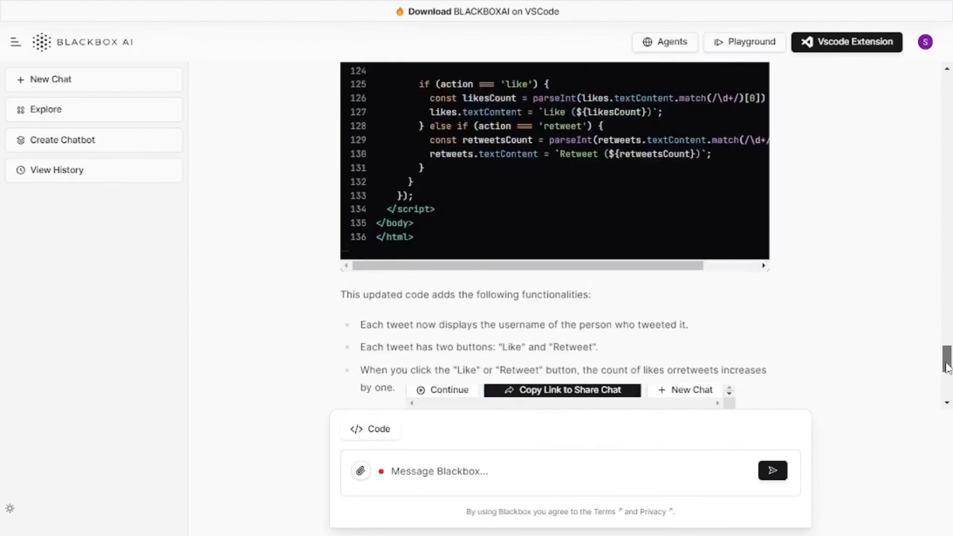
pyautogui.scroll(-3)
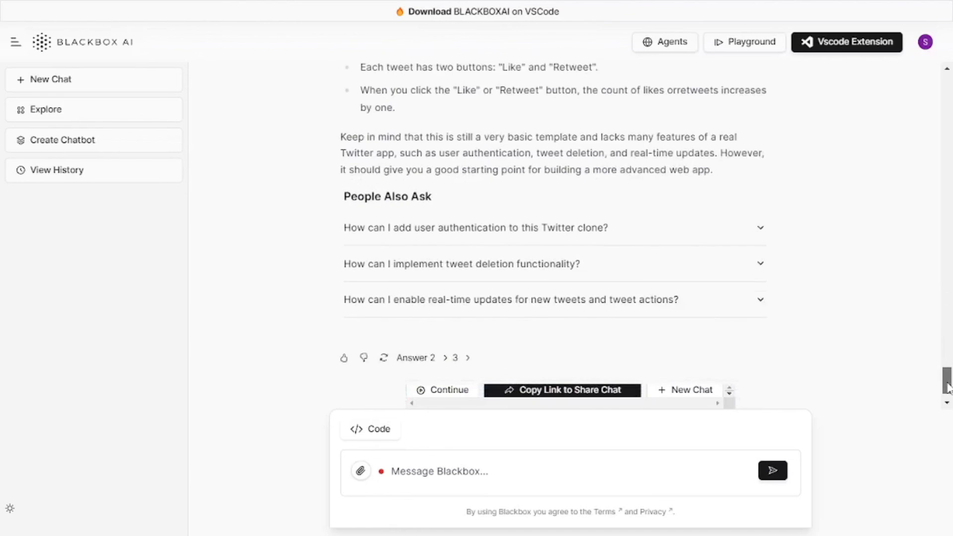
pyautogui.scroll(-3)
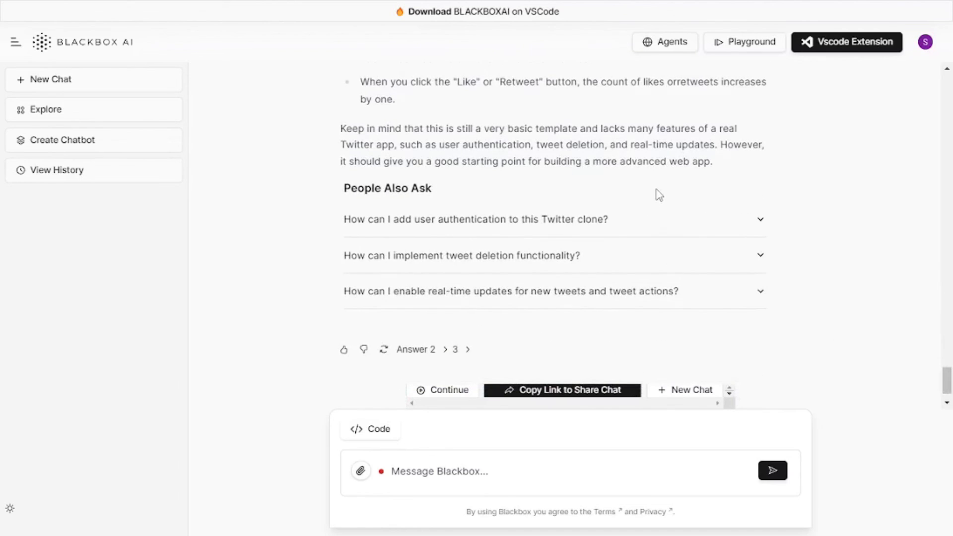
pyautogui.moveTo(519, 268)
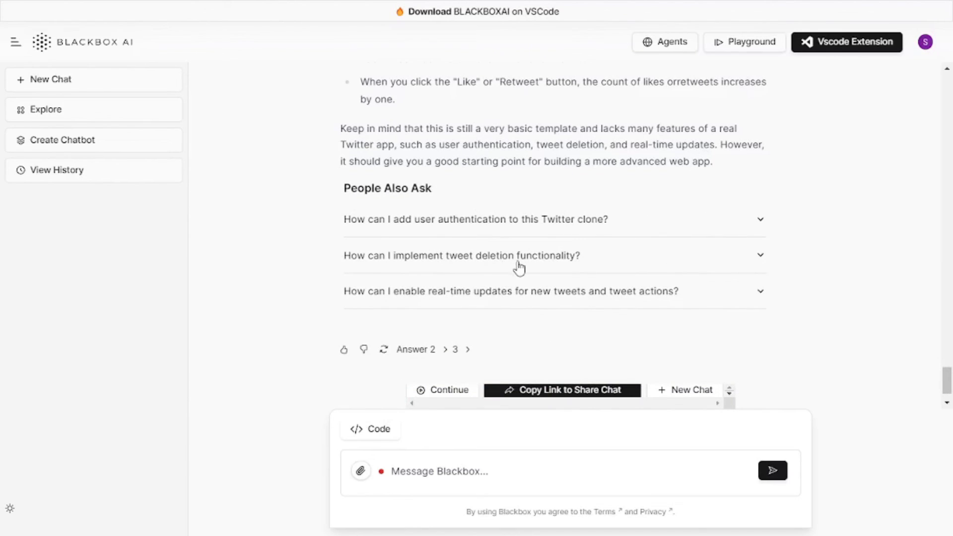
pyautogui.moveTo(425, 308)
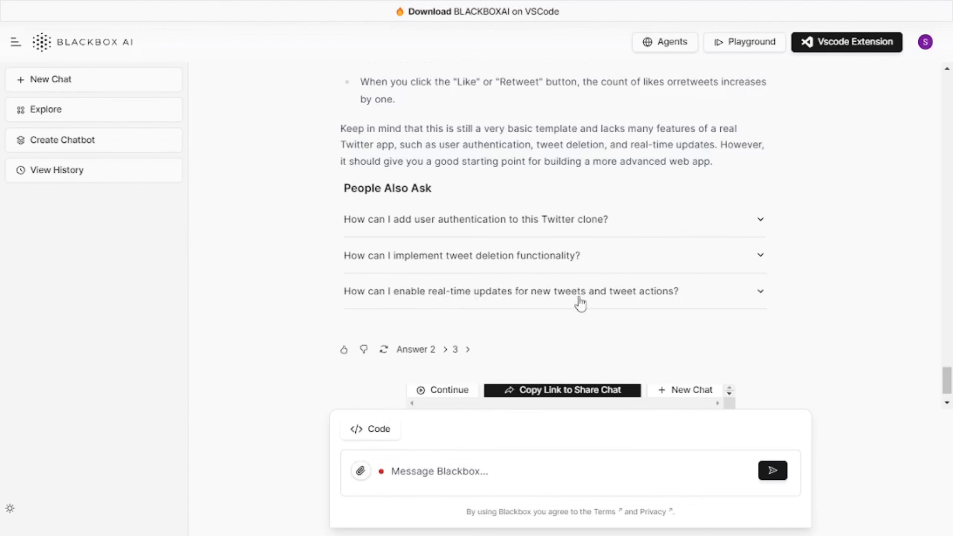
pyautogui.moveTo(649, 241)
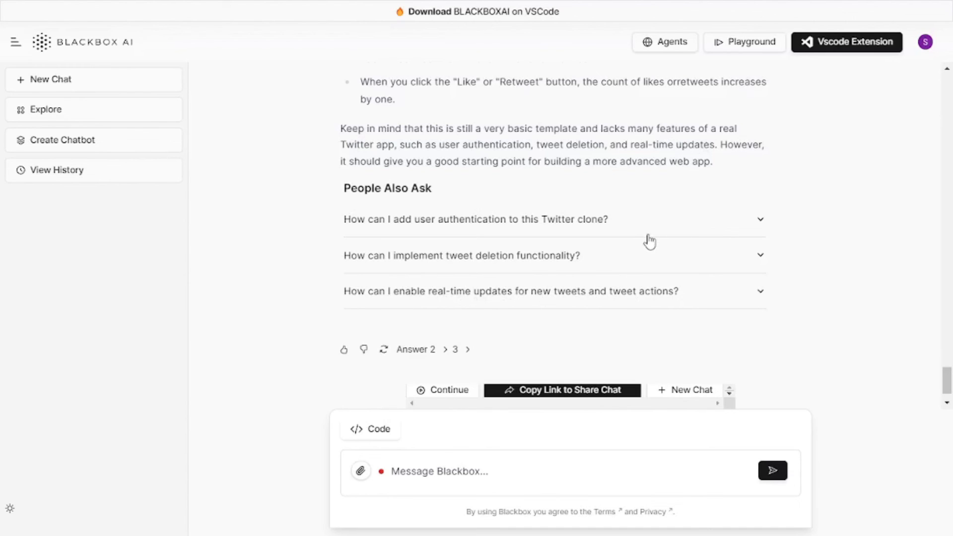
pyautogui.moveTo(845, 362)
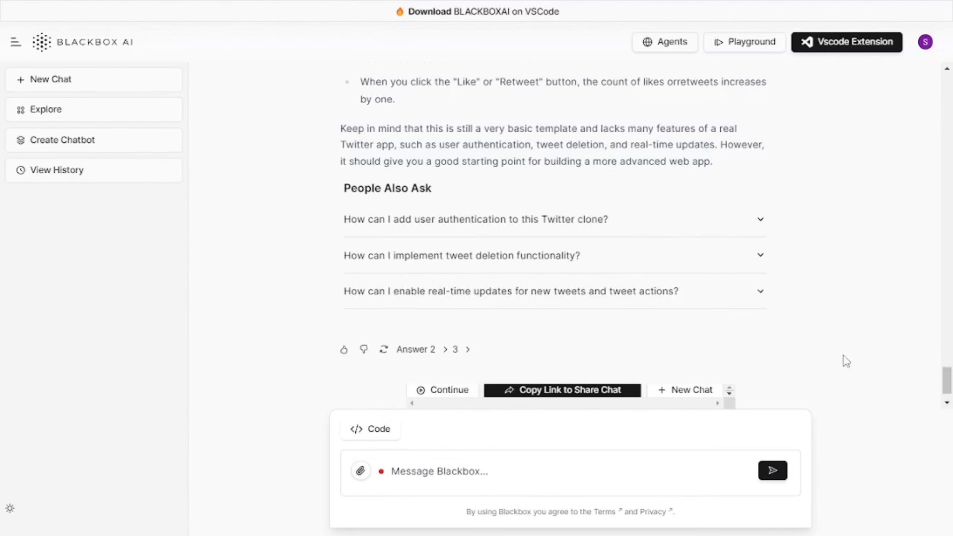
pyautogui.moveTo(944, 386)
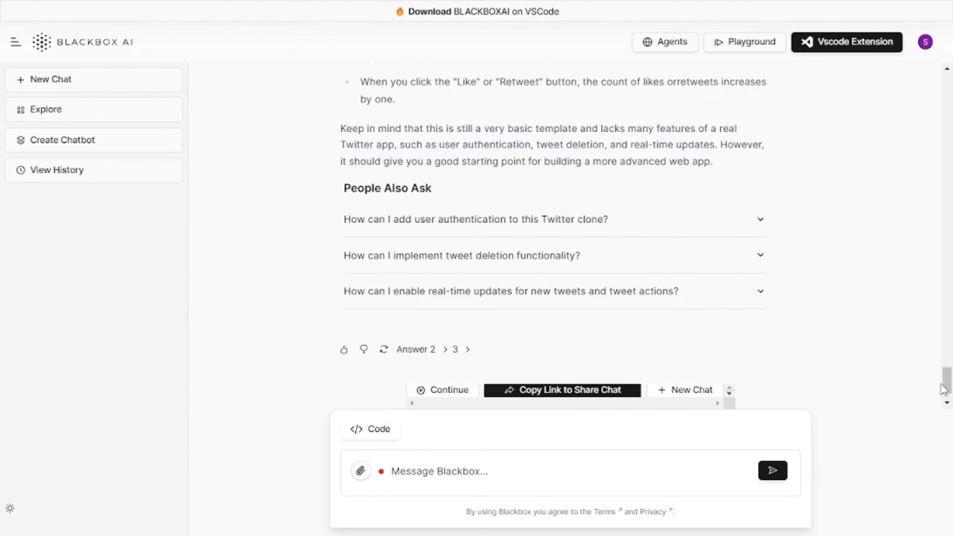
pyautogui.scroll(-3)
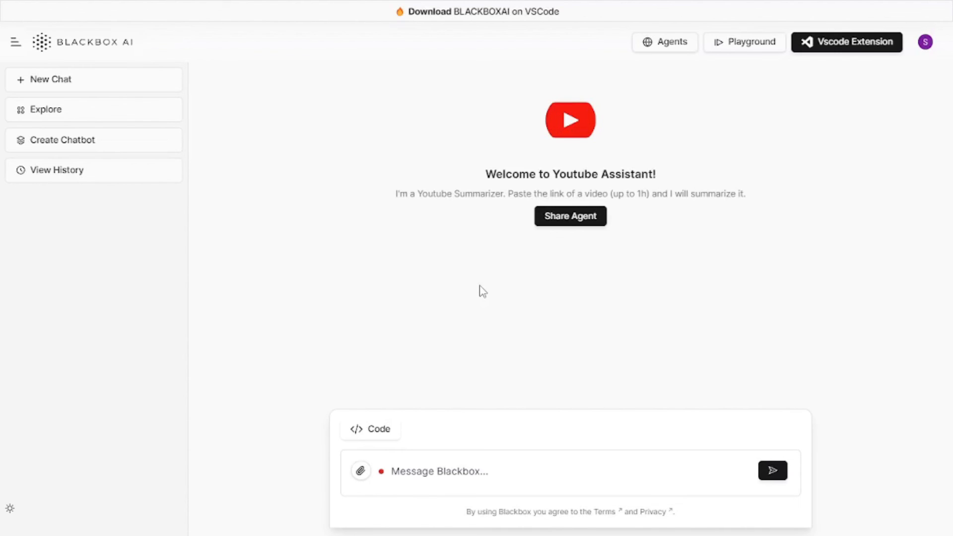
pyautogui.moveTo(477, 308)
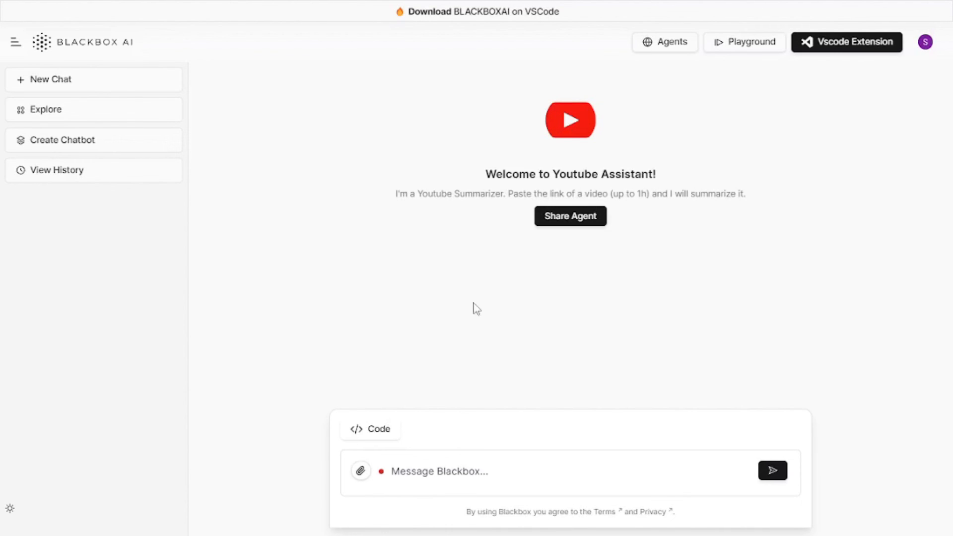
pyautogui.click(448, 484)
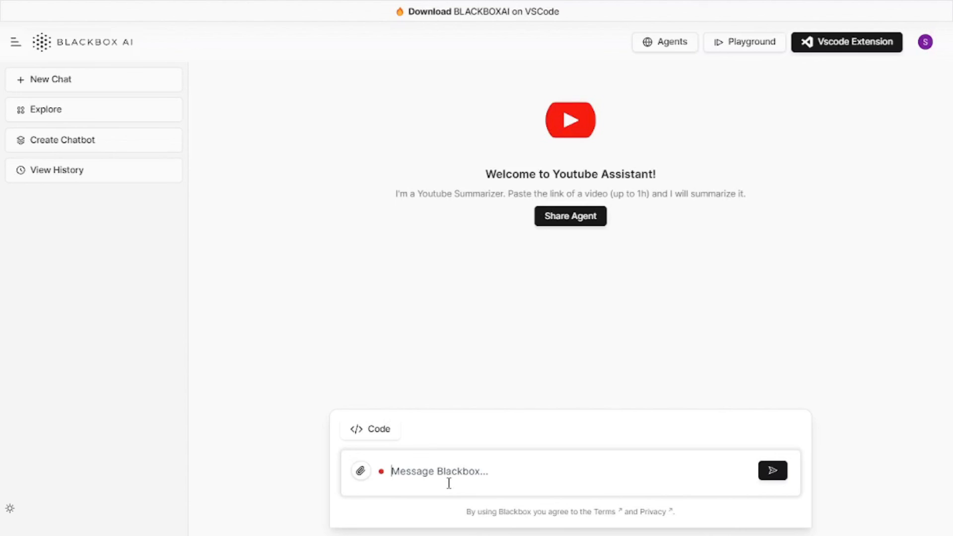
pyautogui.write('https://youtu.be/yYpim28MXzE?si=dlEri2zC_gy7jEEr')
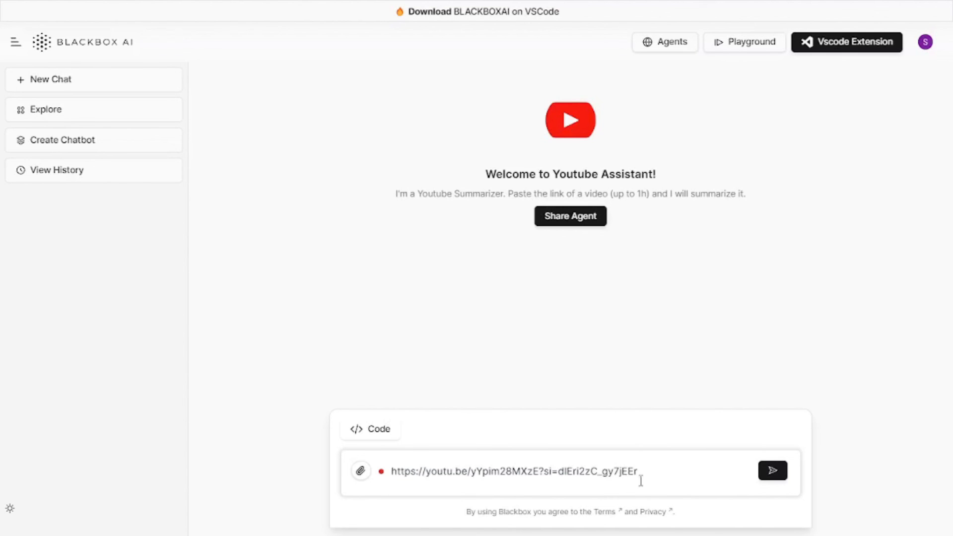
pyautogui.moveTo(660, 480)
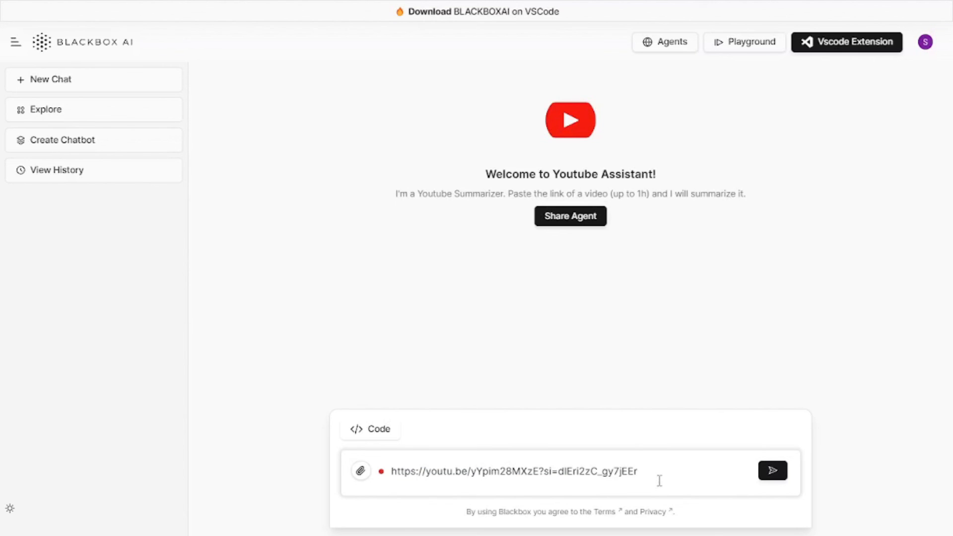
pyautogui.moveTo(661, 193); pyautogui.dragTo(764, 198)
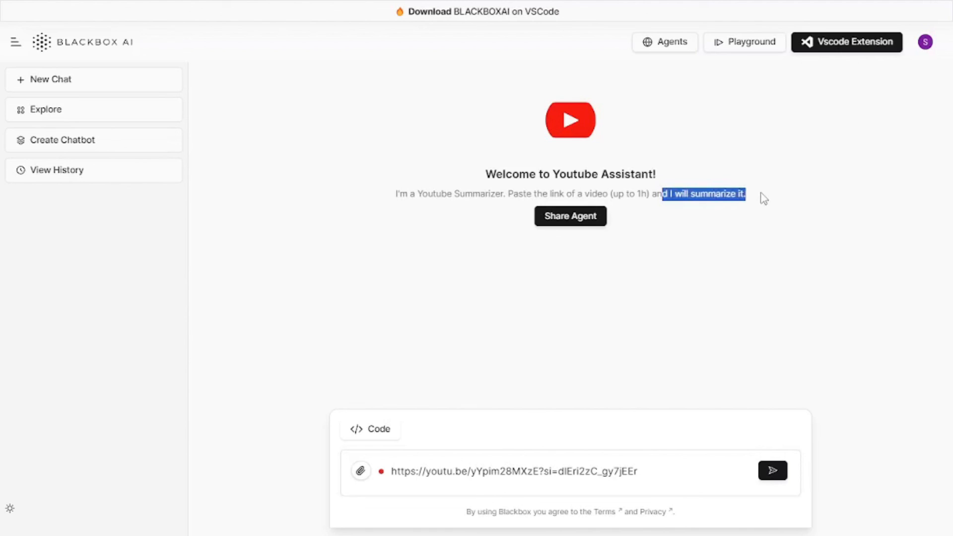
pyautogui.click(696, 243)
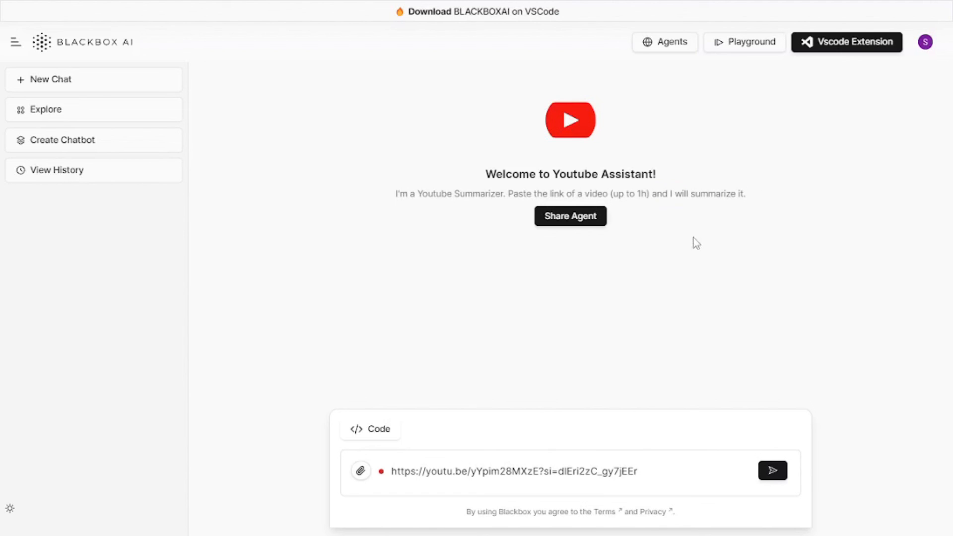
pyautogui.moveTo(662, 209)
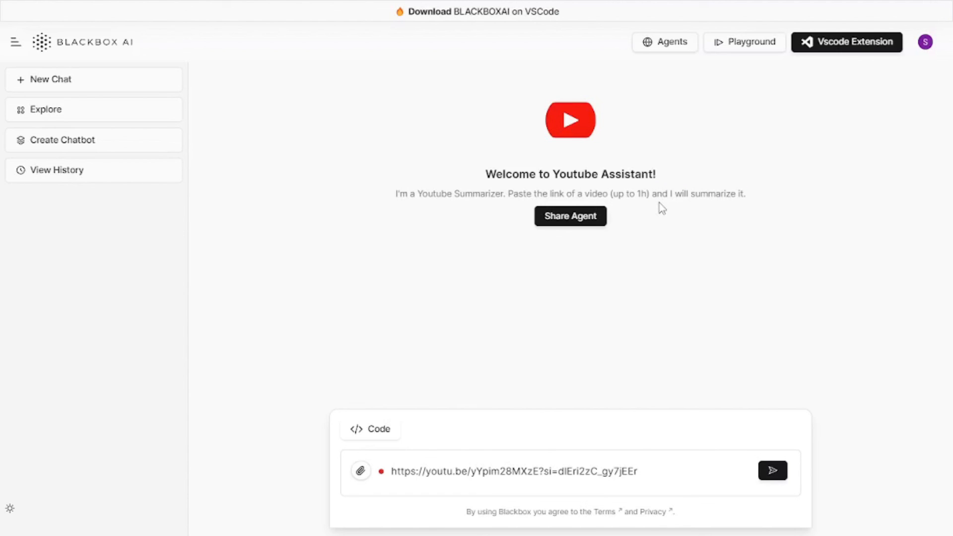
pyautogui.click(668, 472)
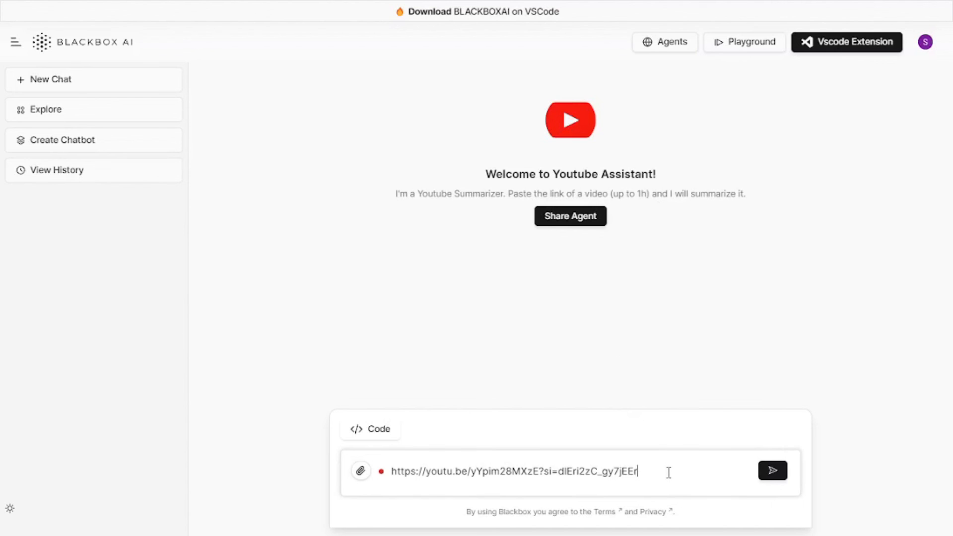
pyautogui.moveTo(774, 482)
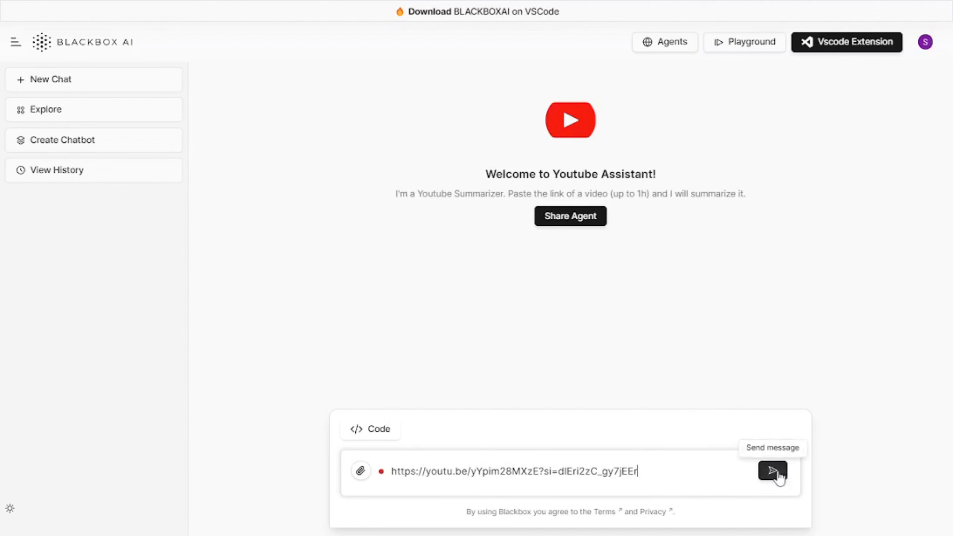
# Step: Send the video link and scroll through the Wiggle AI VFX summary
pyautogui.click(772, 472)
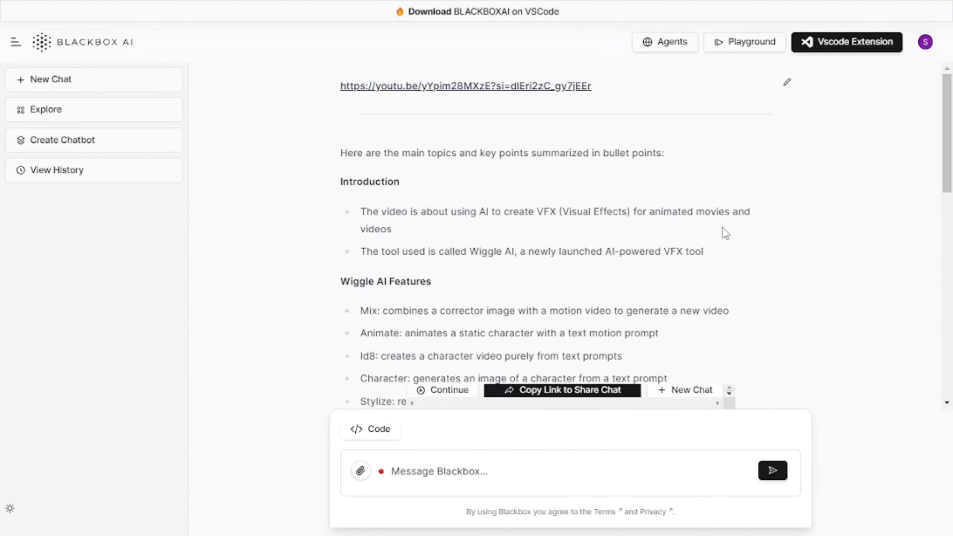
pyautogui.scroll(-3)
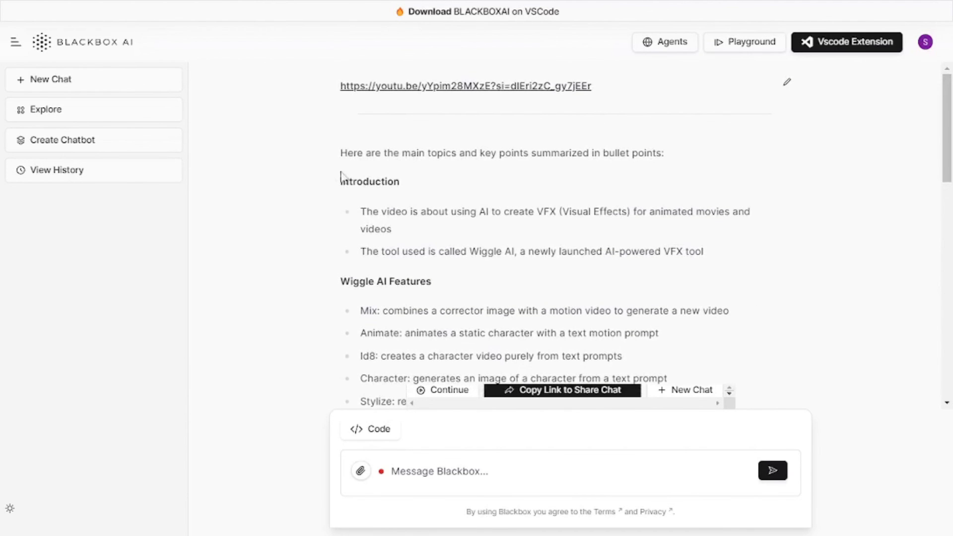
pyautogui.scroll(-3)
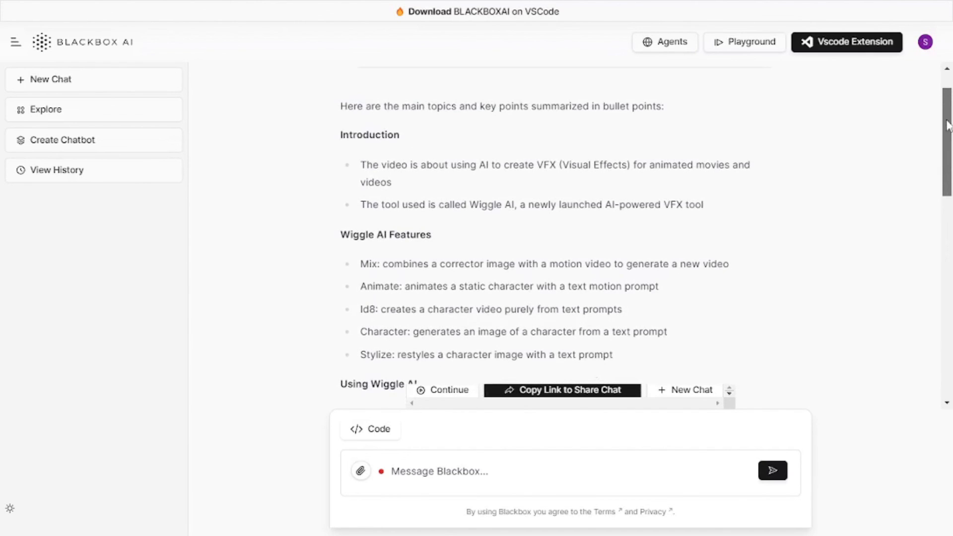
pyautogui.scroll(-3)
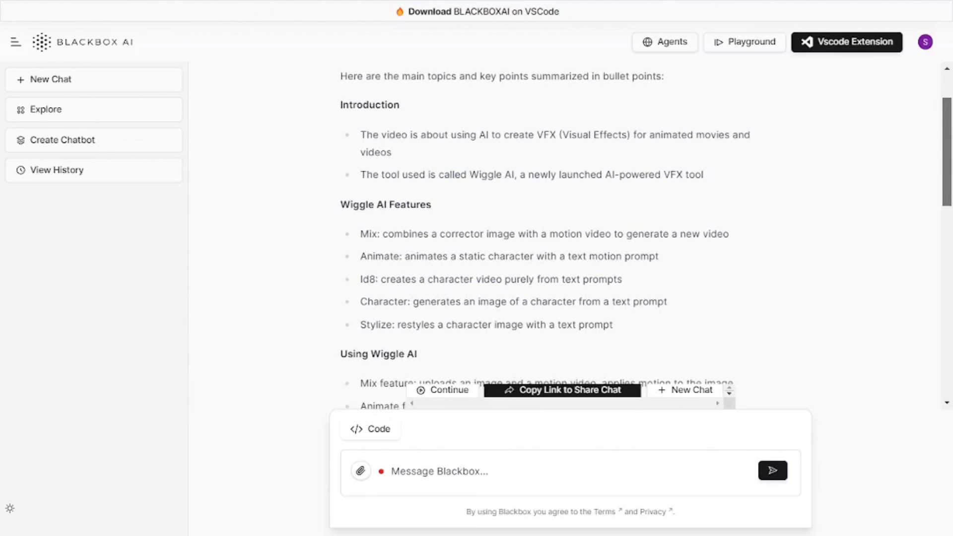
pyautogui.scroll(-3)
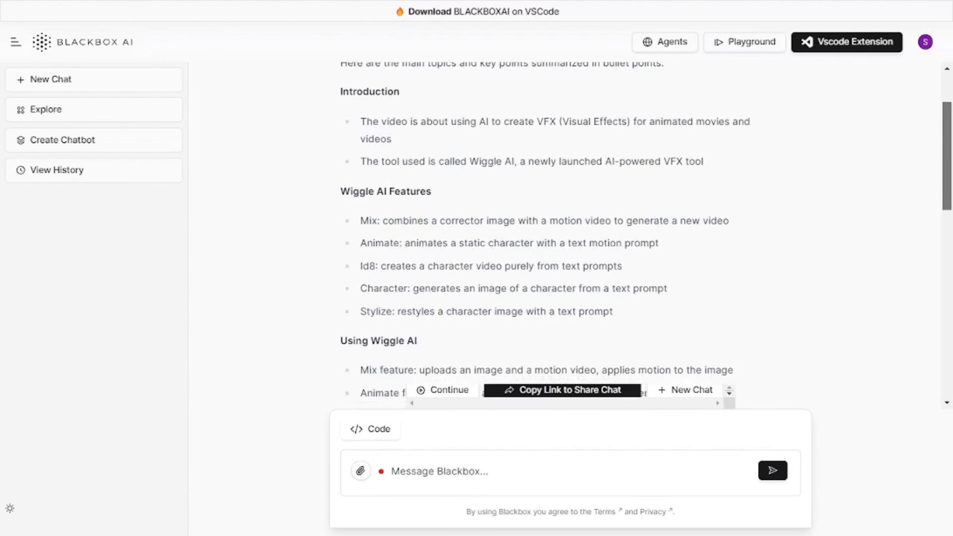
pyautogui.scroll(-3)
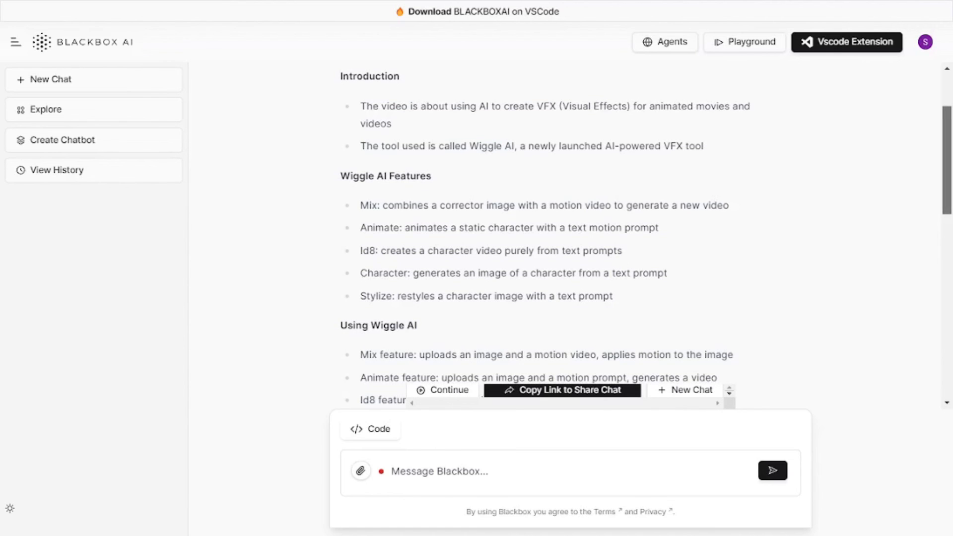
pyautogui.scroll(-3)
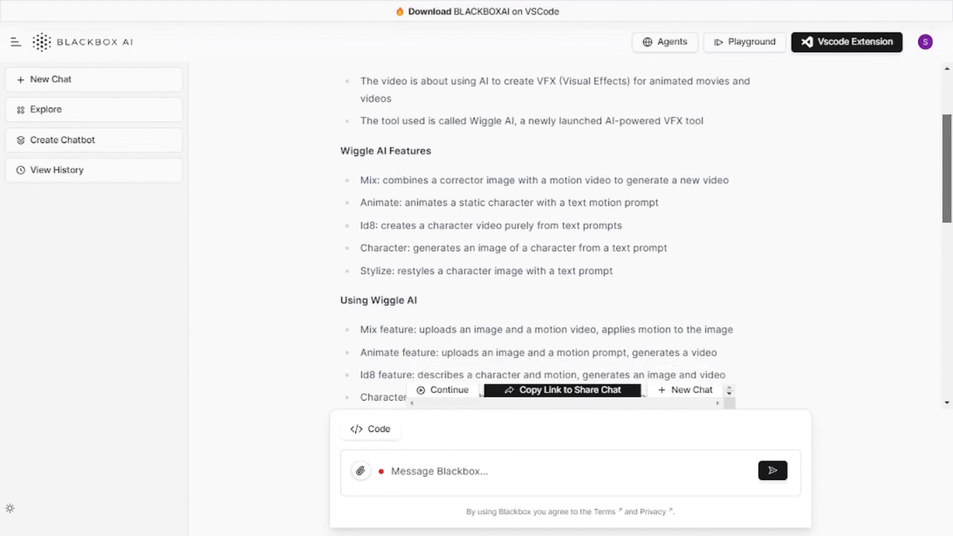
pyautogui.scroll(-3)
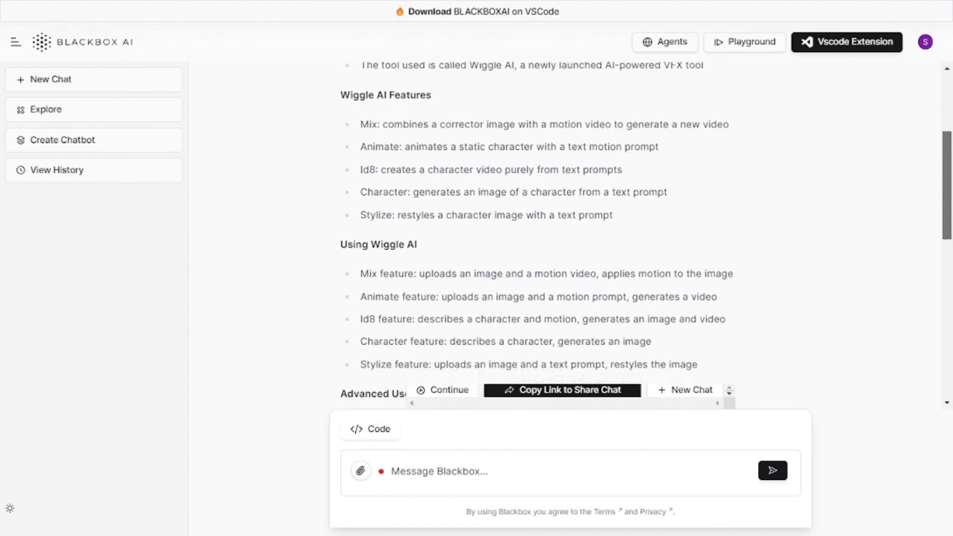
pyautogui.scroll(-3)
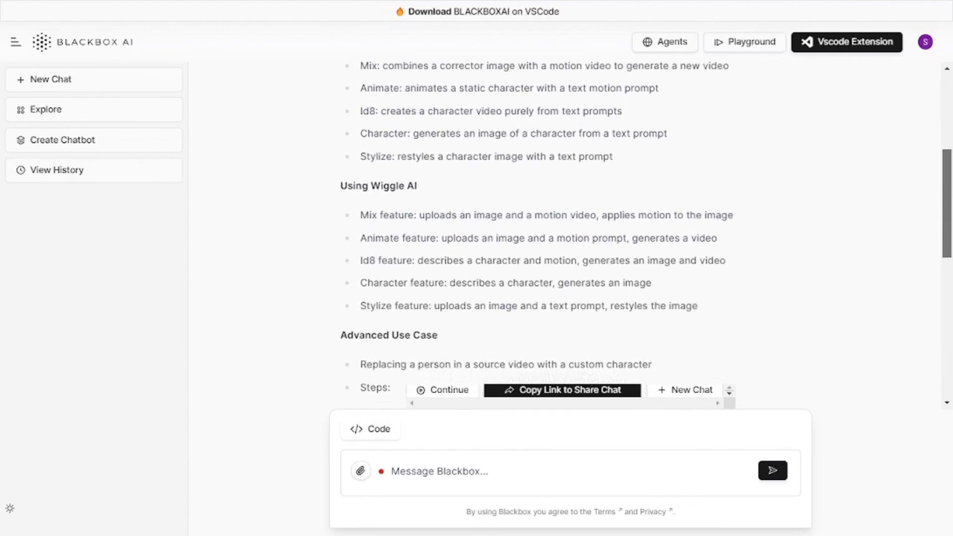
pyautogui.scroll(-3)
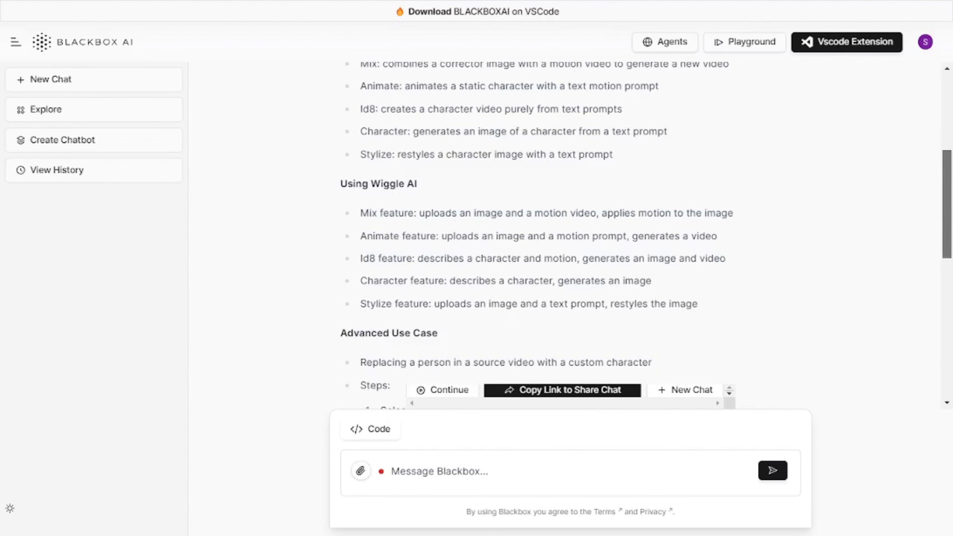